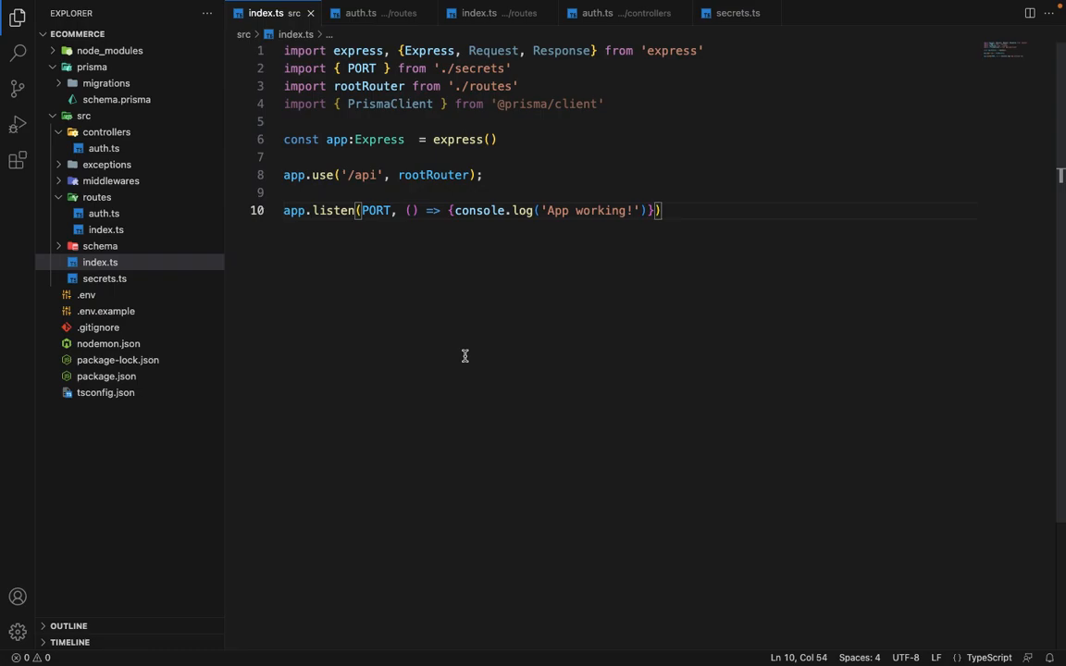
mouse_move(364, 163)
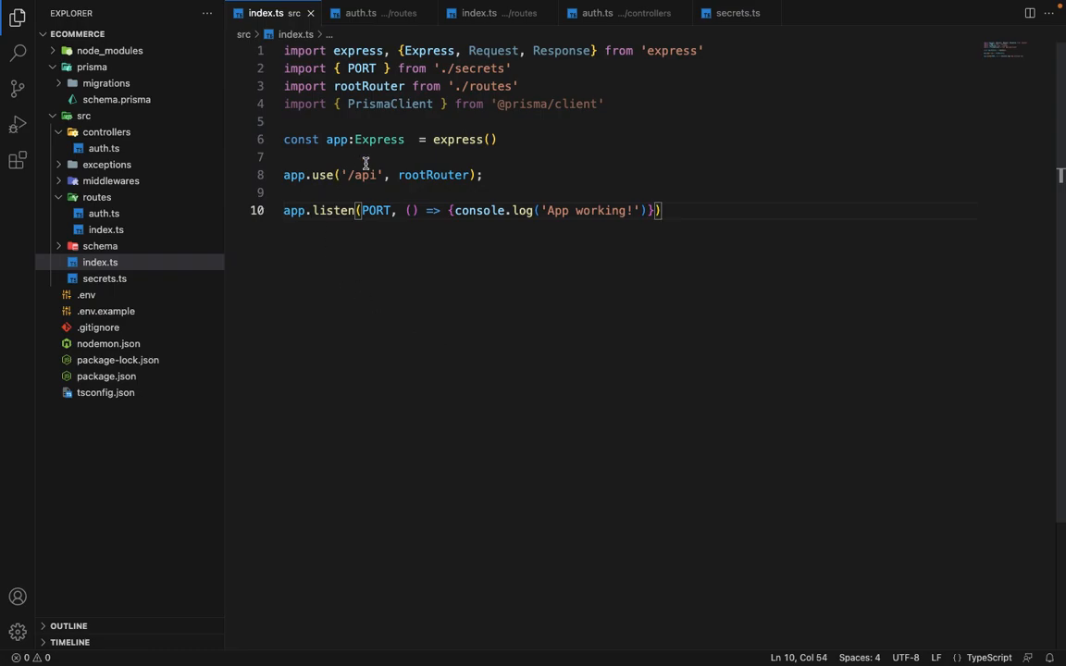
mouse_move(309, 104)
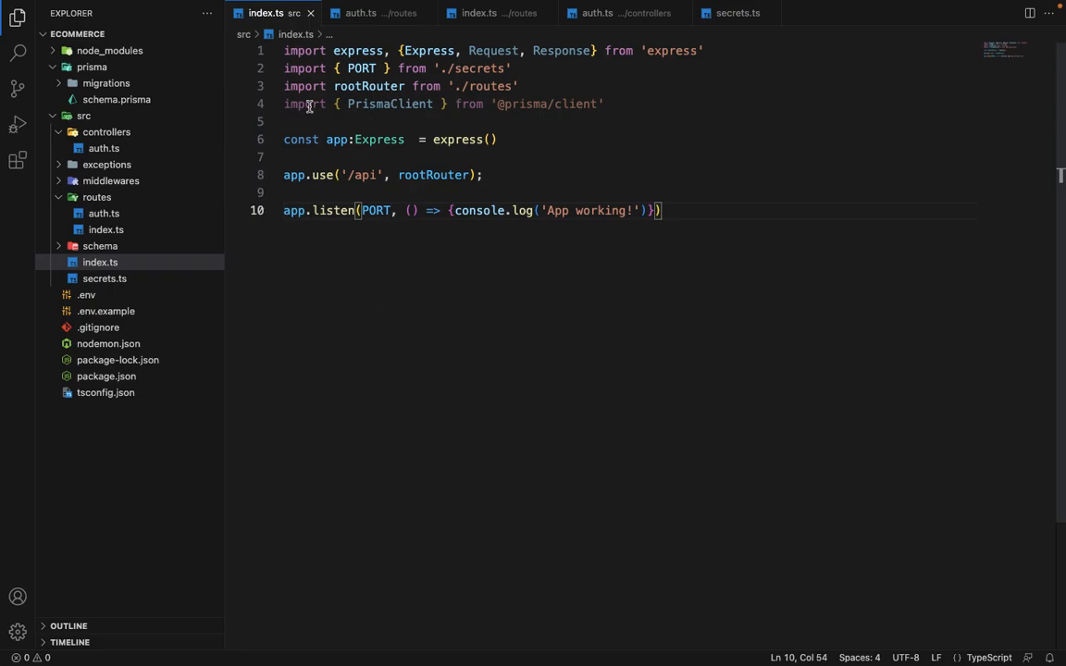
mouse_move(522, 155)
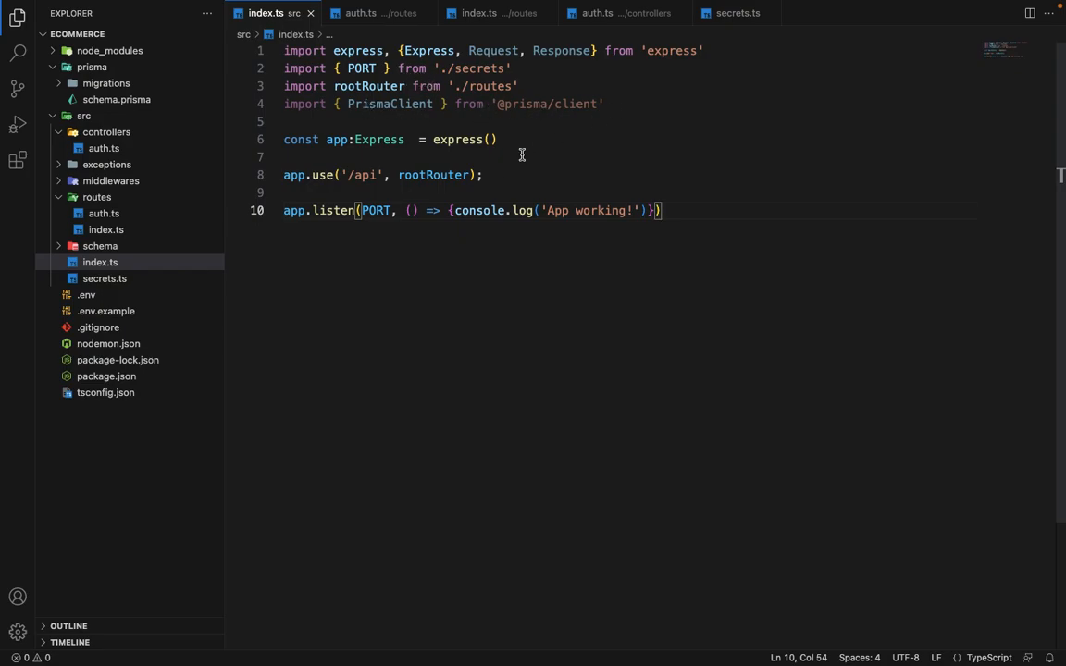
- Add 'export const prismaCilent = new PrismaClient({ log: ['query'] })' below app.use in index.ts
text(co)
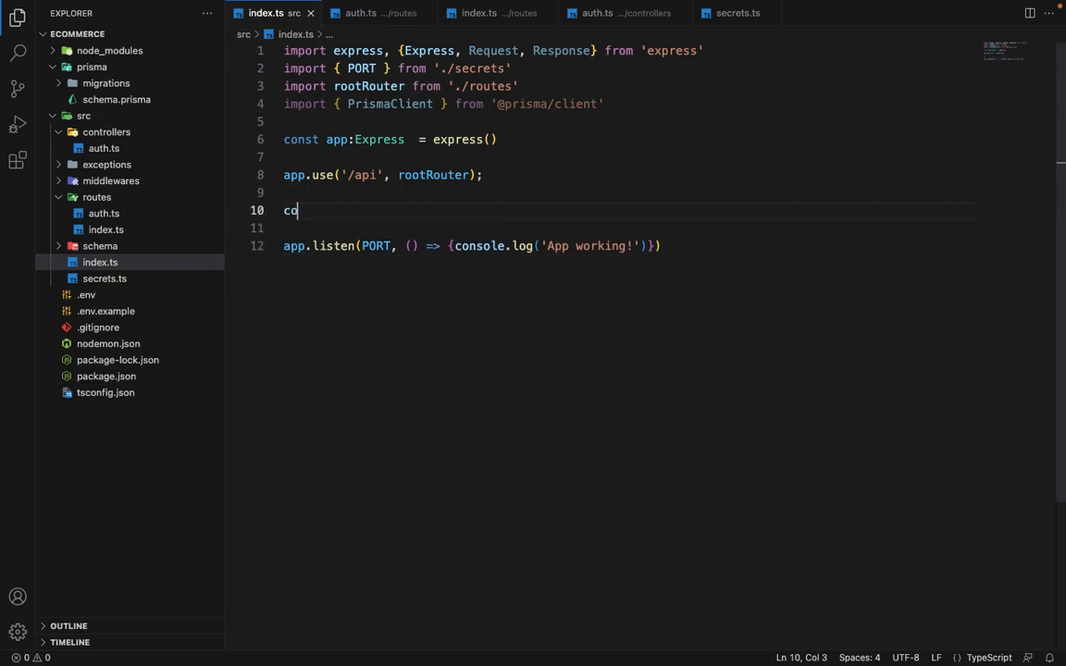
text(nst prismaCilent = new)
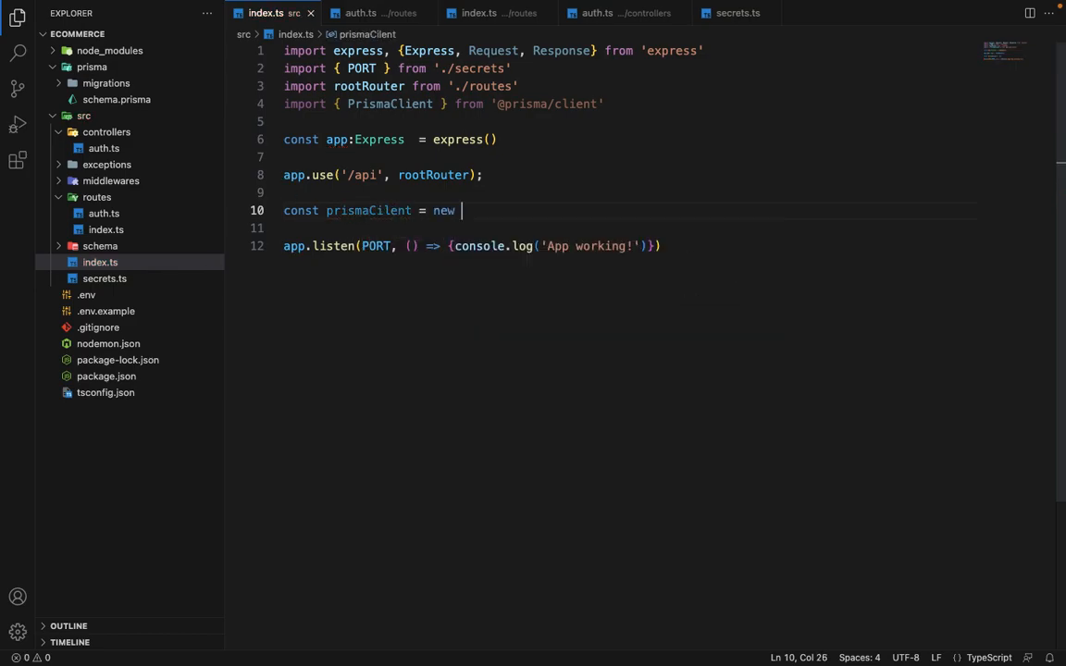
text(P)
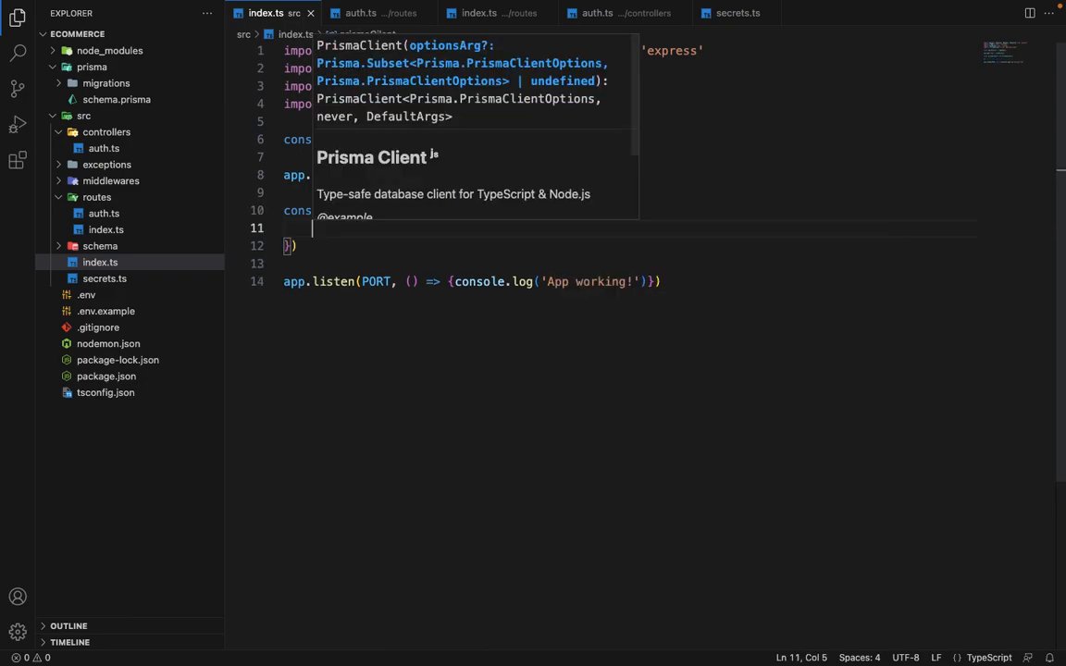
text(log)
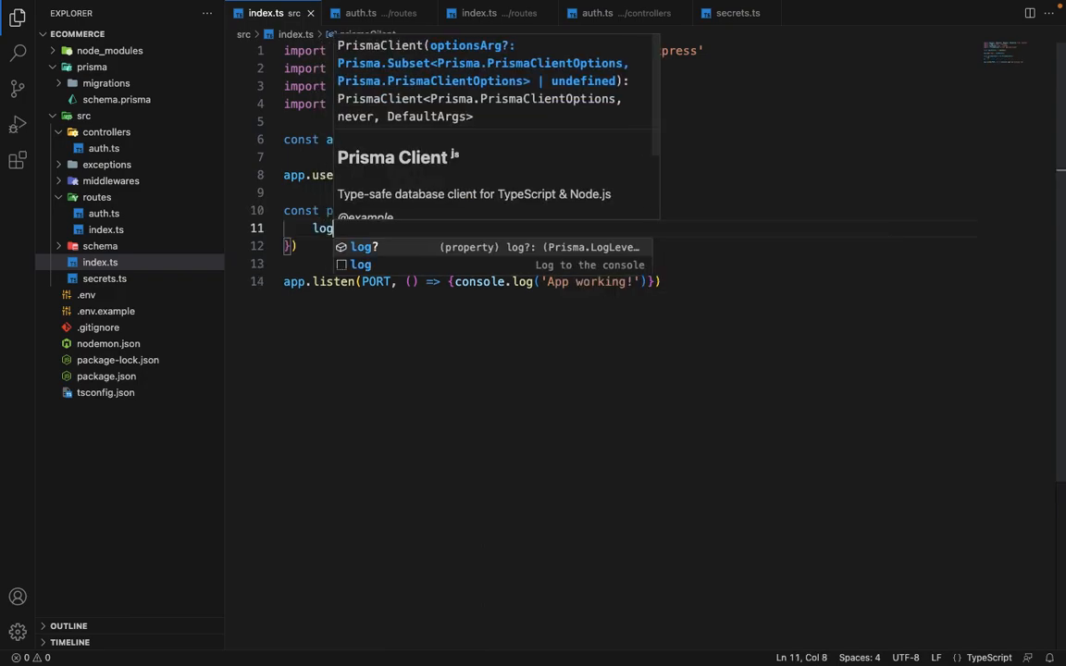
text(:['query)
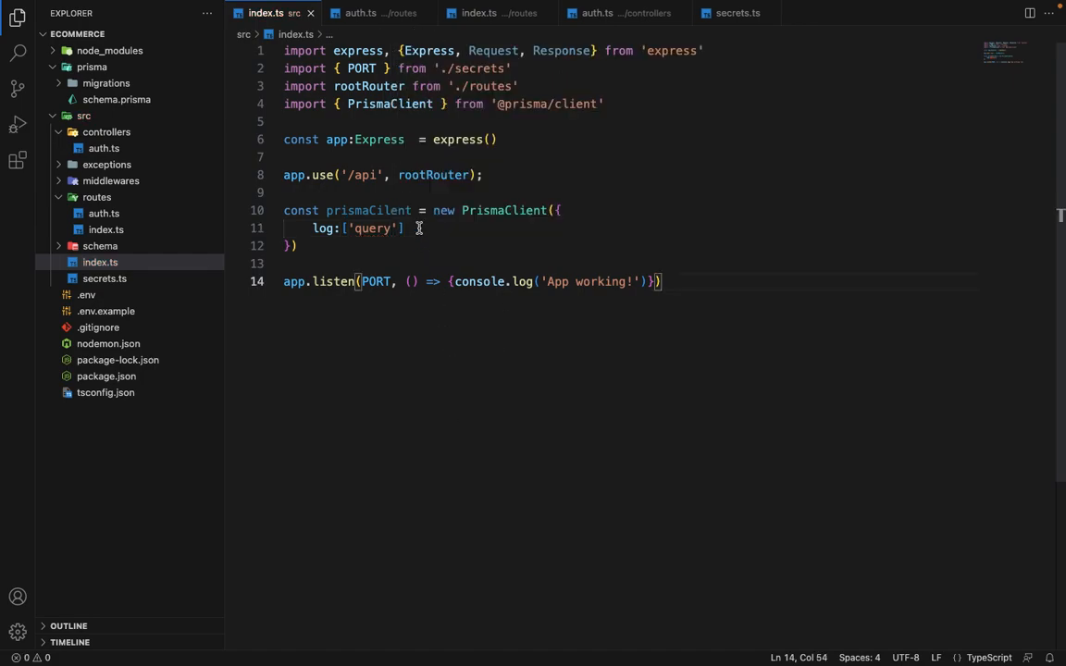
mouse_move(452, 454)
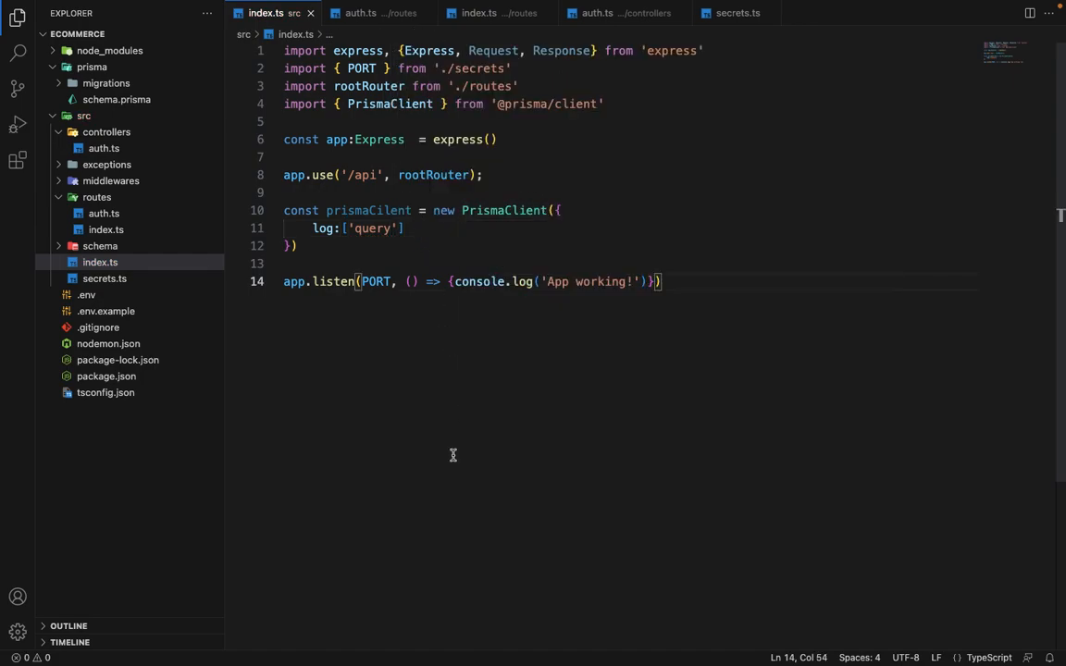
mouse_move(389, 210)
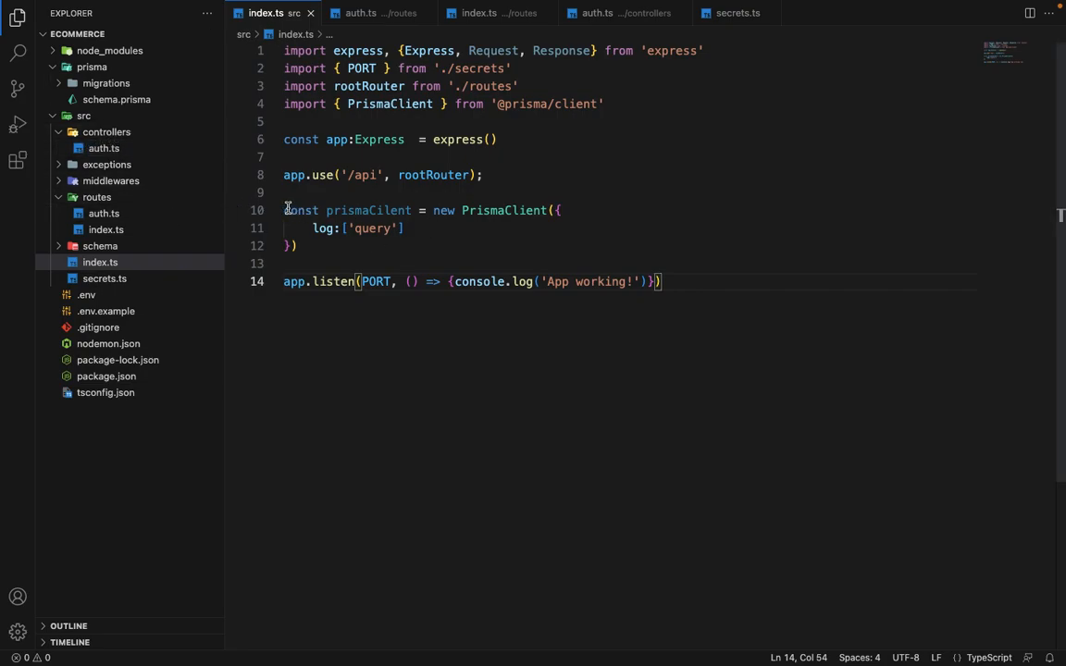
text(export)
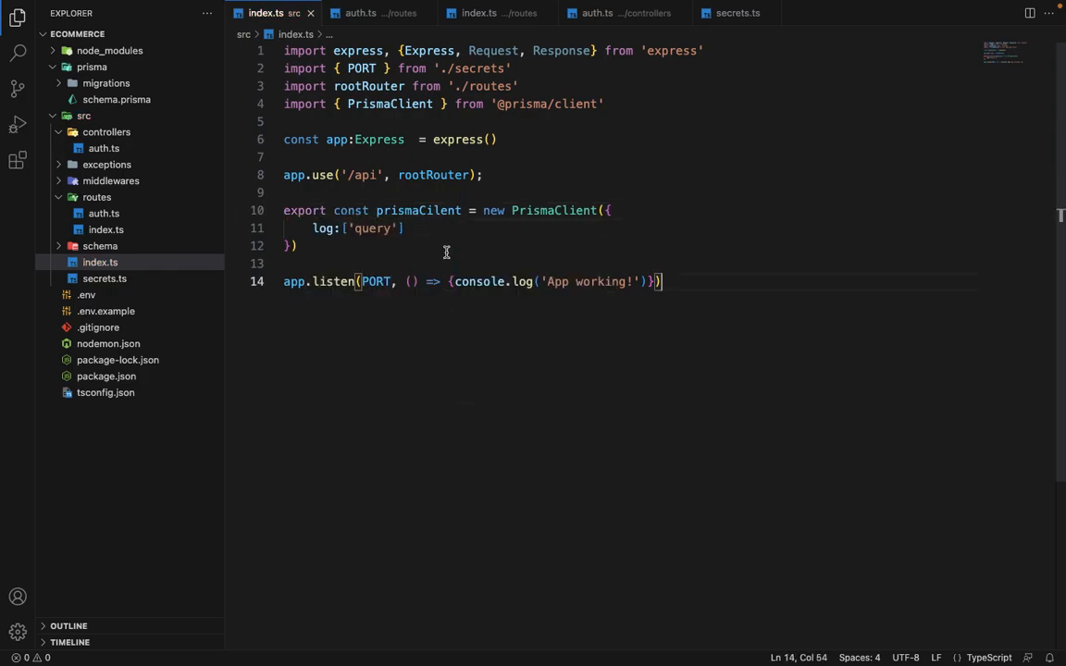
- Switch to the auth.ts controller file showing the placeholder login handler
click(104, 148)
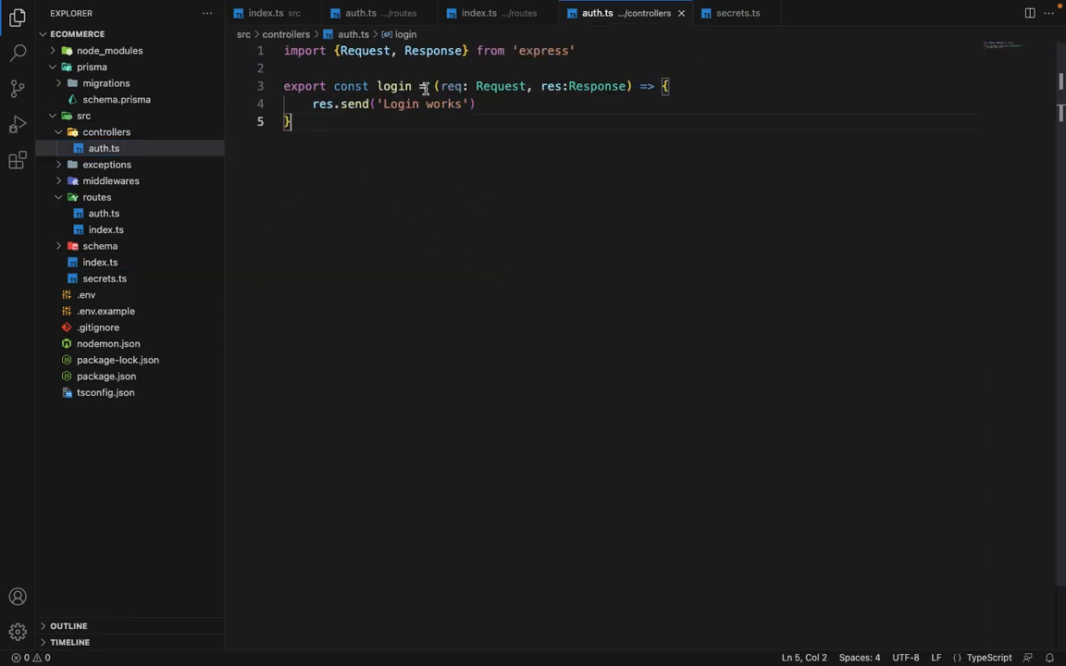
mouse_move(475, 304)
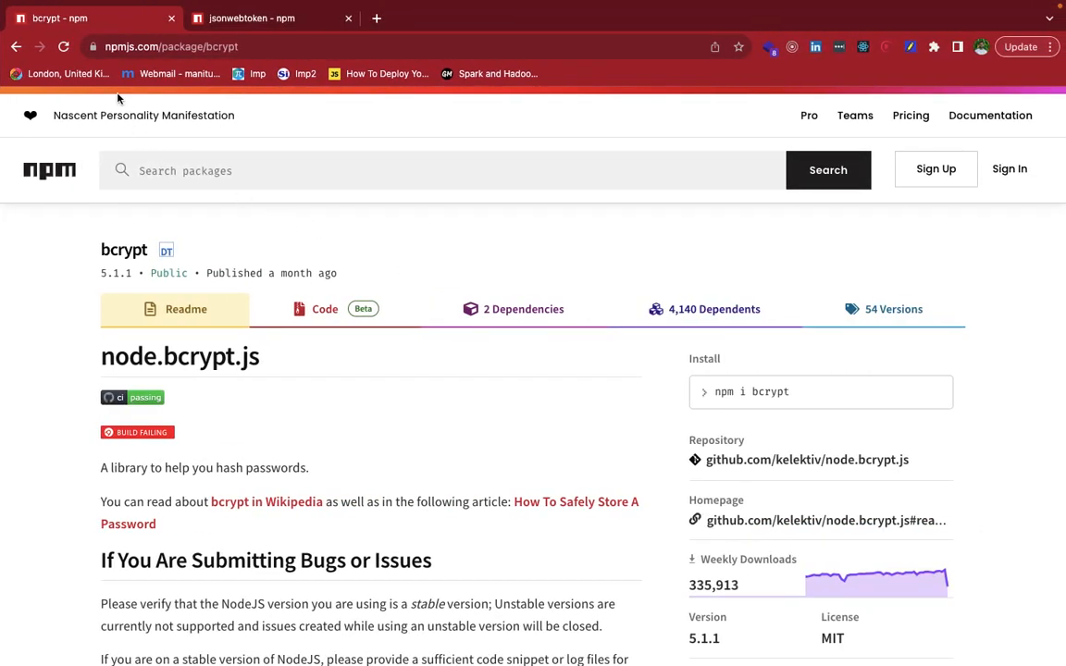
- Compare the bcrypt and jsonwebtoken npm pages, scrolling through the bcrypt readme
click(250, 17)
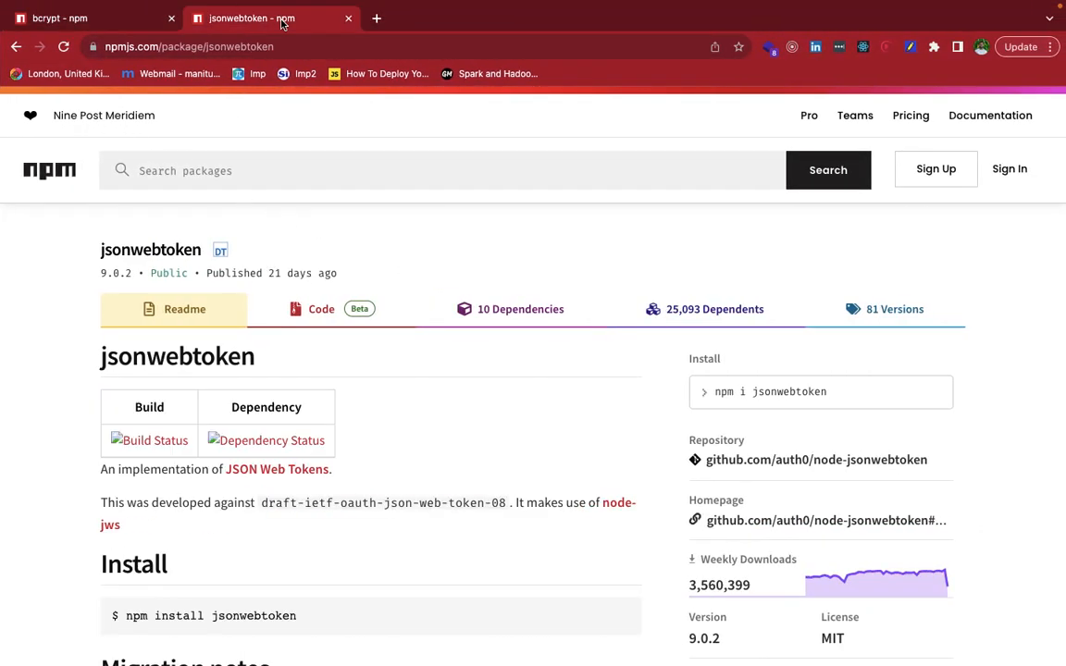
click(92, 18)
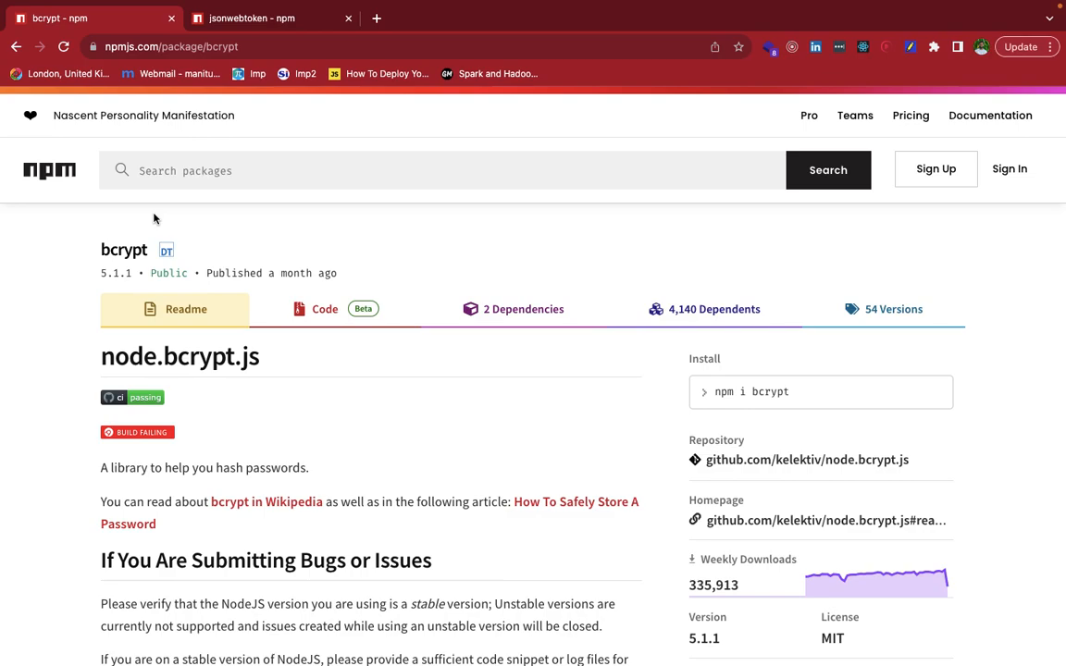
scroll(down, 3)
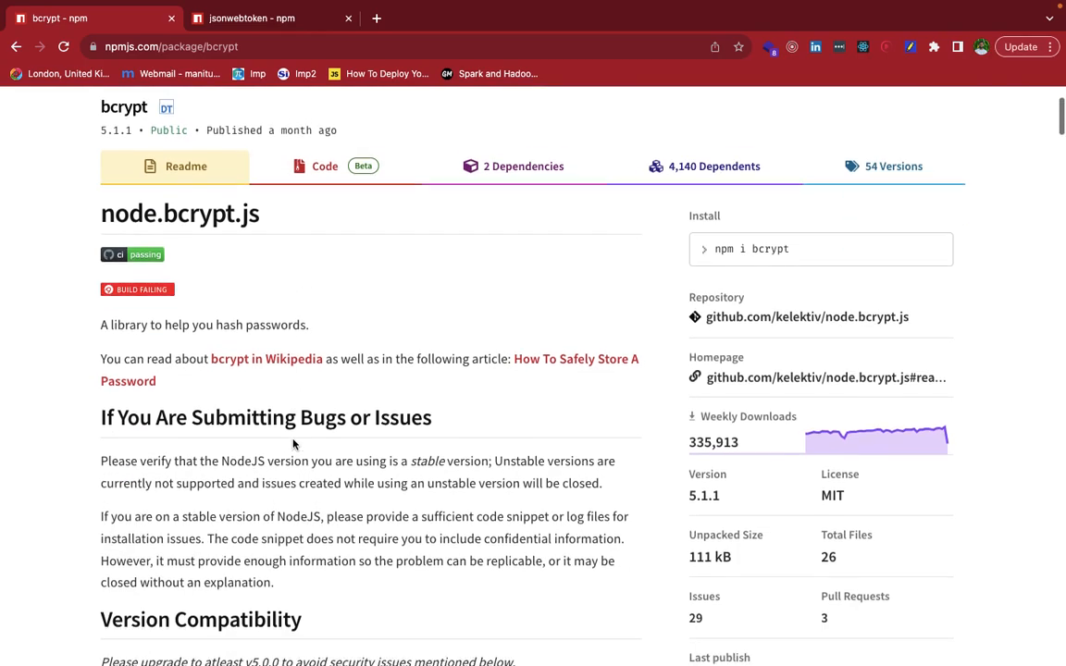
scroll(down, 3)
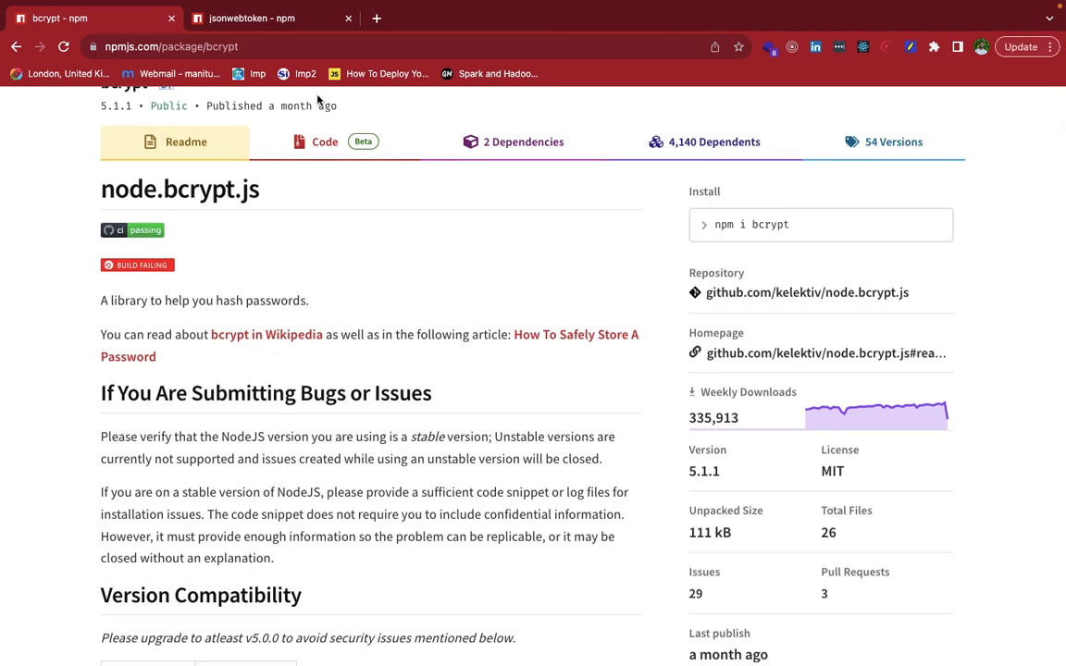
click(249, 18)
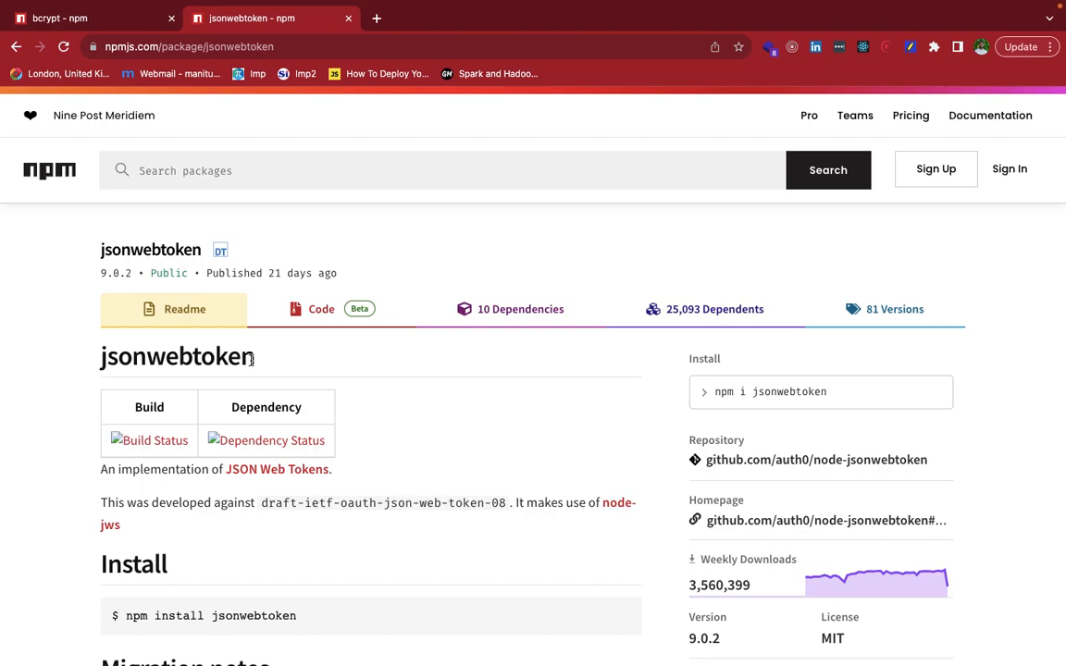
mouse_move(292, 368)
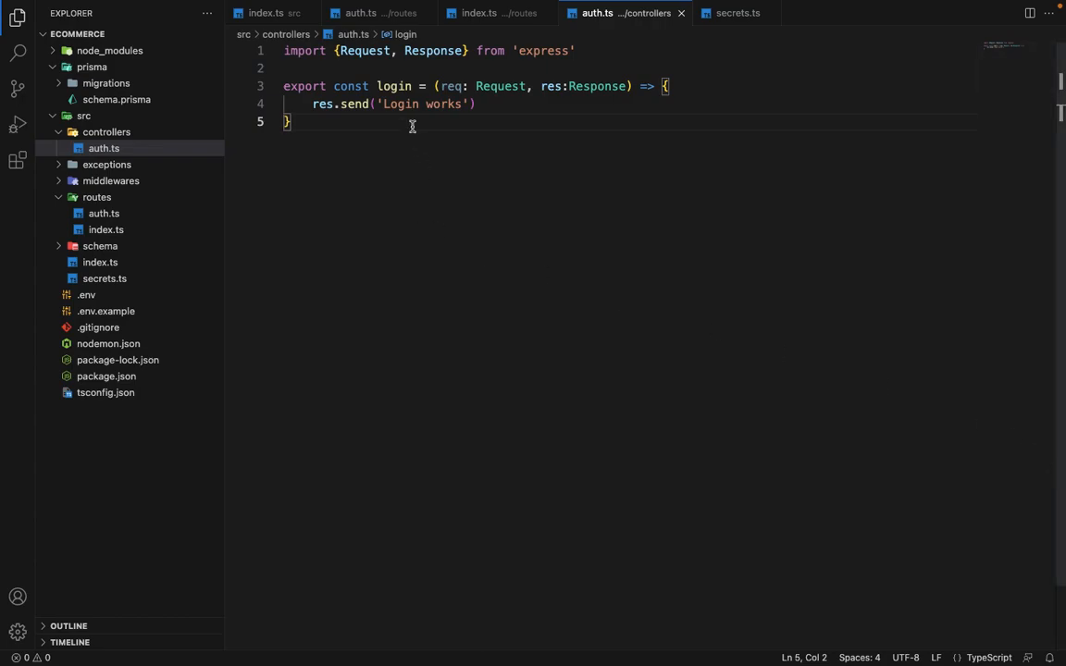
- Rename login to signup and destructure {email, password, name} from req.body
text(signup)
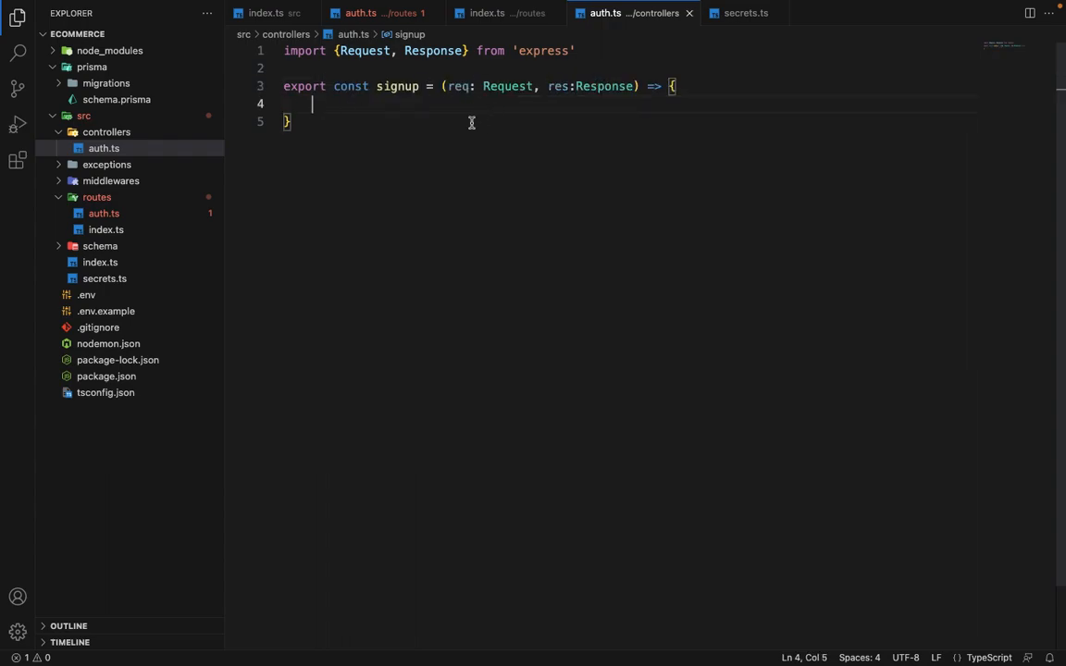
text(const {})
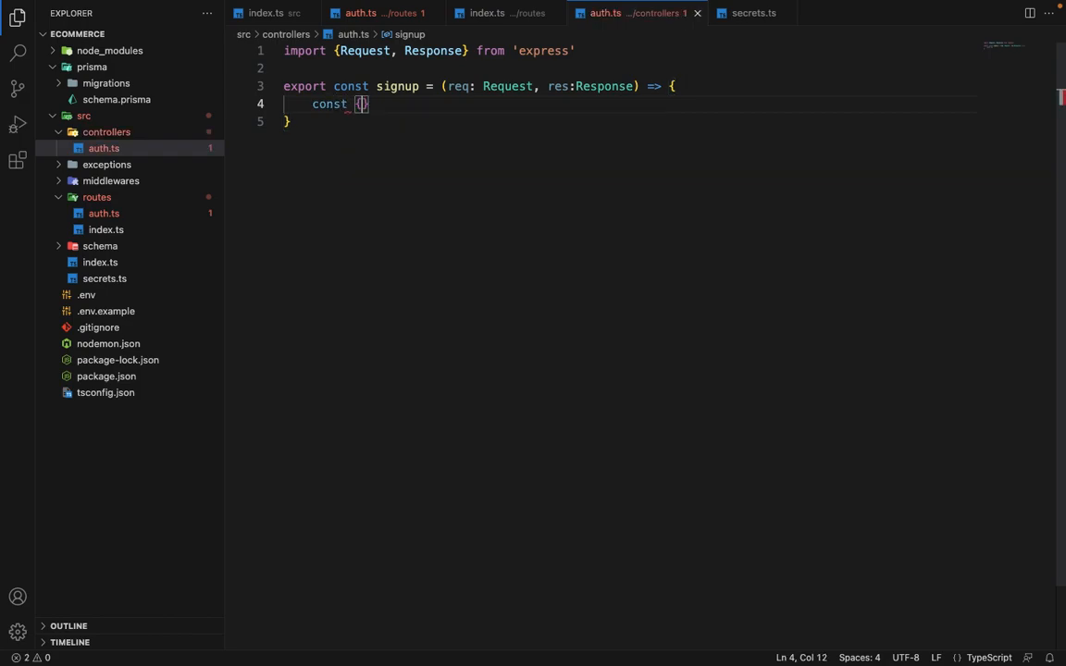
text(} = req)
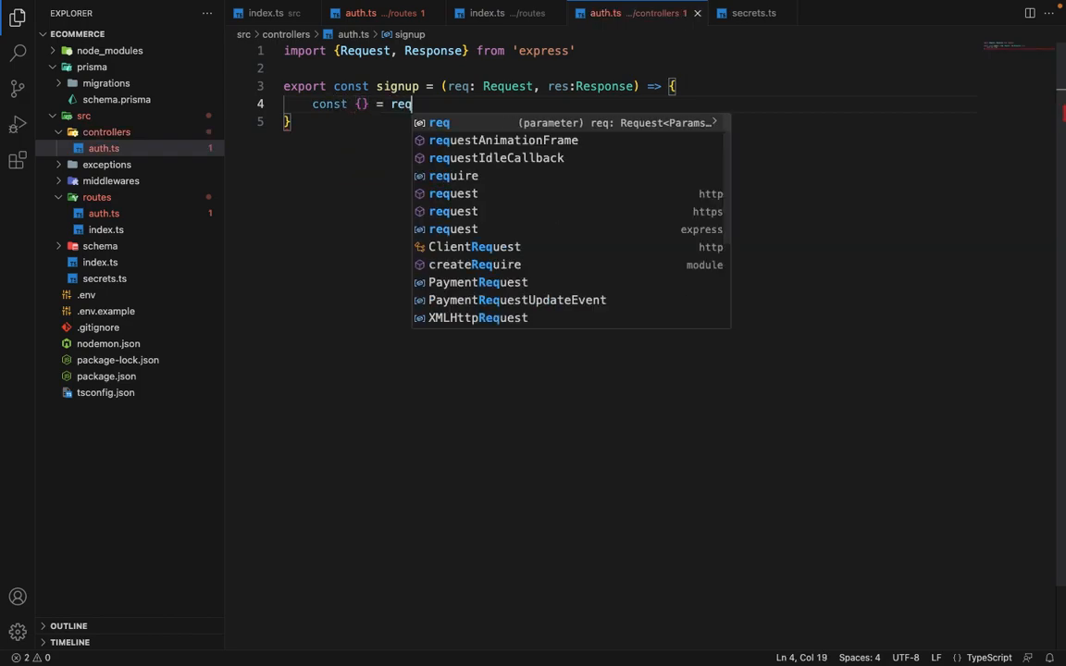
text(.body)
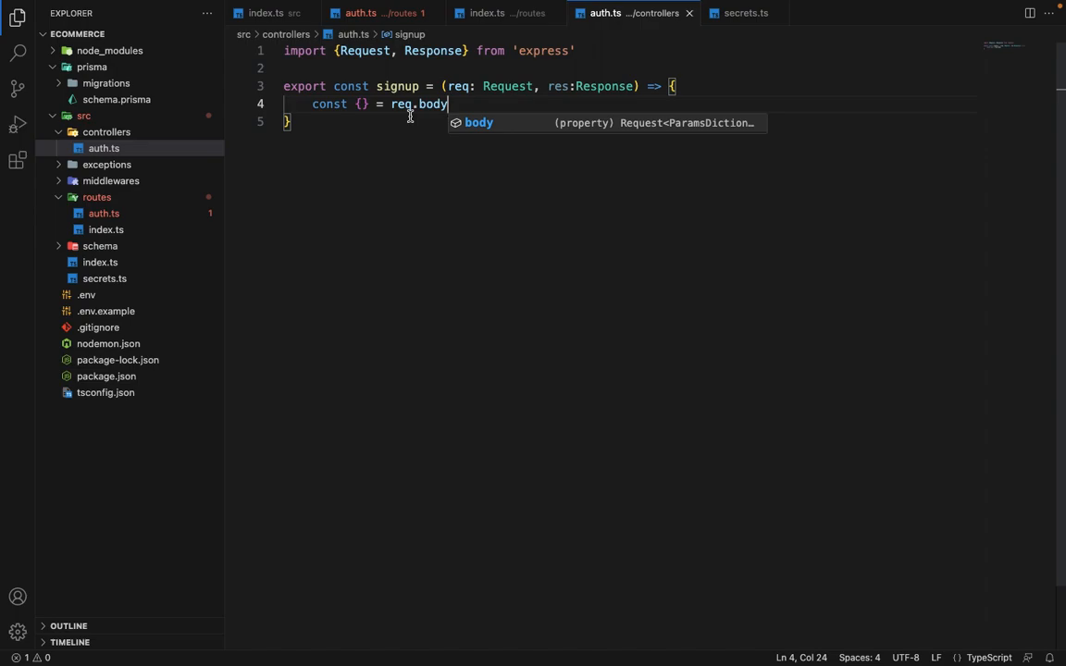
text(email, password)
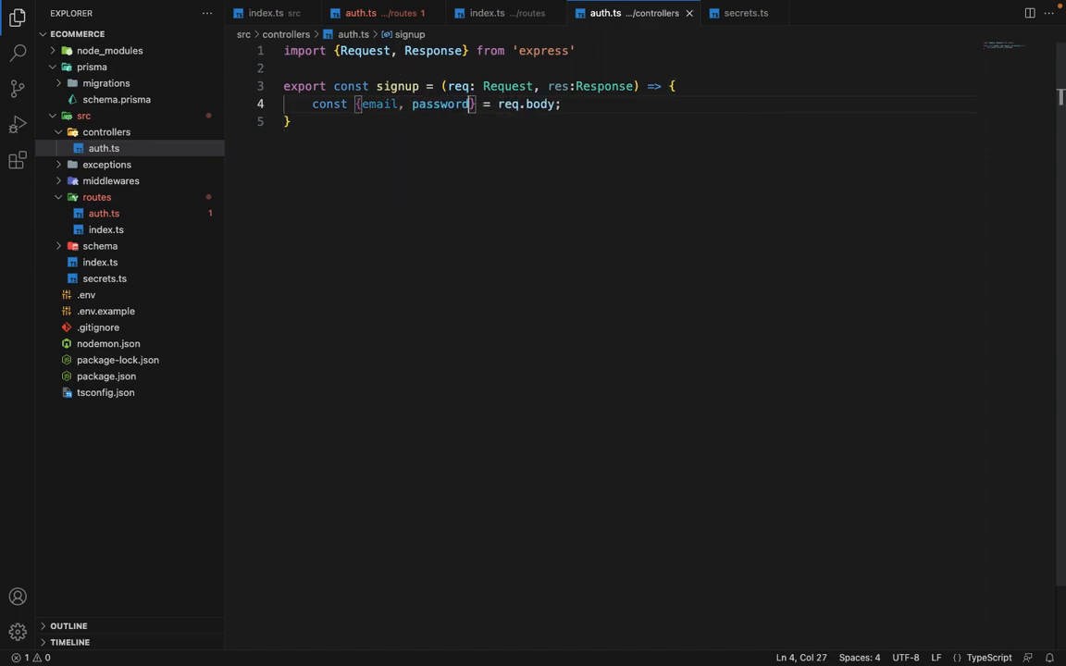
text(, name)
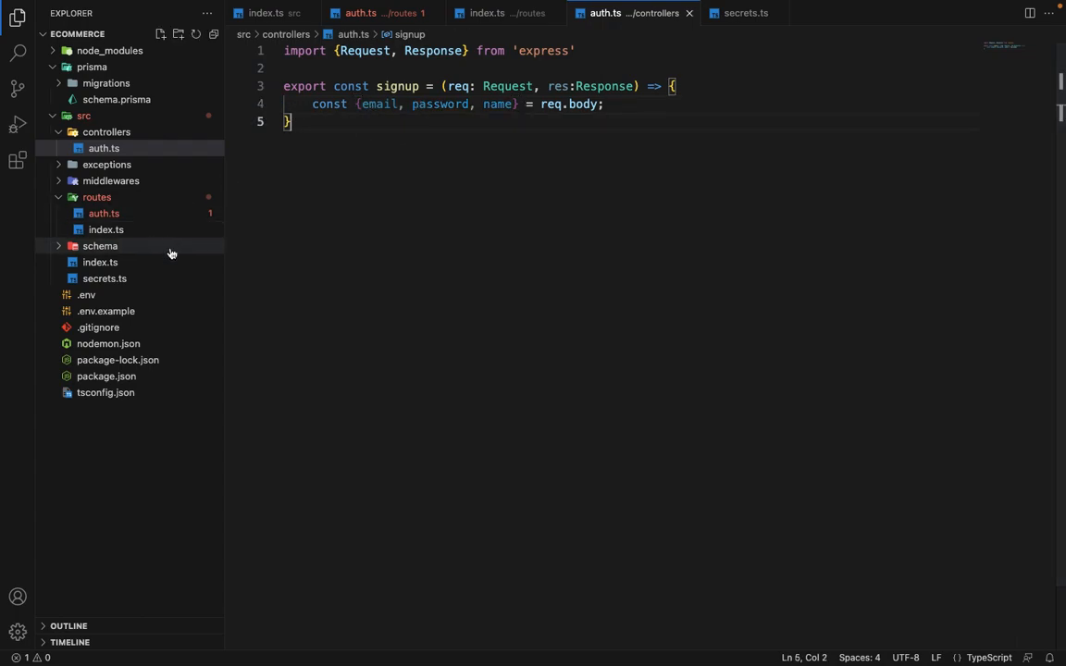
mouse_move(410, 191)
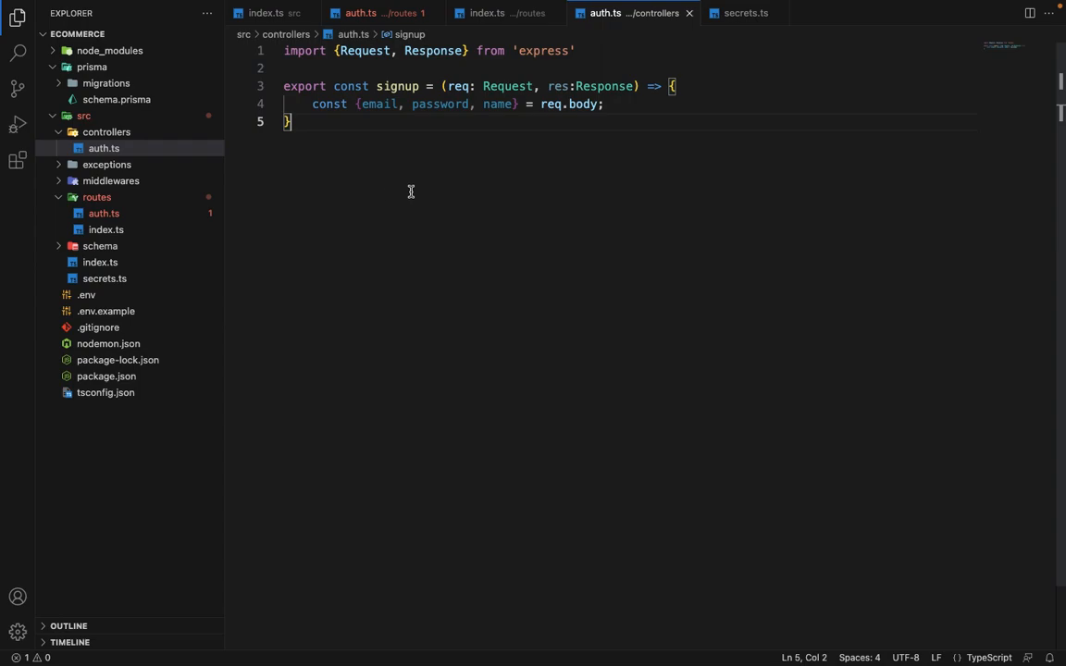
mouse_move(627, 88)
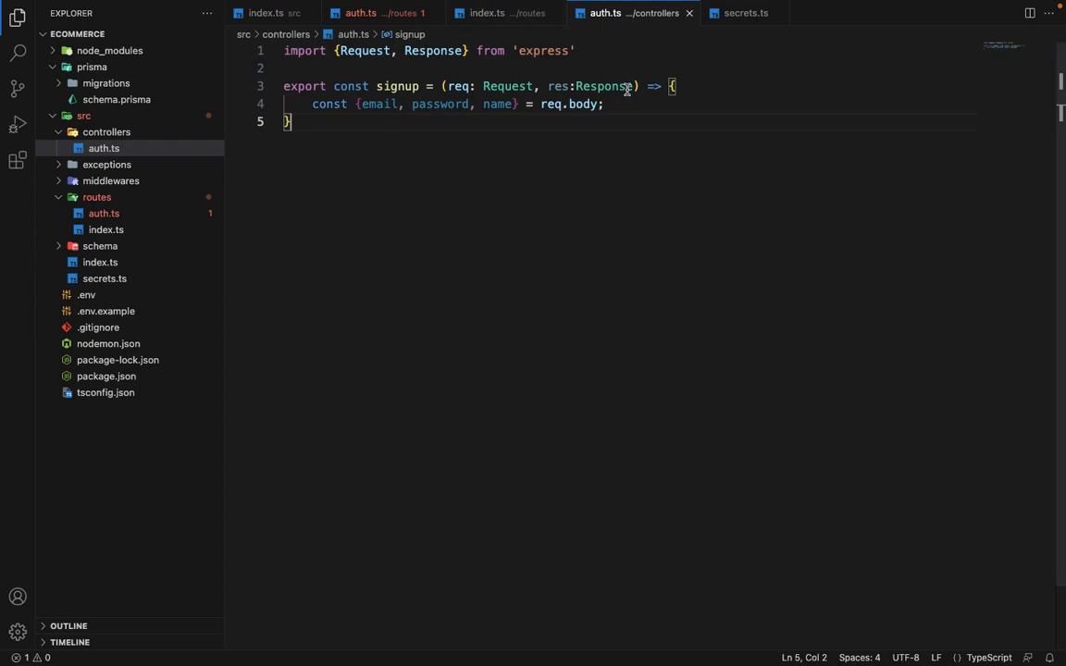
click(603, 104)
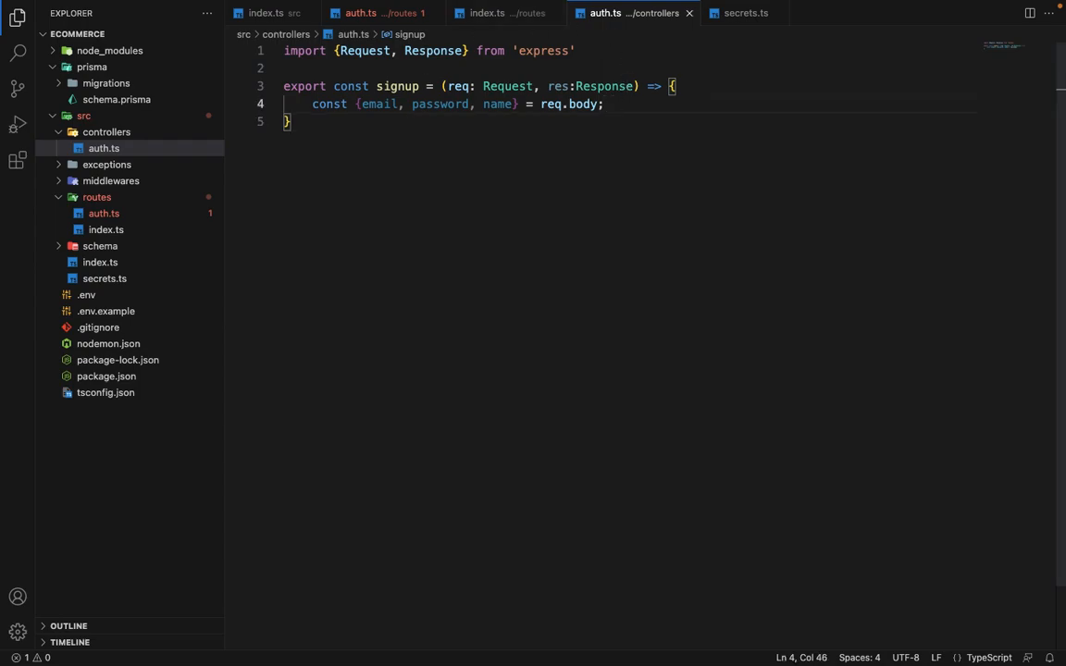
key(Enter)
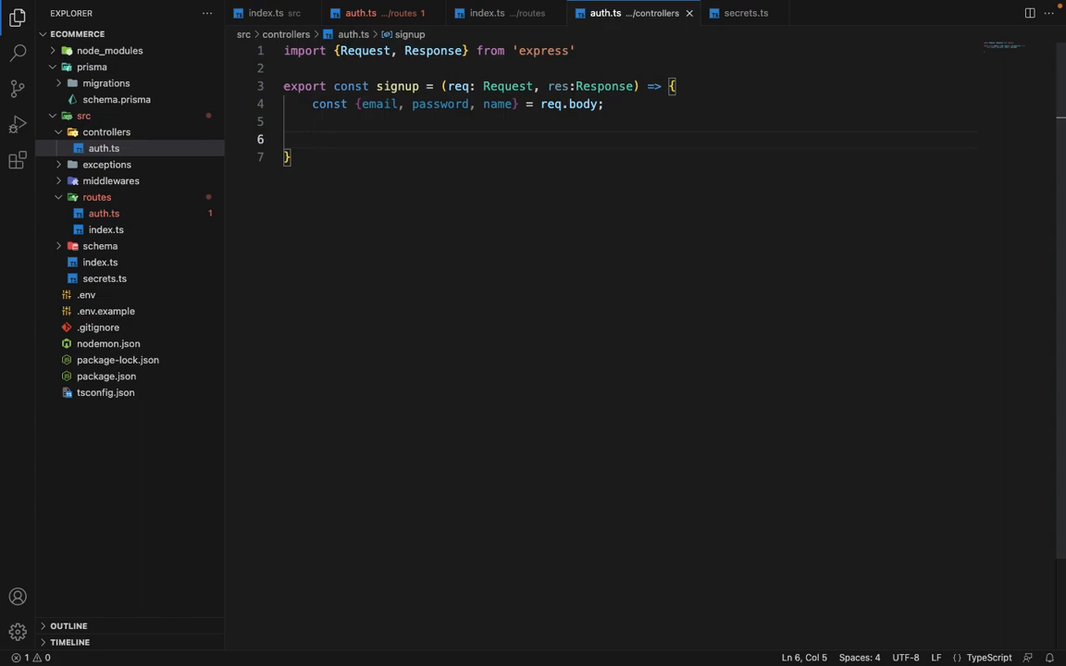
- Make signup async and look up the user via prismaCilent.user.findFirst({ where: { email } })
text(let user)
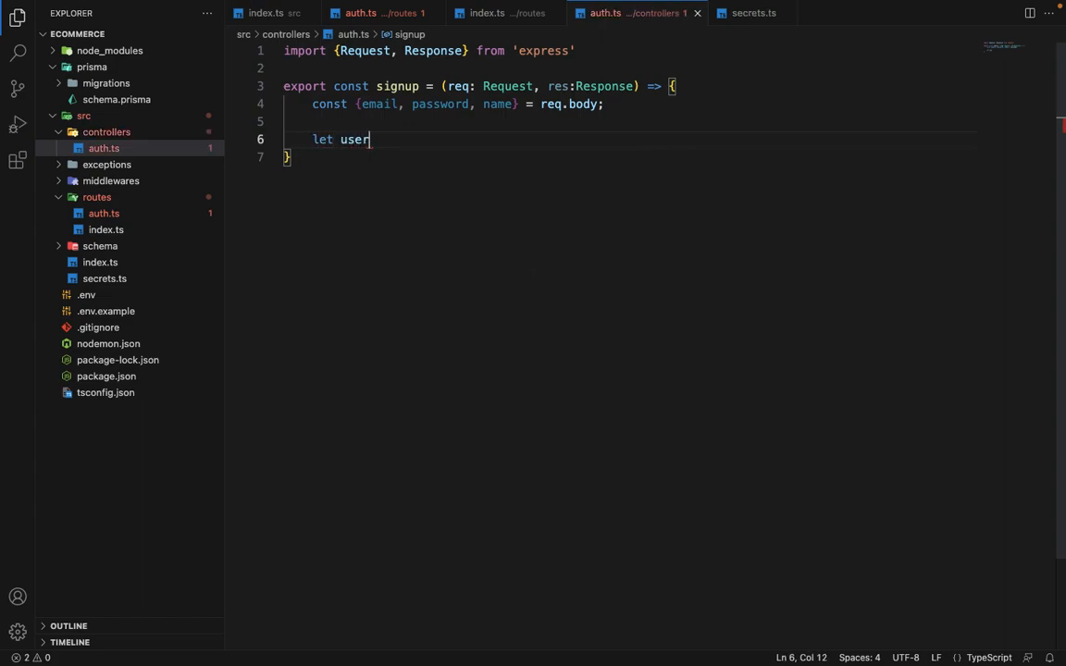
text(= await prismaCilent)
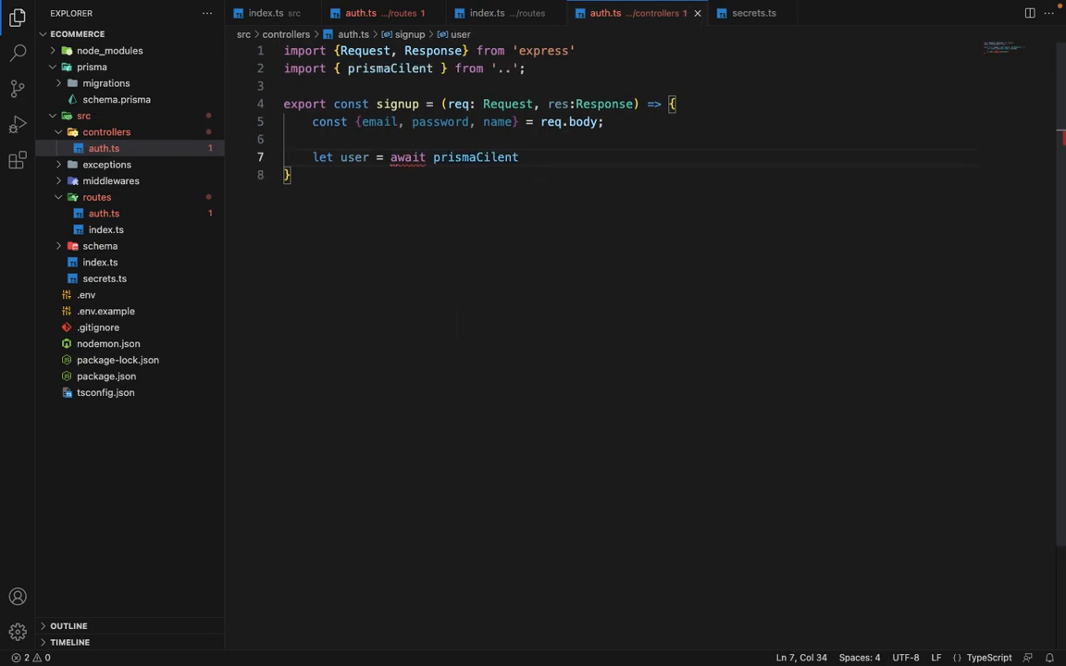
text(.user.findFirst()
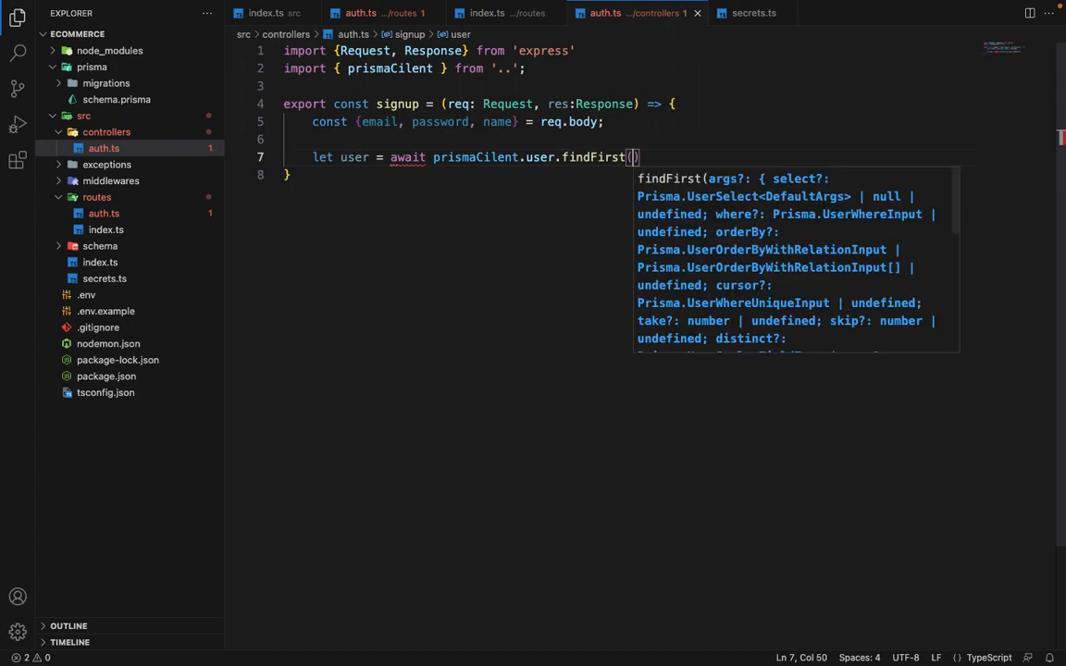
text(where})
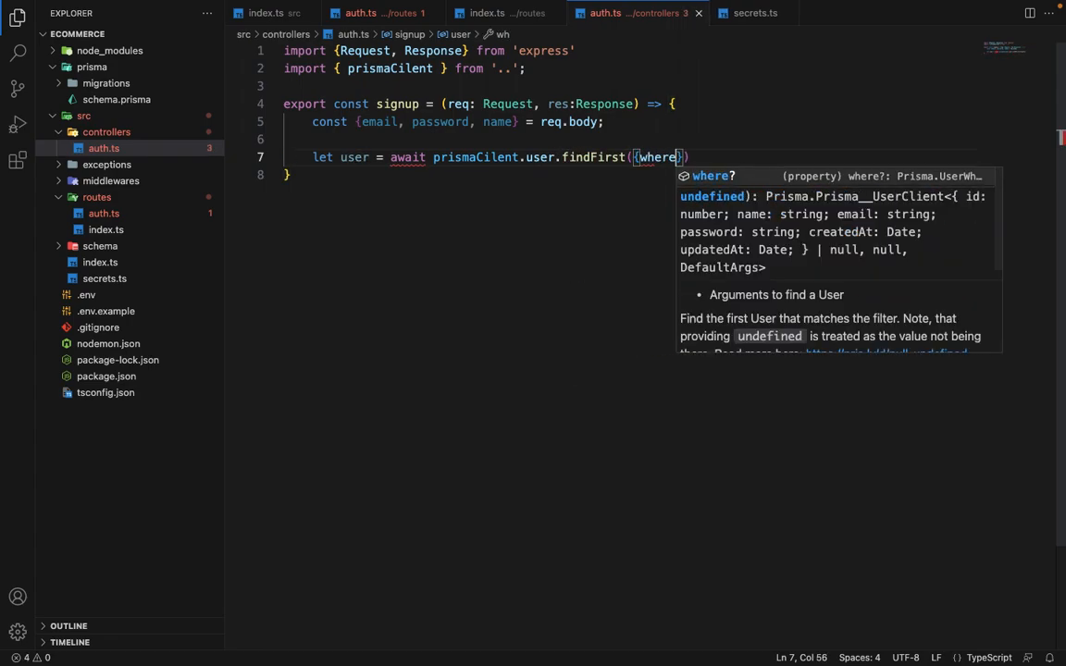
text(: {})
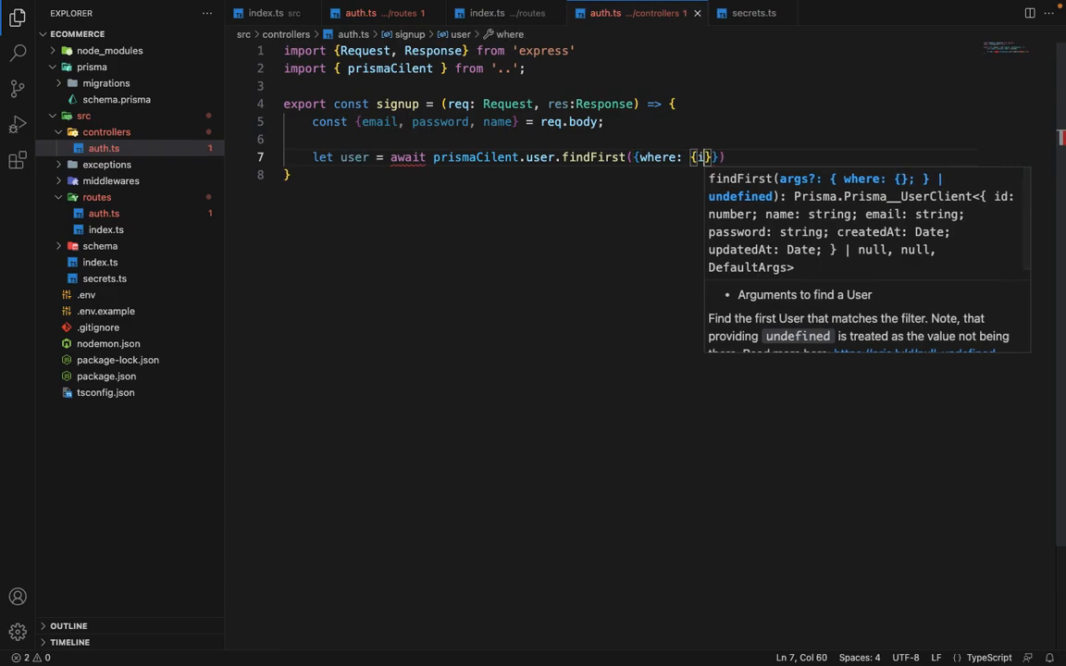
text(email:)
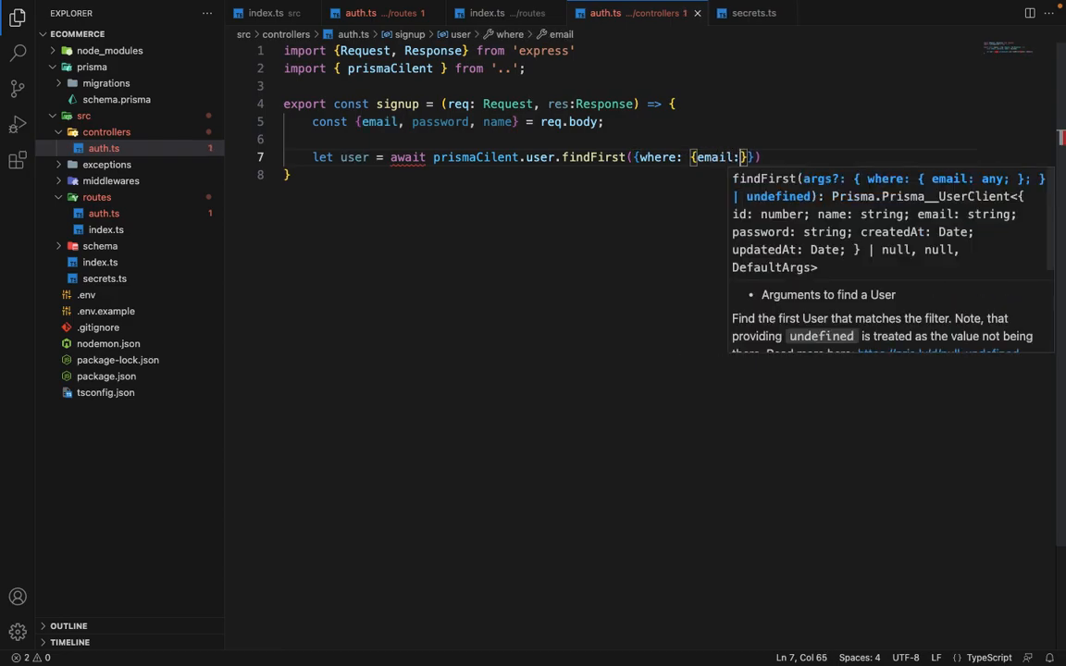
text(email)
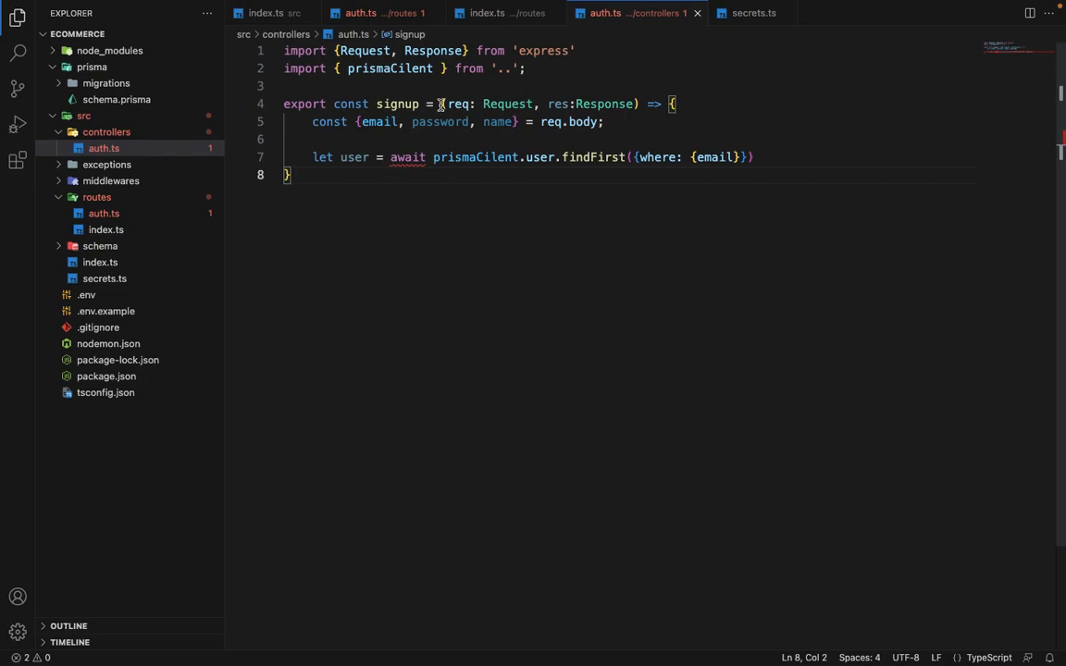
text(async)
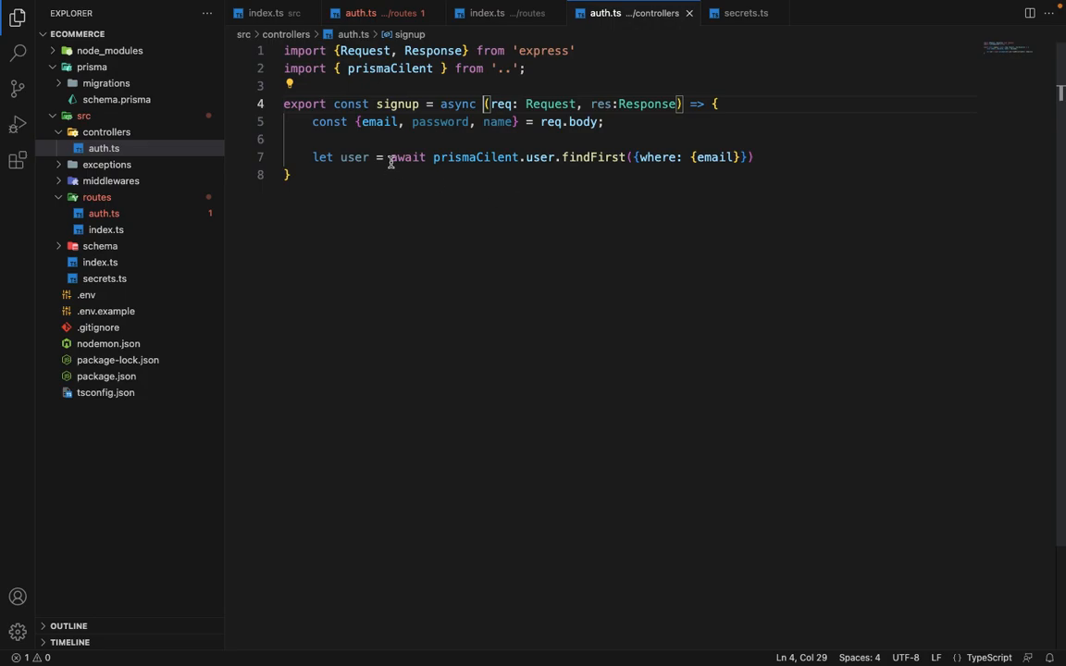
text(id)
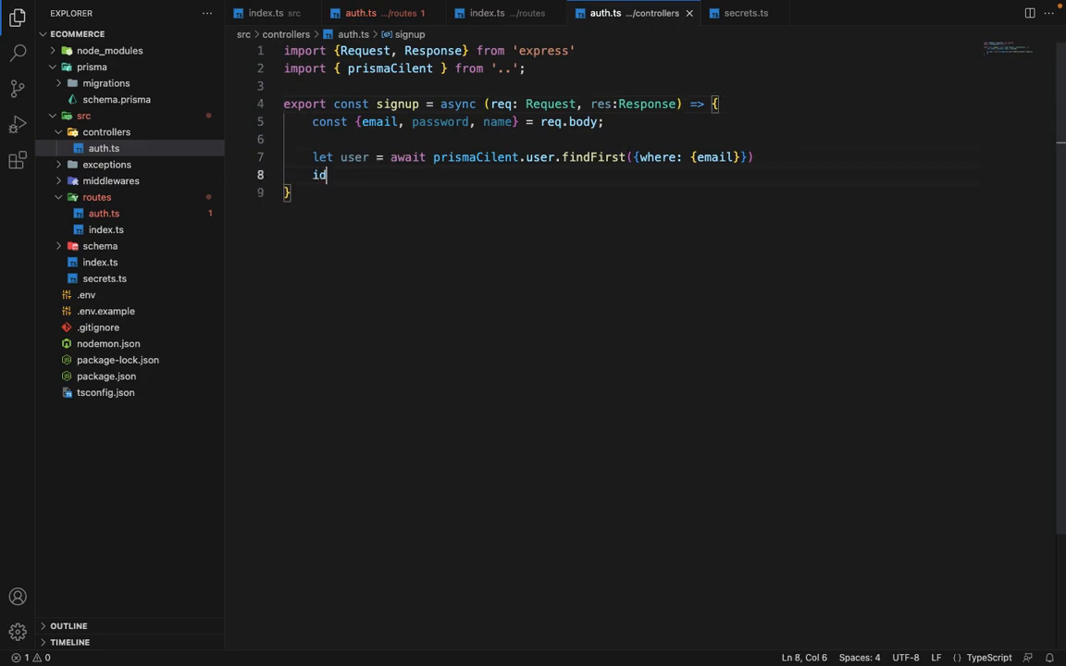
- Throw Error('User already exists!') when a matching user is found
text(if ()
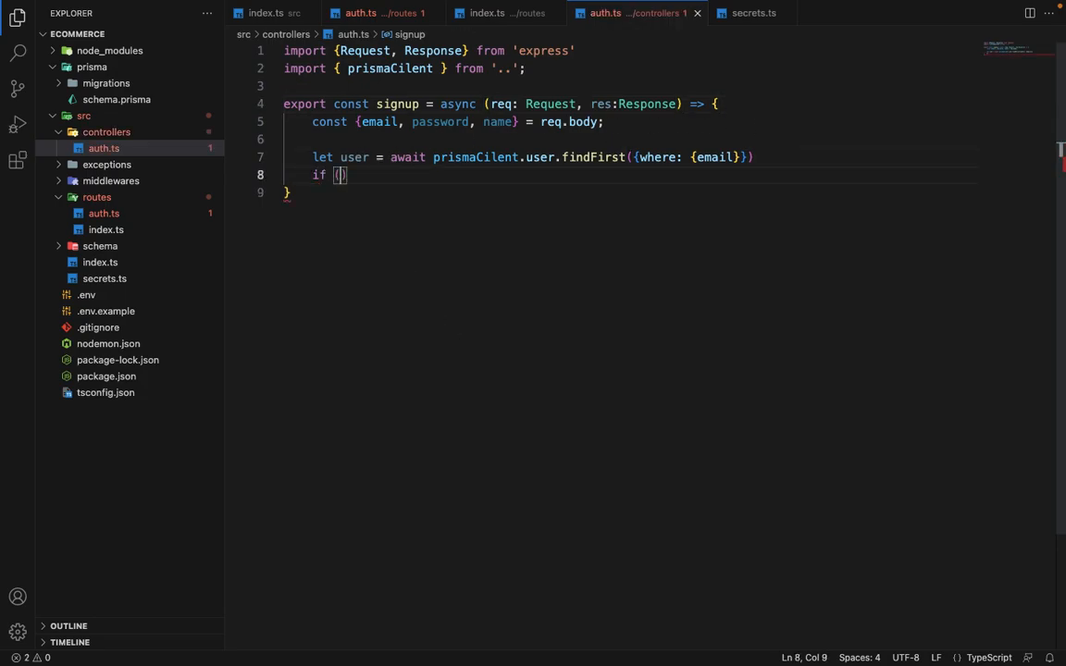
text(user) {)
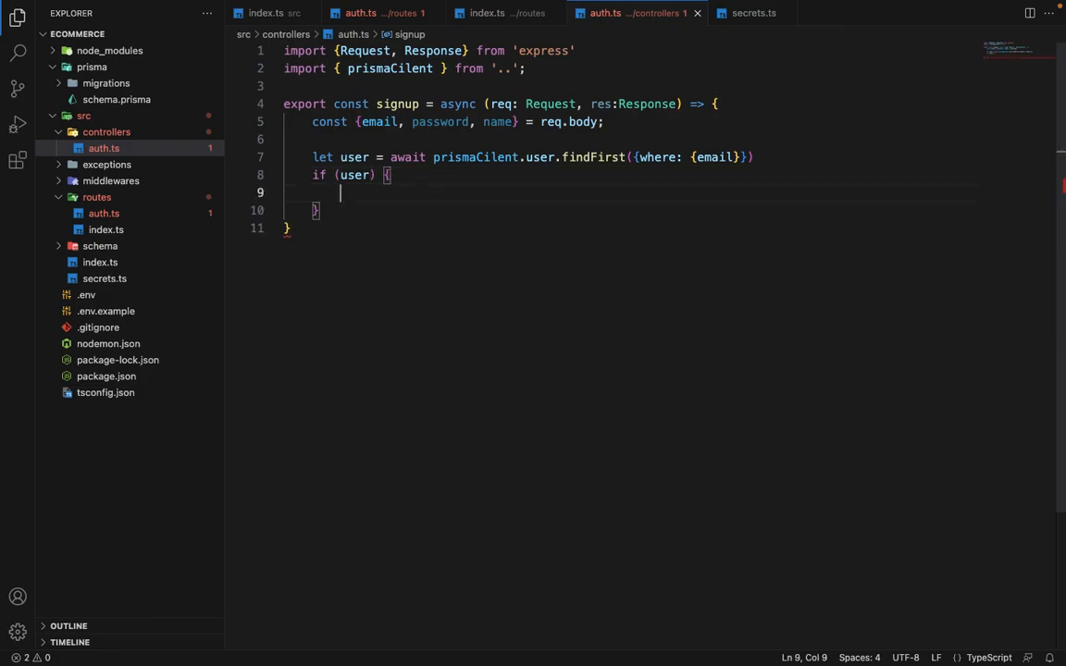
text(th)
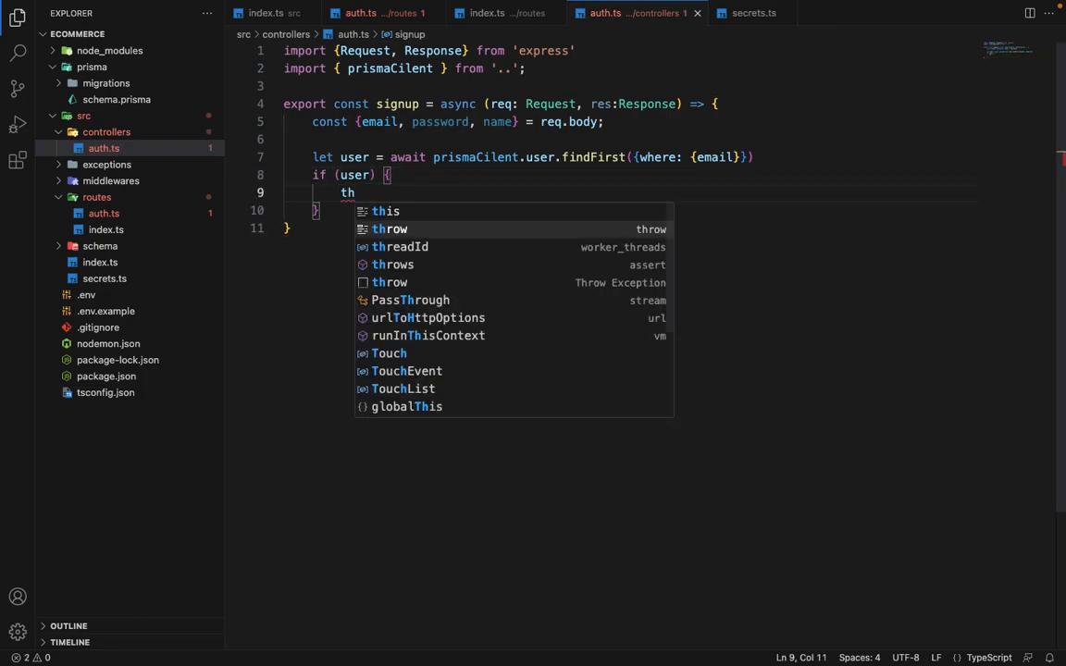
text(row Errror(')
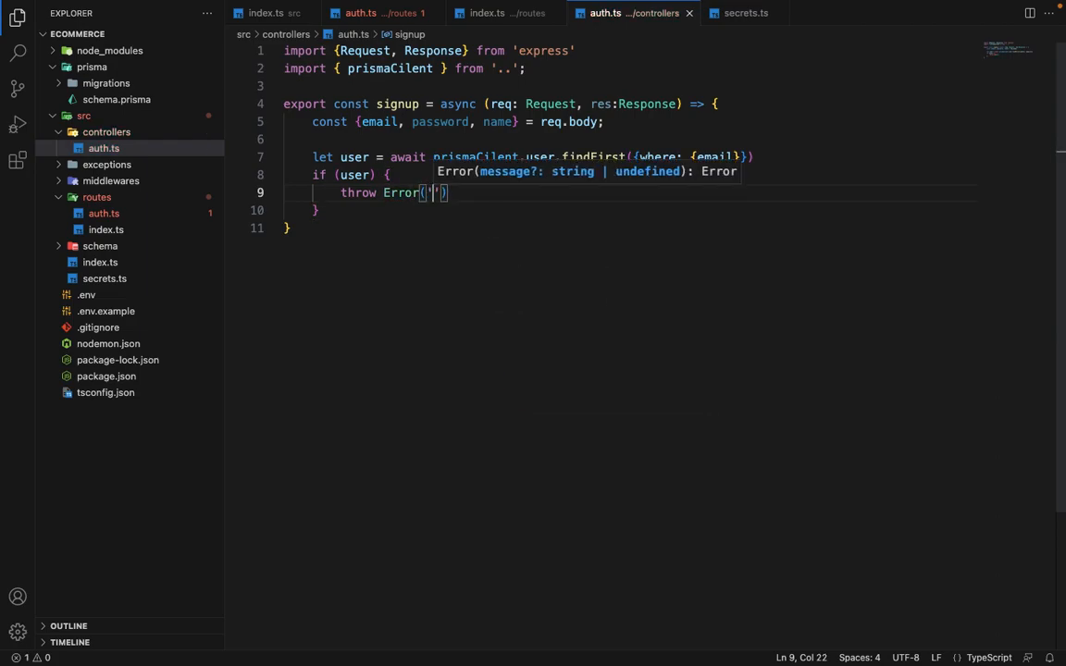
text(User)
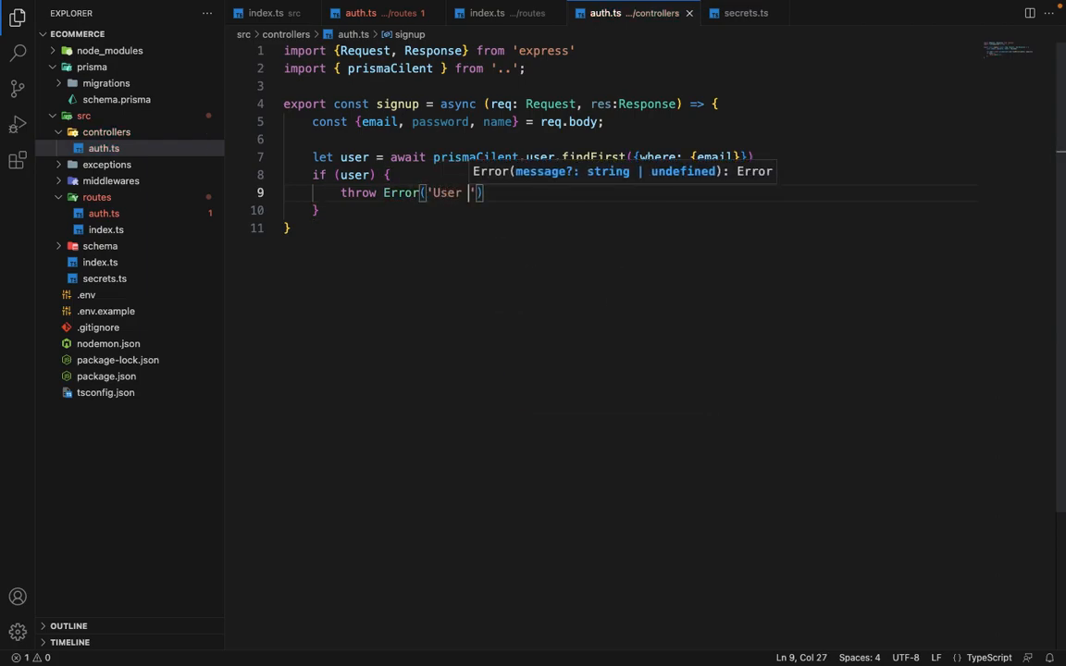
text(already ex)
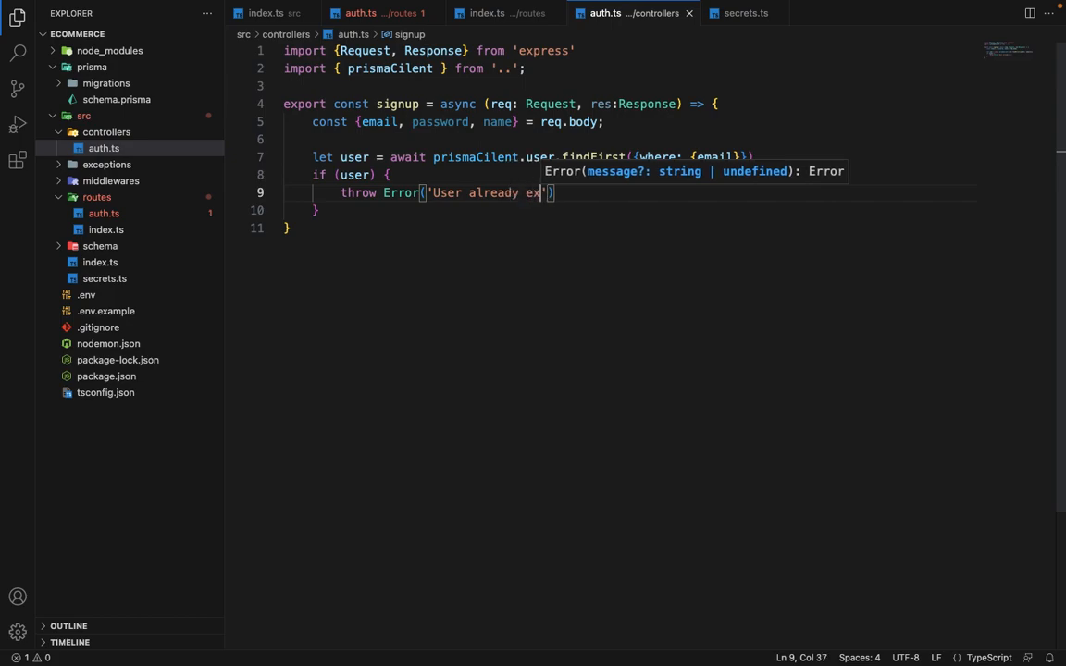
text(ists!)
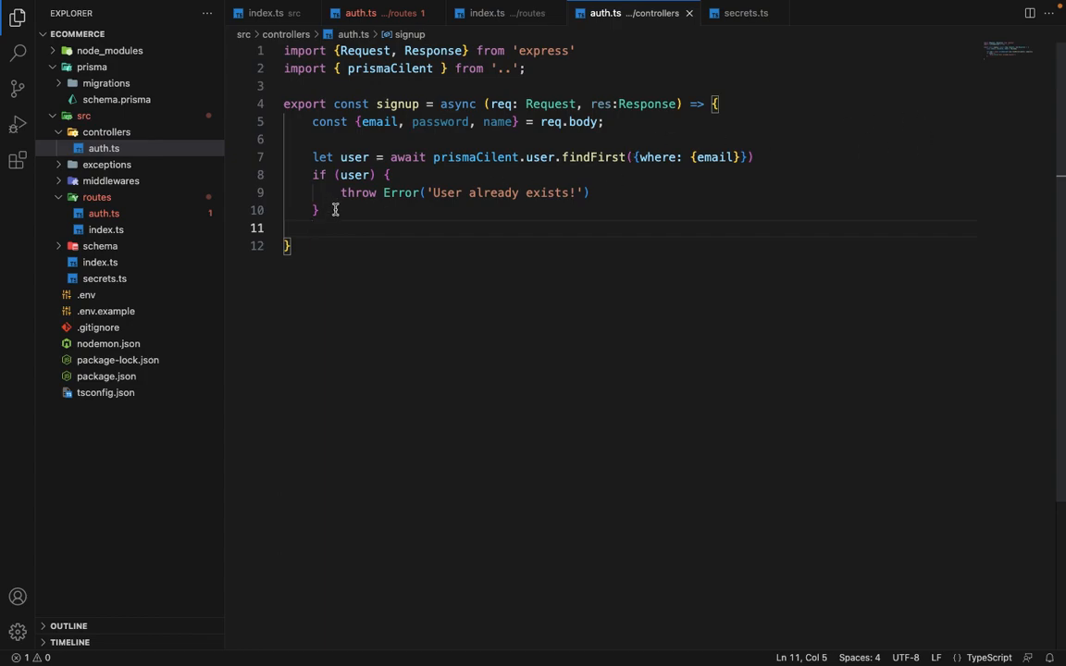
- Assign user = await prismaCilent.user.create({ data: { name, email, password } })
text(u)
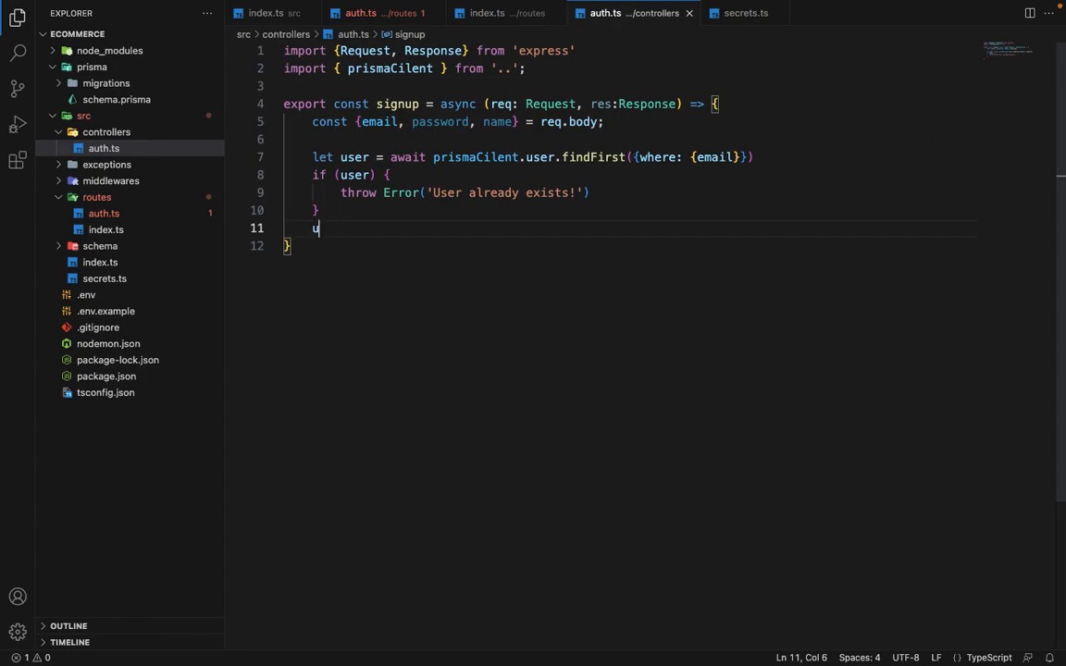
text(ser =)
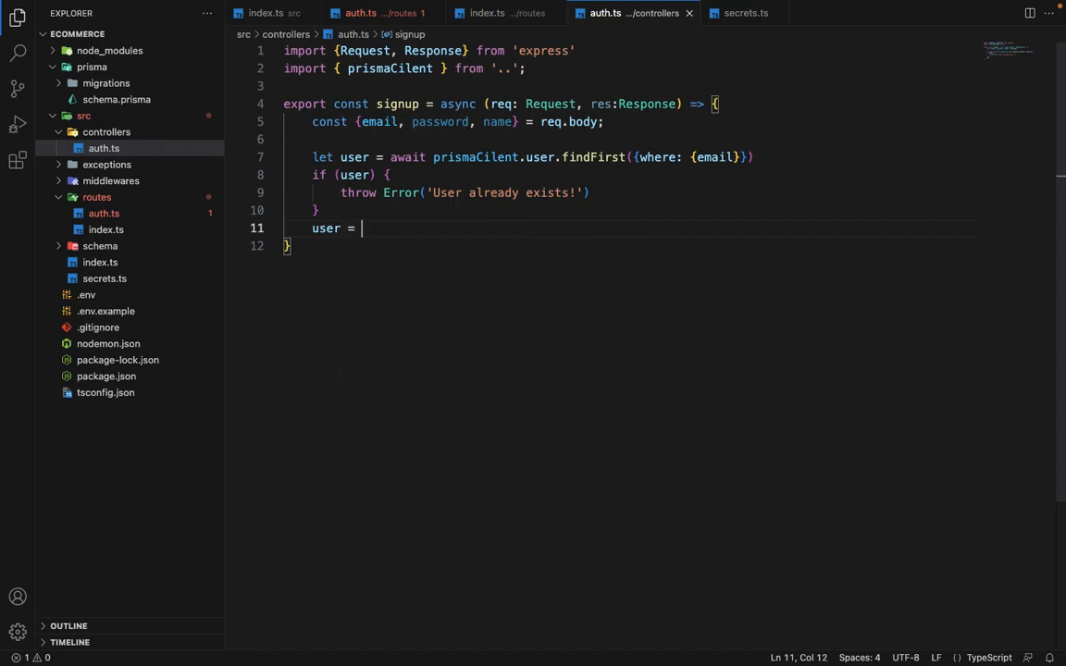
text(await p)
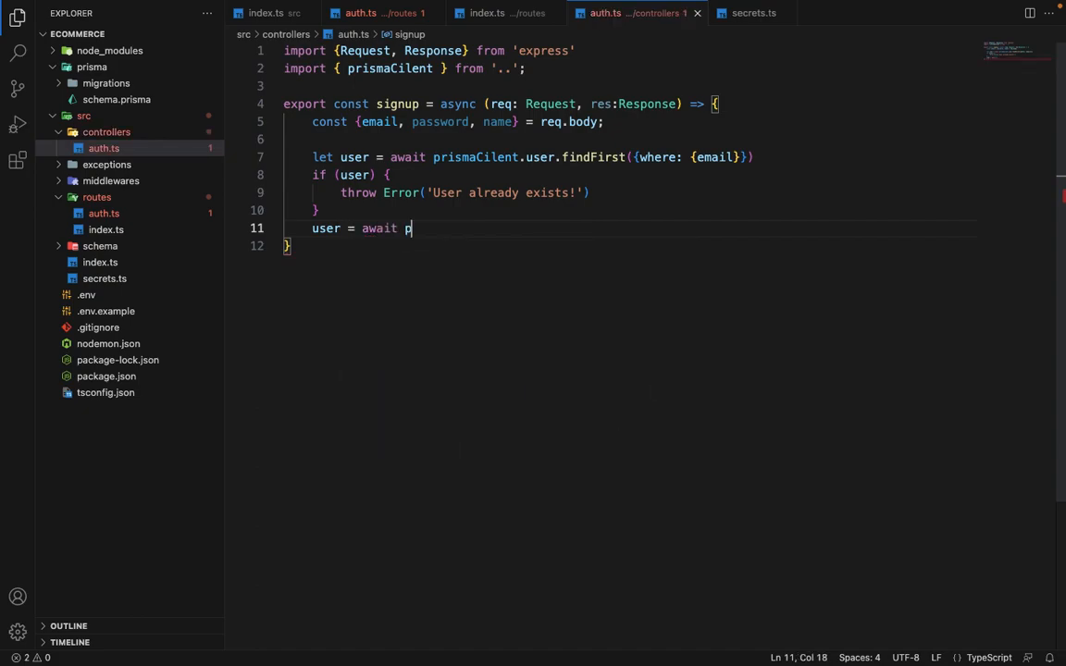
text(rismaCilent.u)
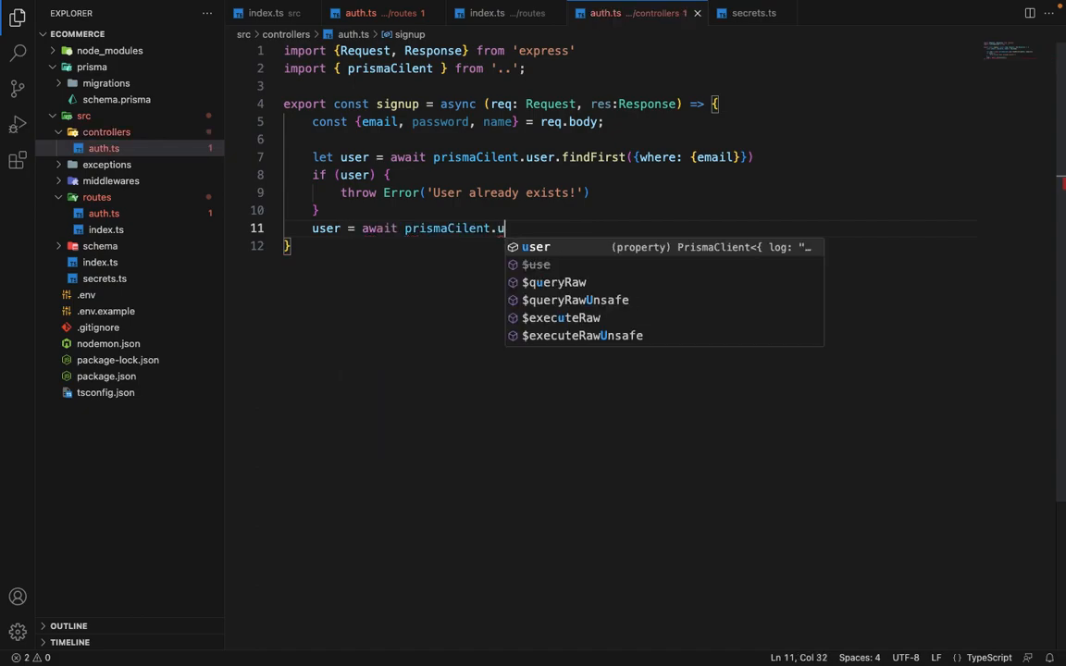
text(ser.cre)
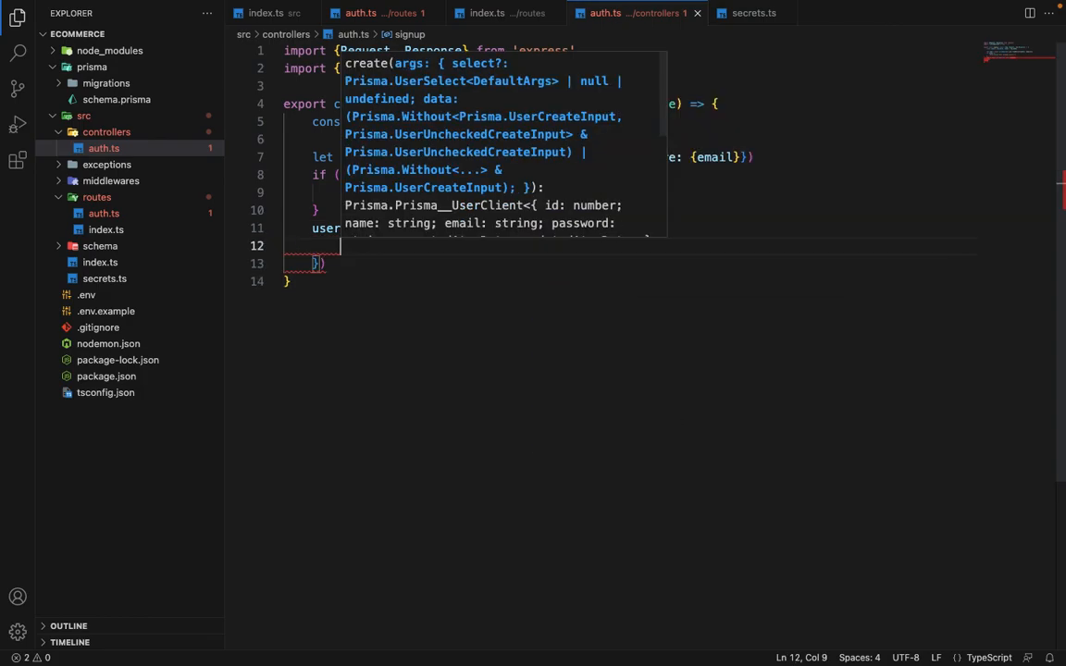
text(data:{)
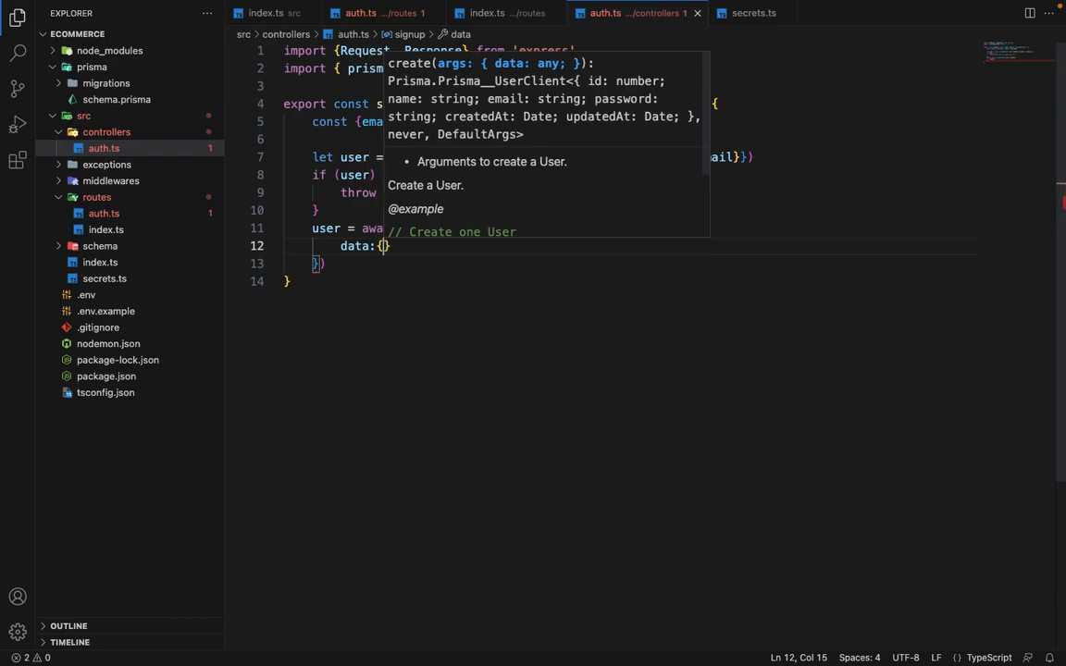
text(name,)
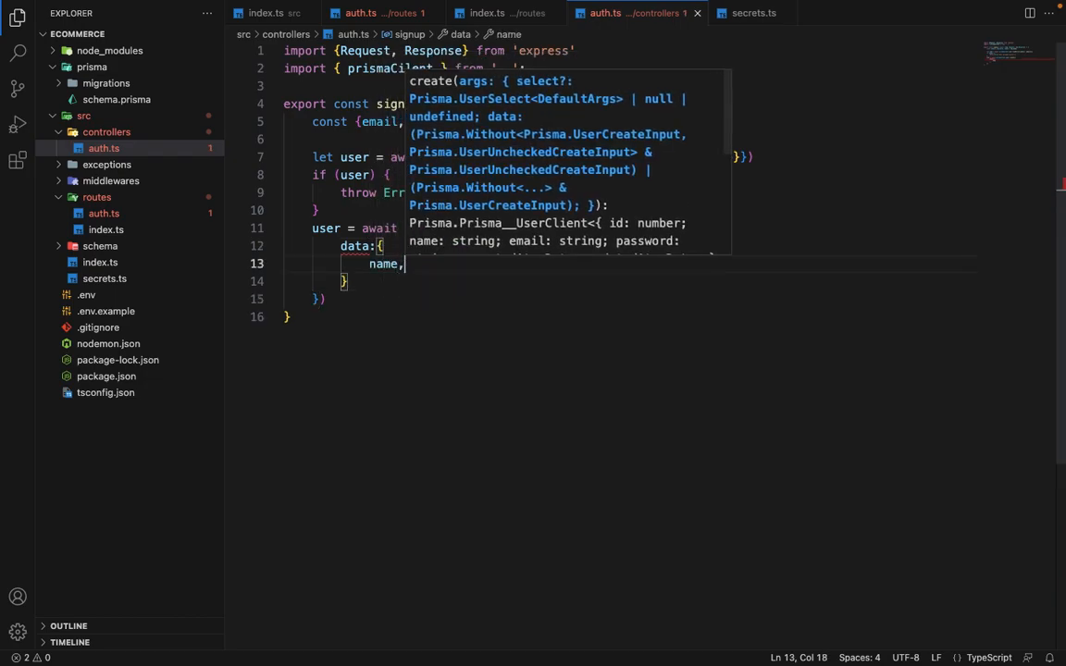
text(email)
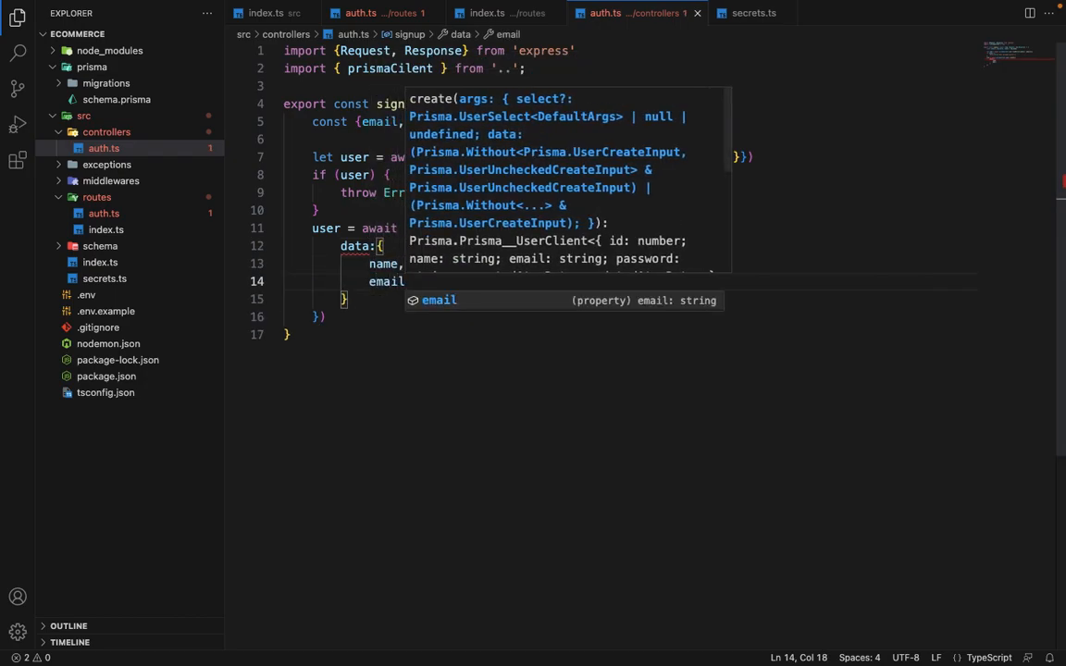
text(password:)
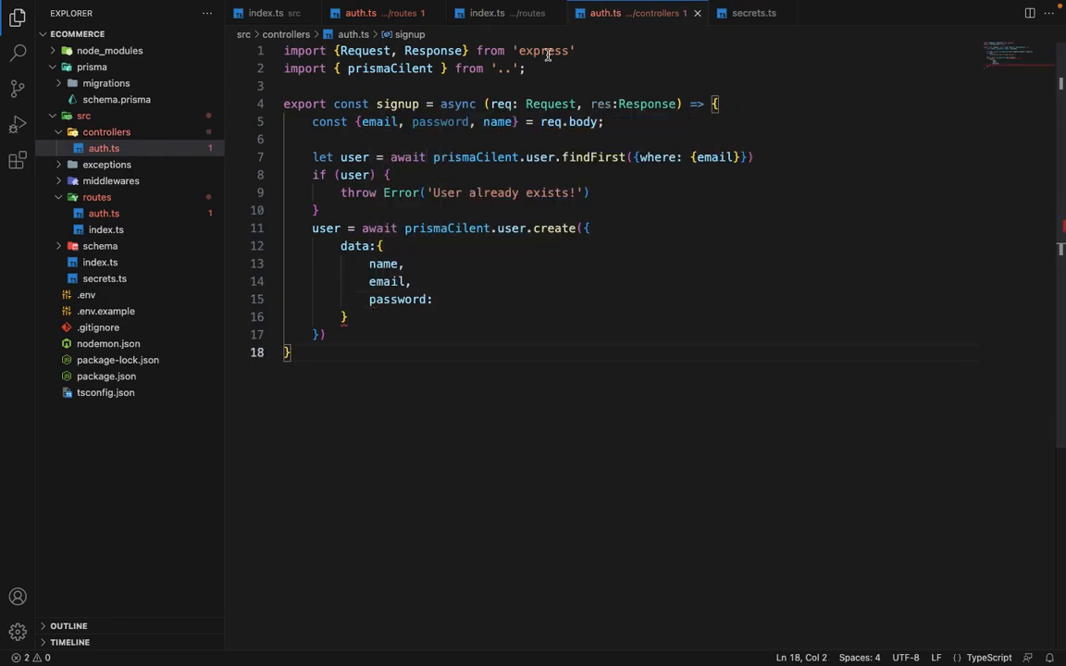
text(i)
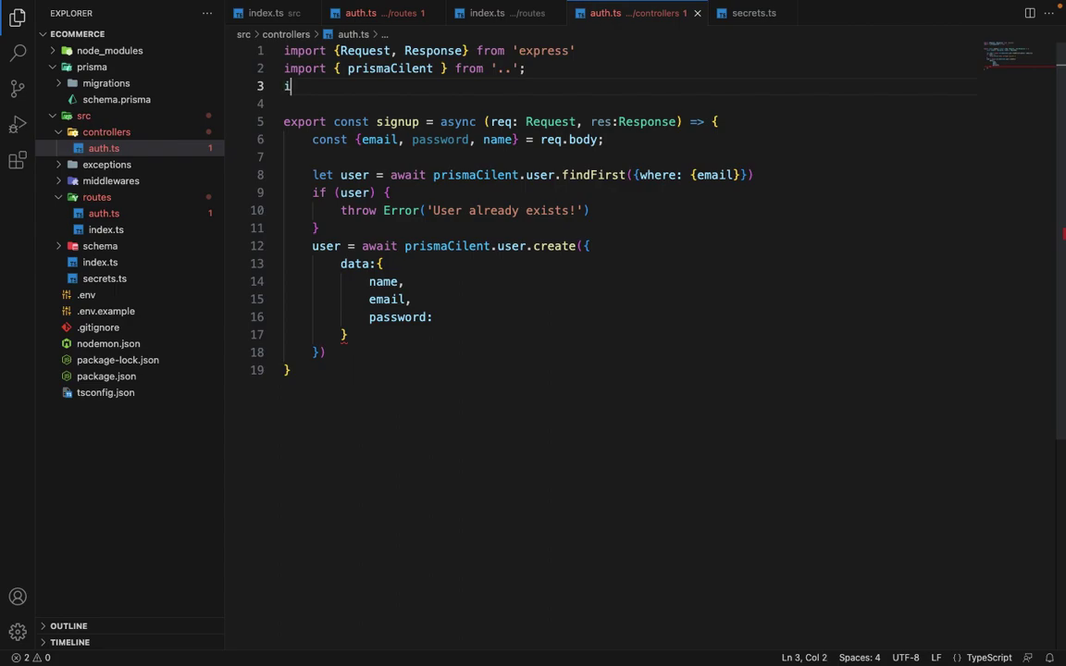
text(mport)
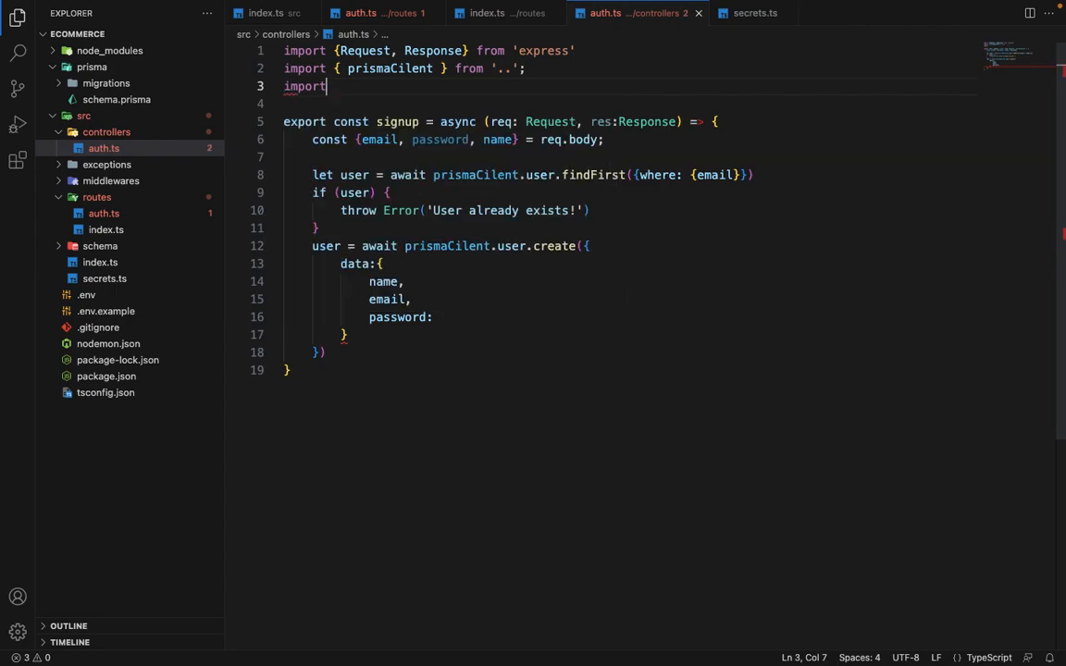
text({})
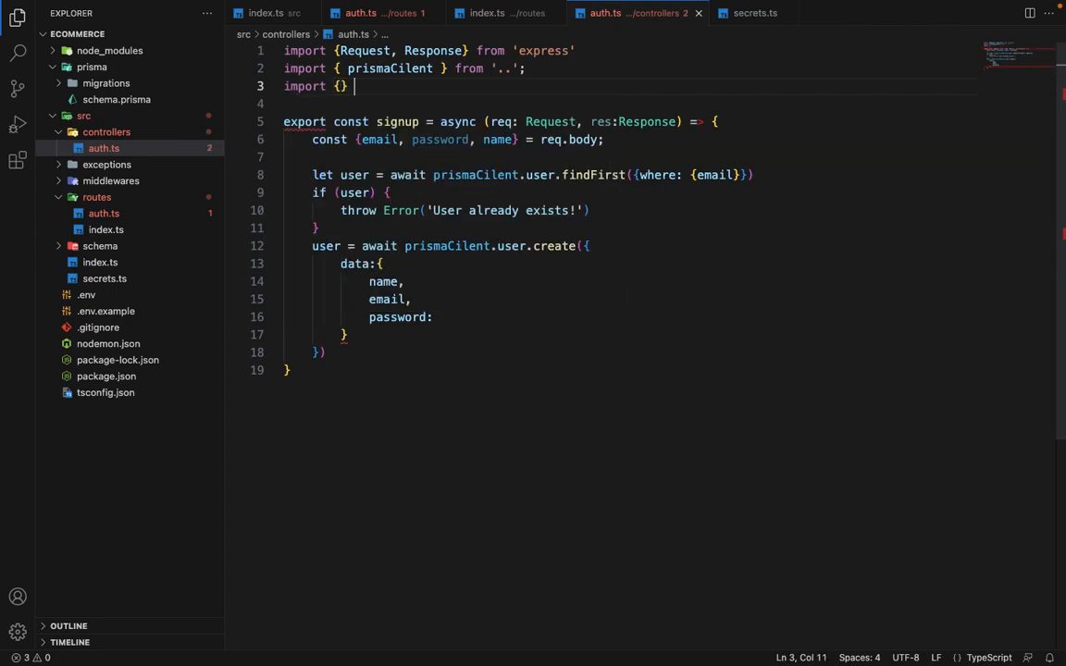
text(from 'bcrypt';)
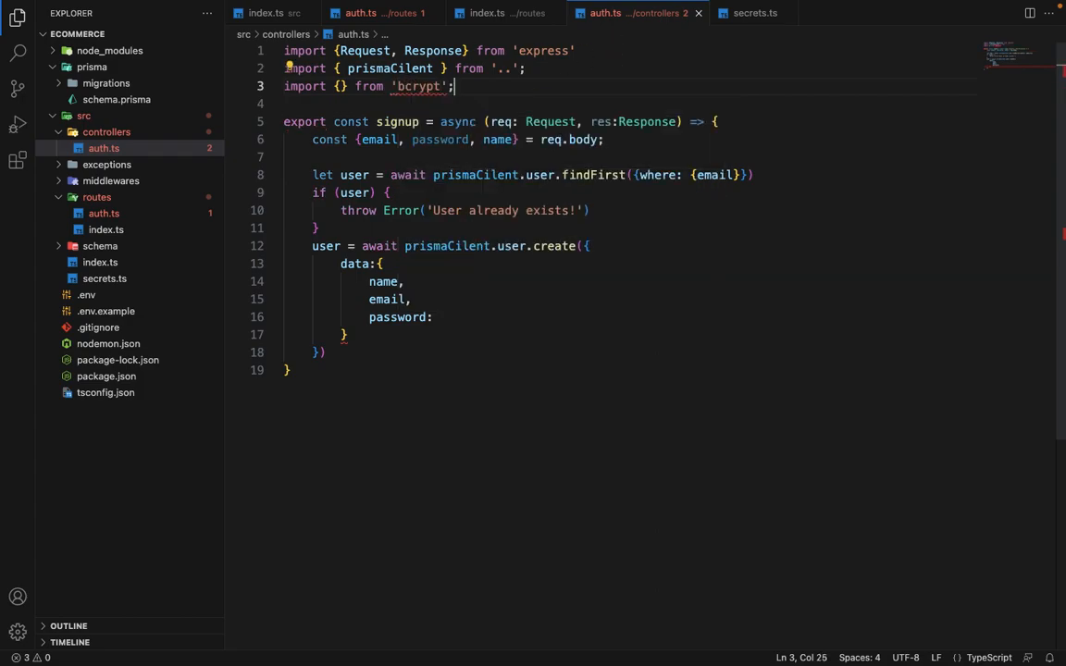
text(hash)
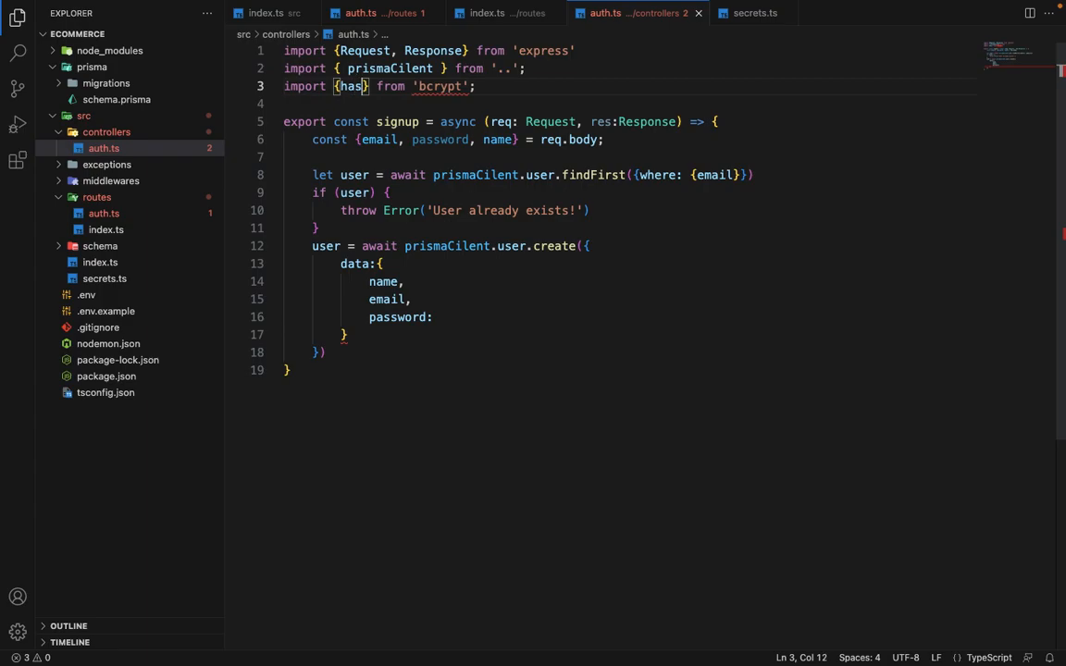
text(hSync)
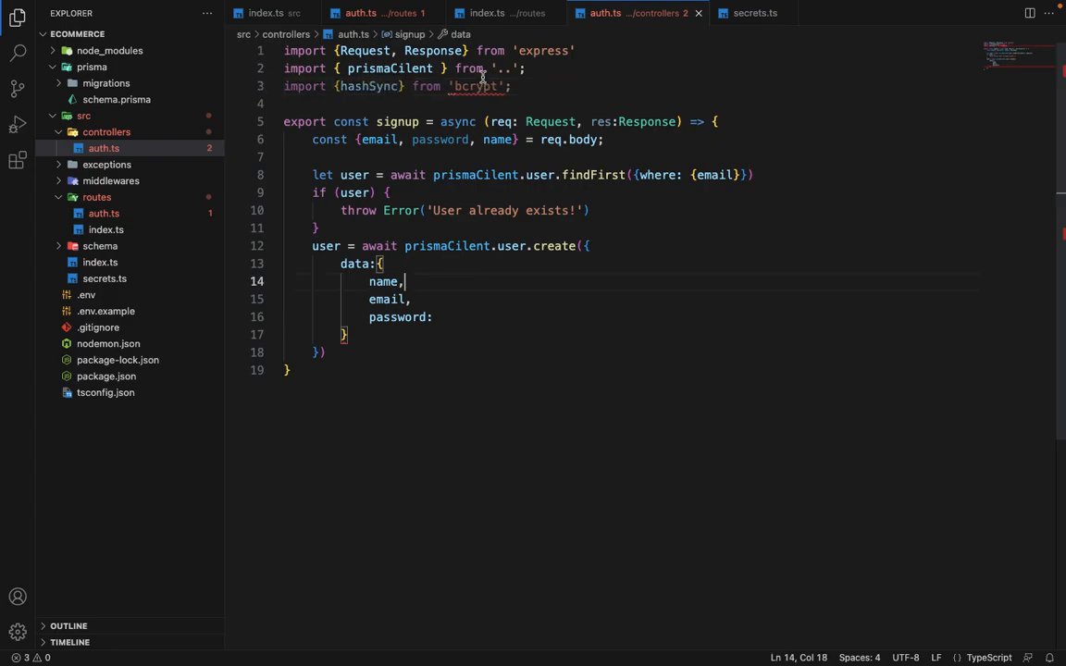
mouse_move(475, 87)
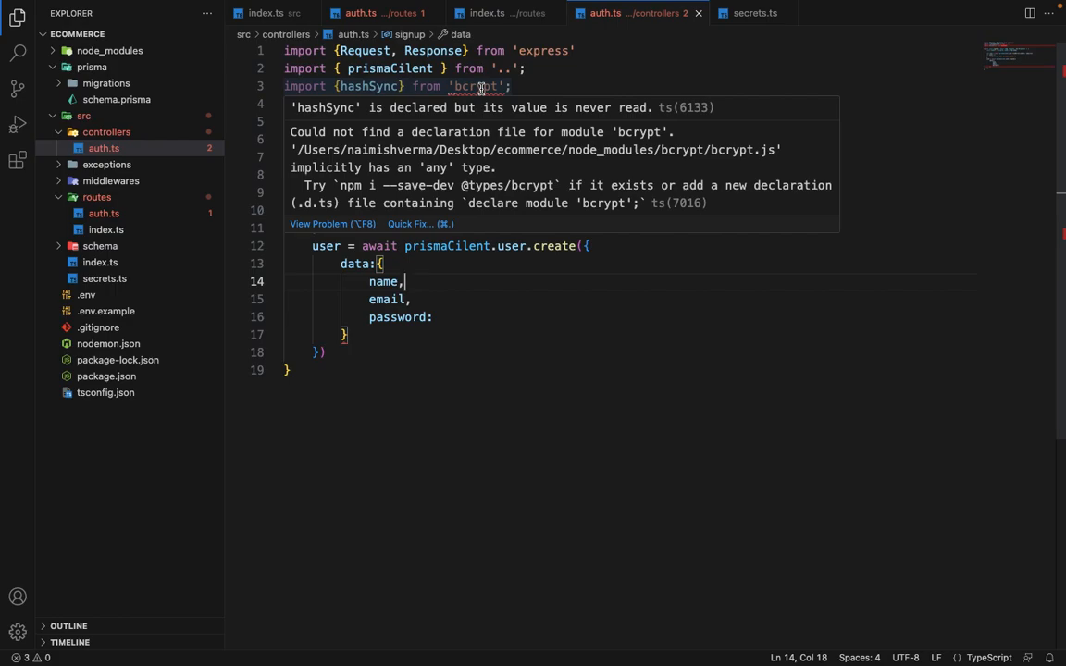
mouse_move(344, 187)
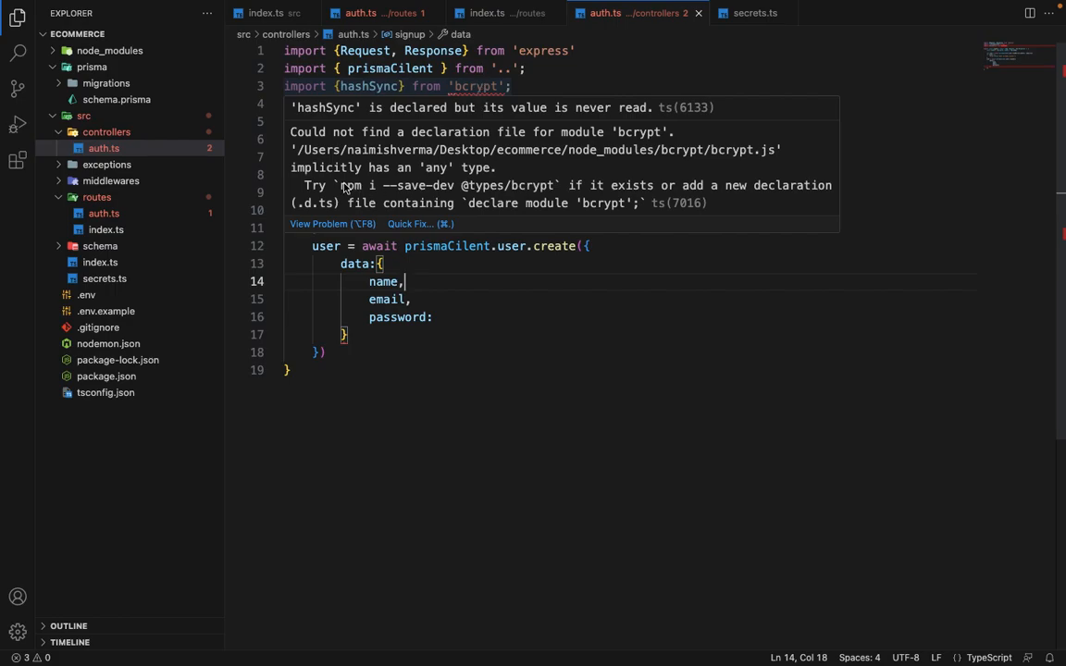
double_click(447, 185)
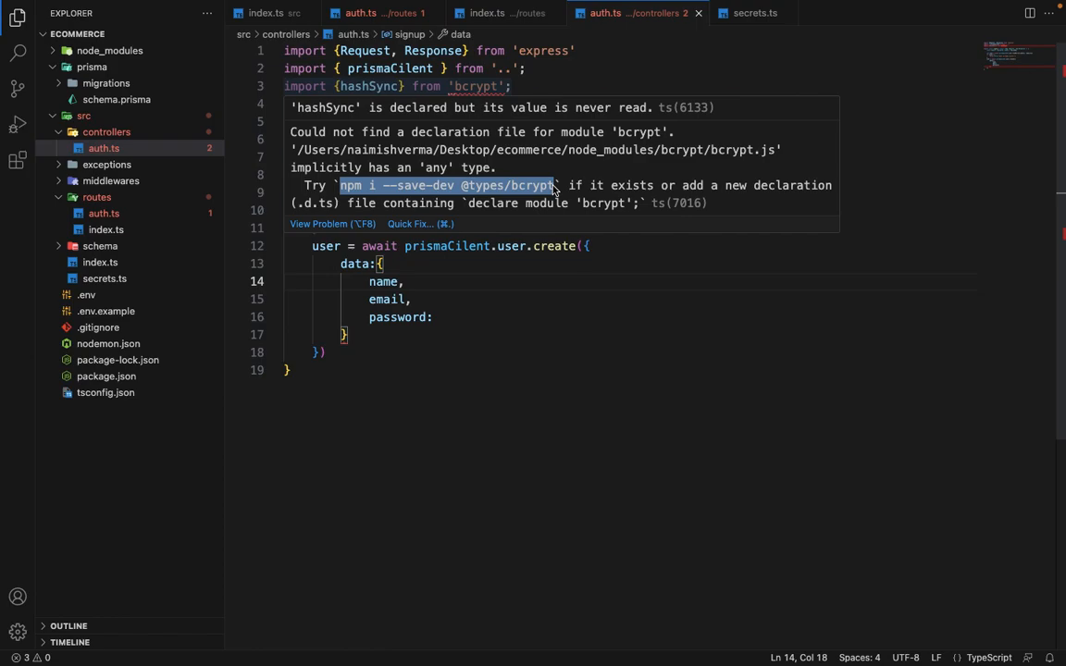
click(480, 474)
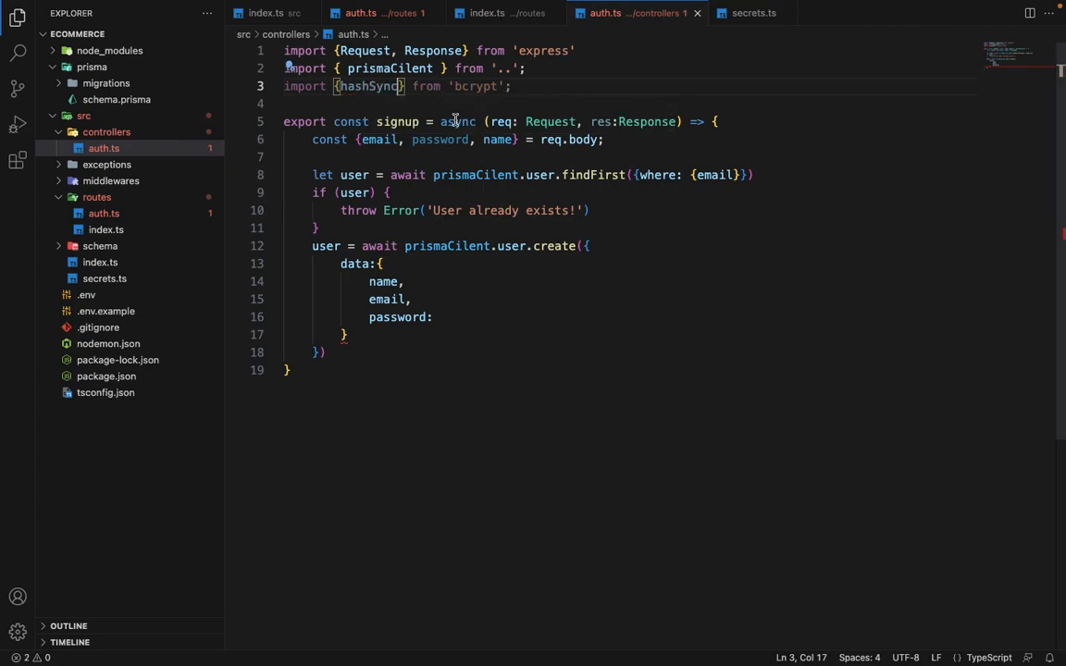
- Set the password field to hashSync(password, 10) in the create call
click(447, 318)
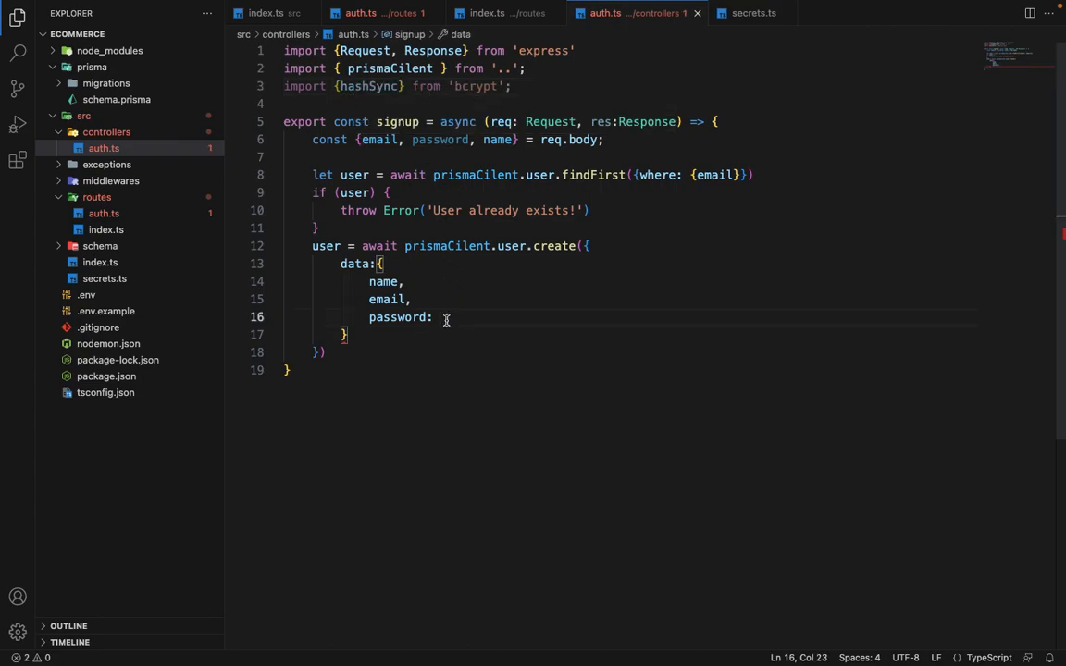
text(hashSync()
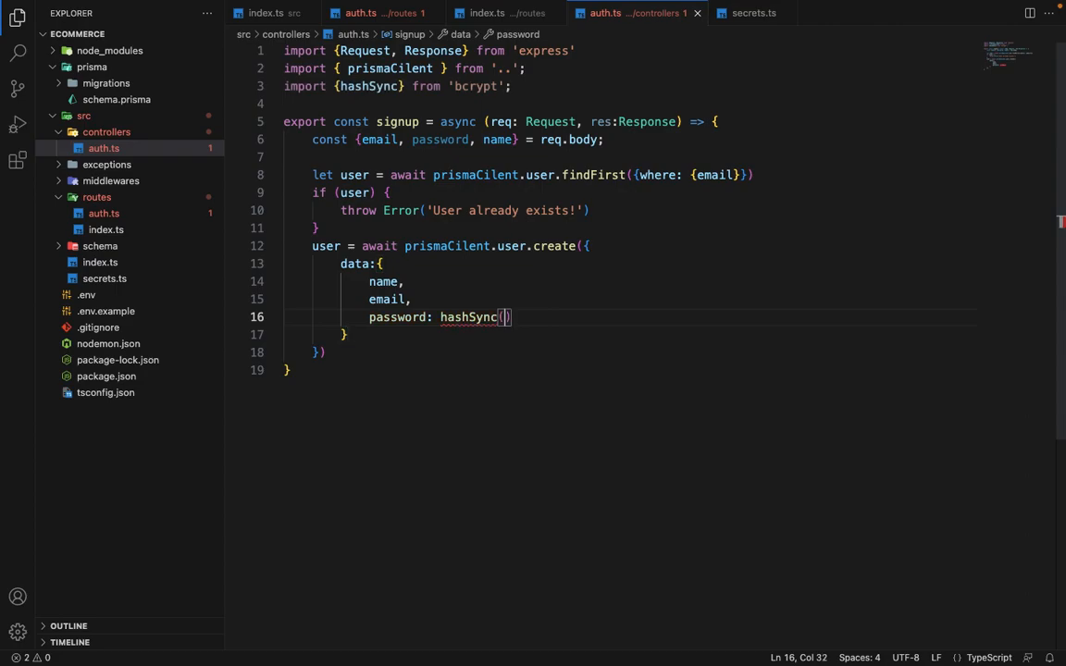
click(505, 316)
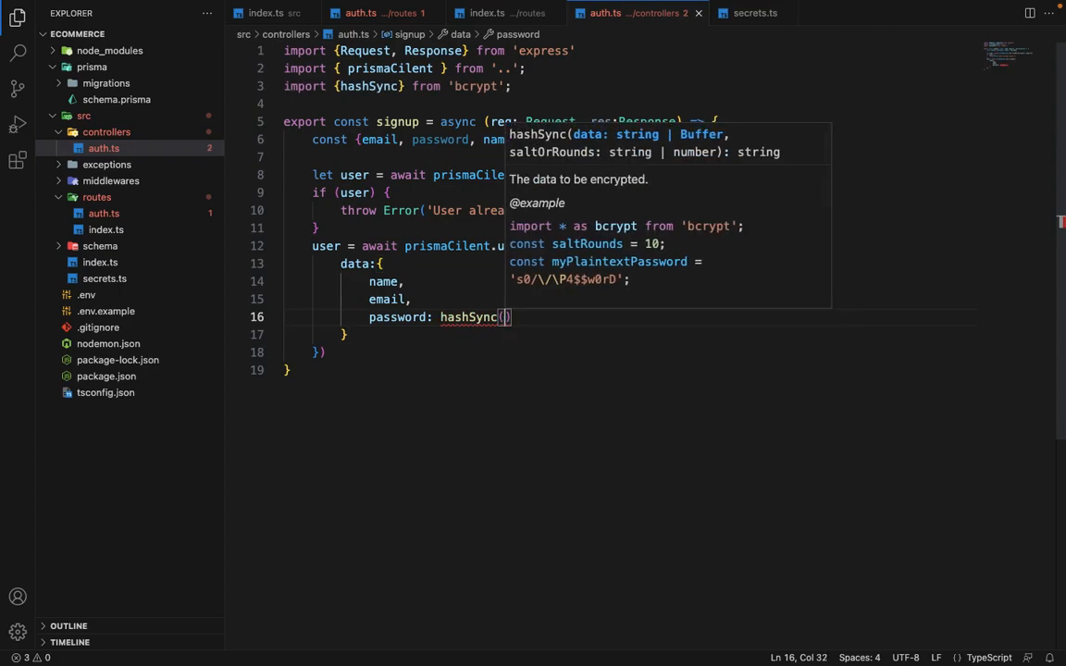
text(password, 10)
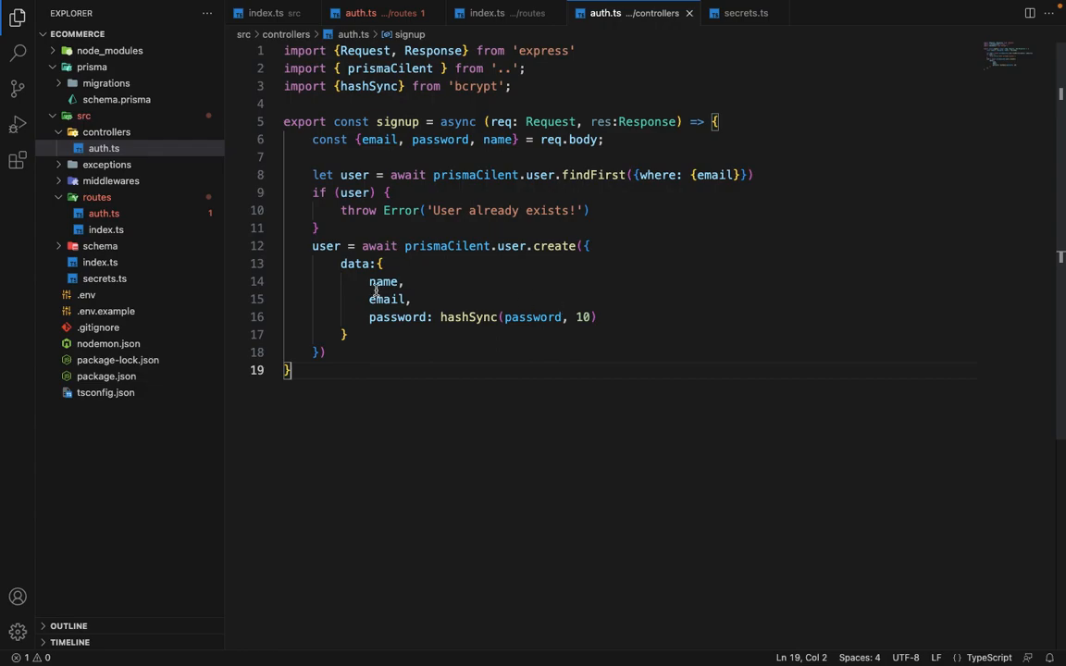
mouse_move(384, 282)
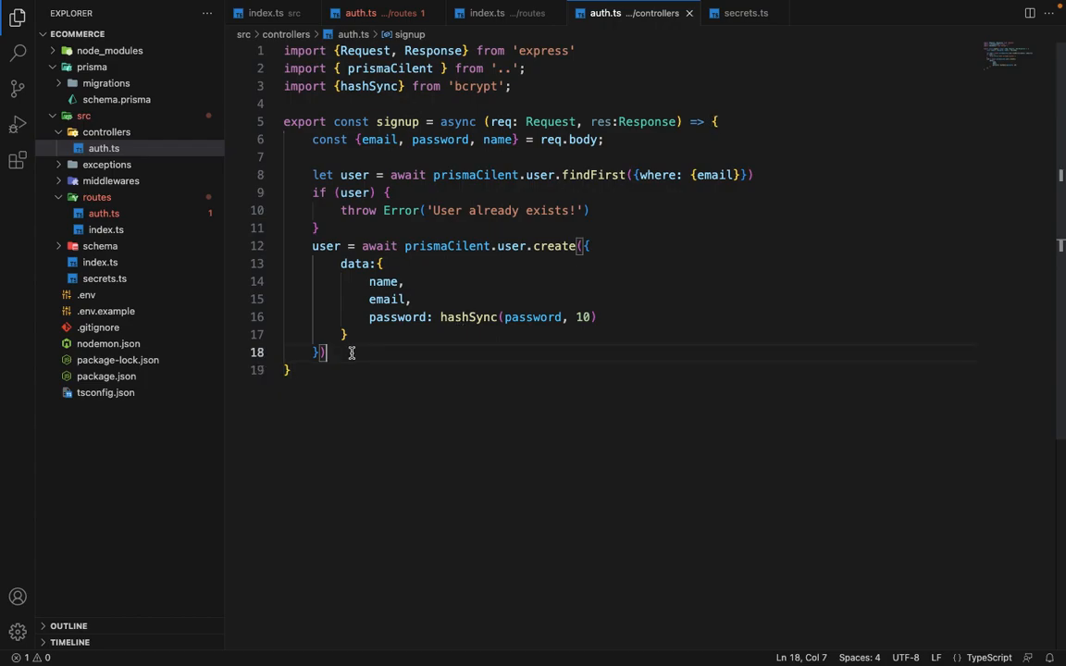
- Return the created user with res.json(user)
text(res.json()
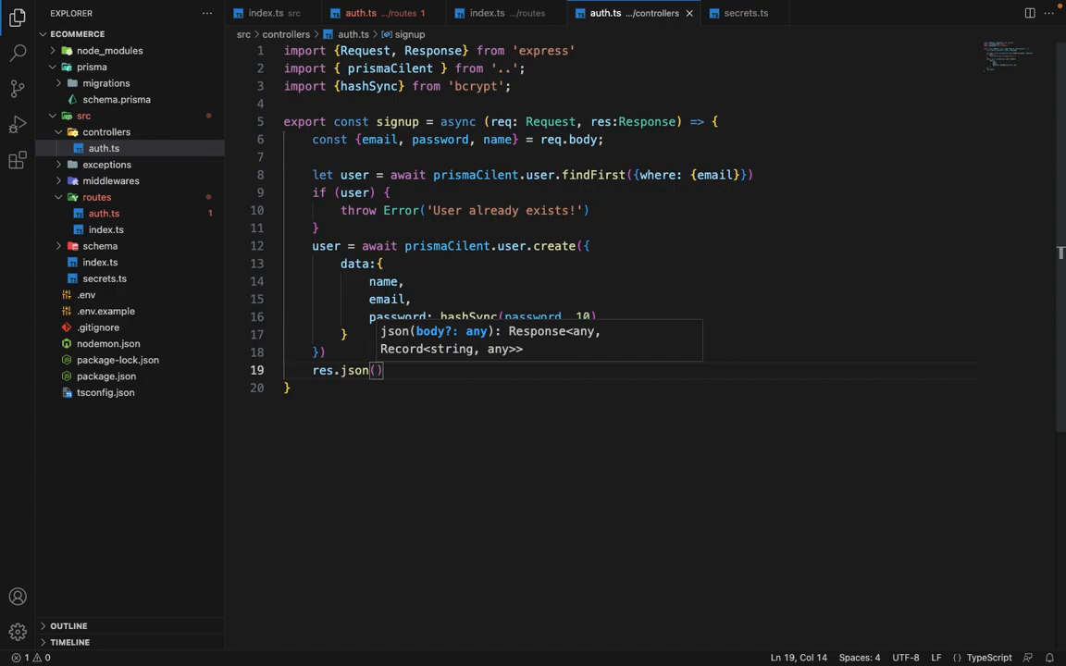
text(user)
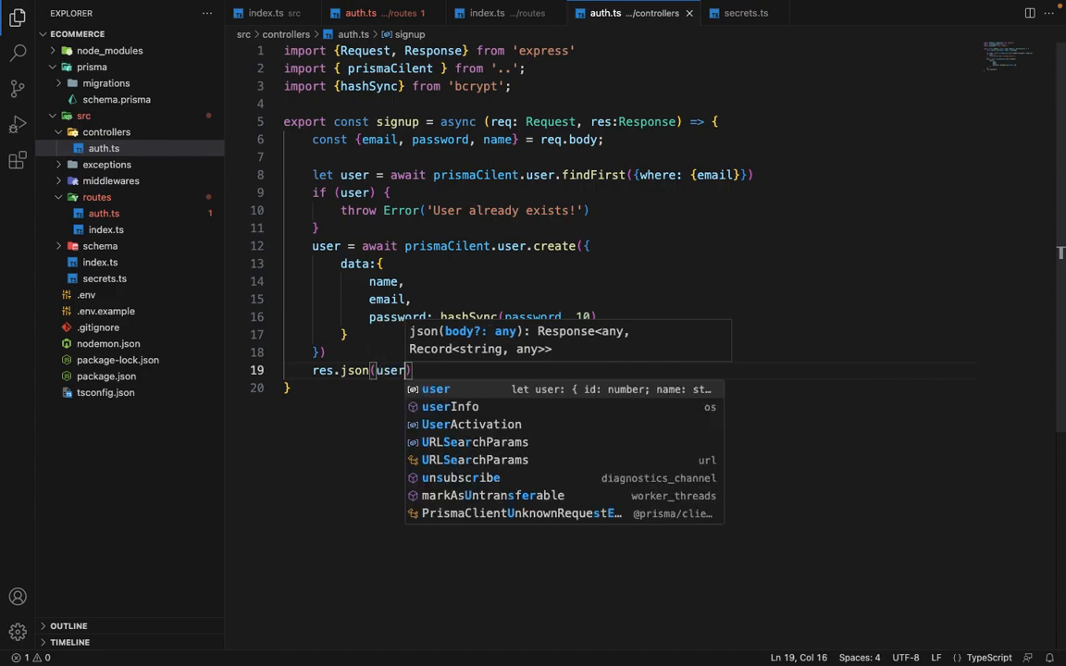
key(Escape)
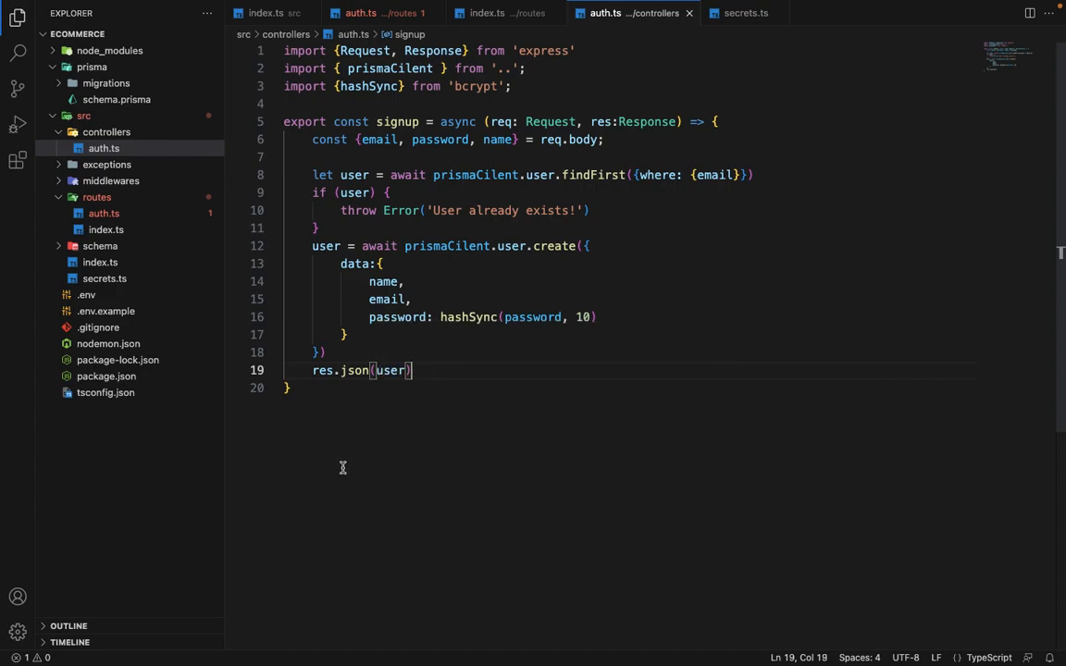
click(296, 388)
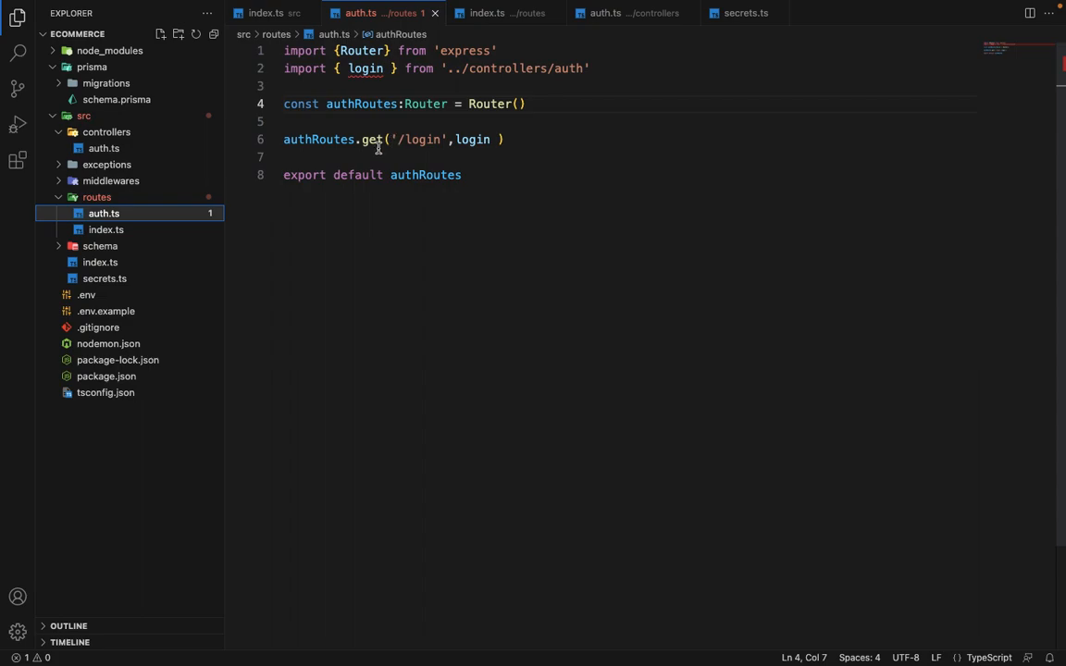
- Change the auth route to authRoutes.post, importing and routing to signup instead of login
text(po)
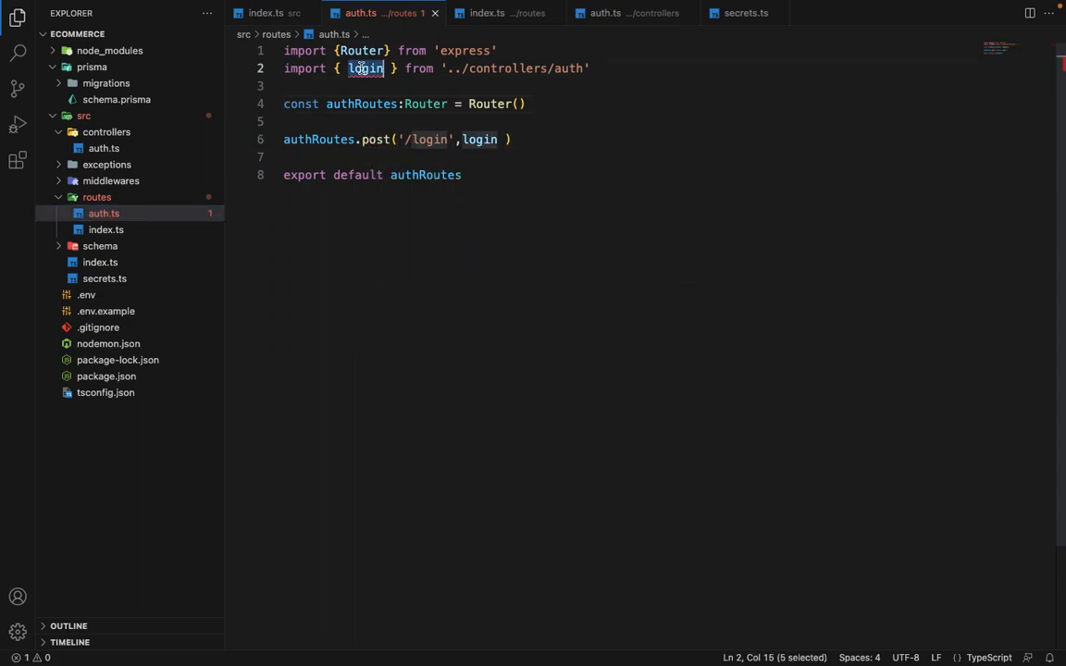
text(signup)
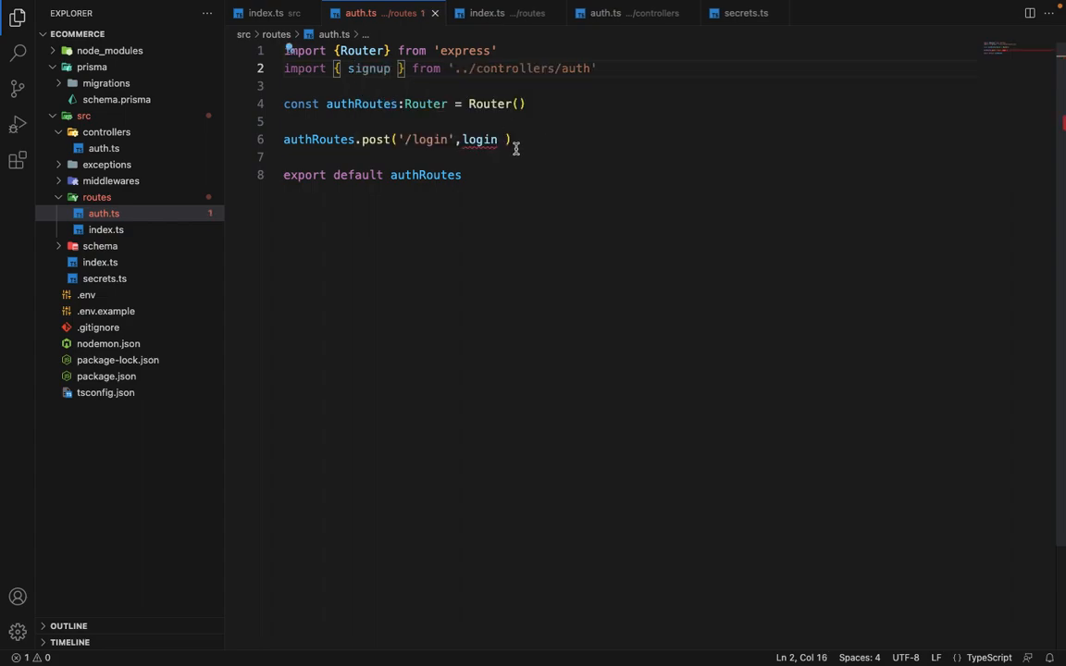
text(signup)
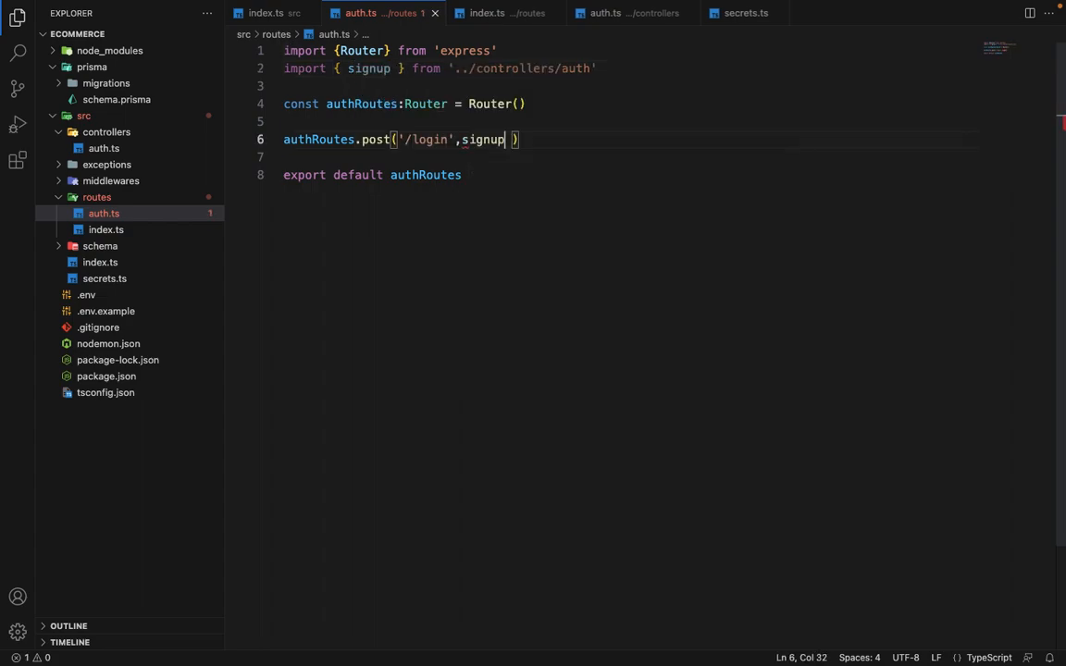
text(/s)
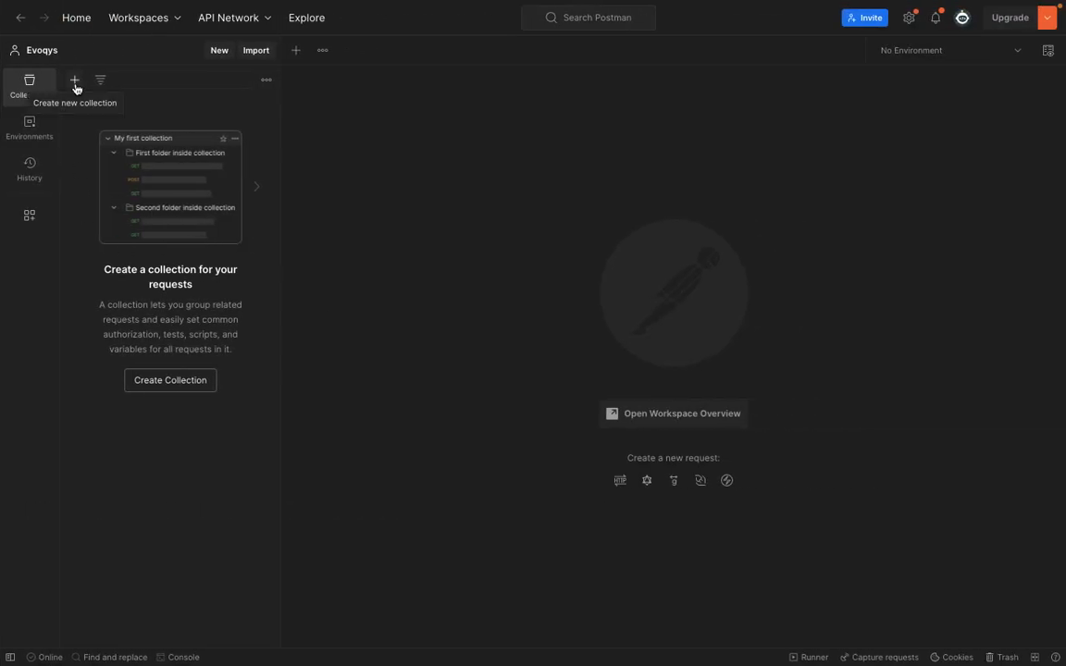
- Create a new Postman collection named Ecommerce
click(73, 80)
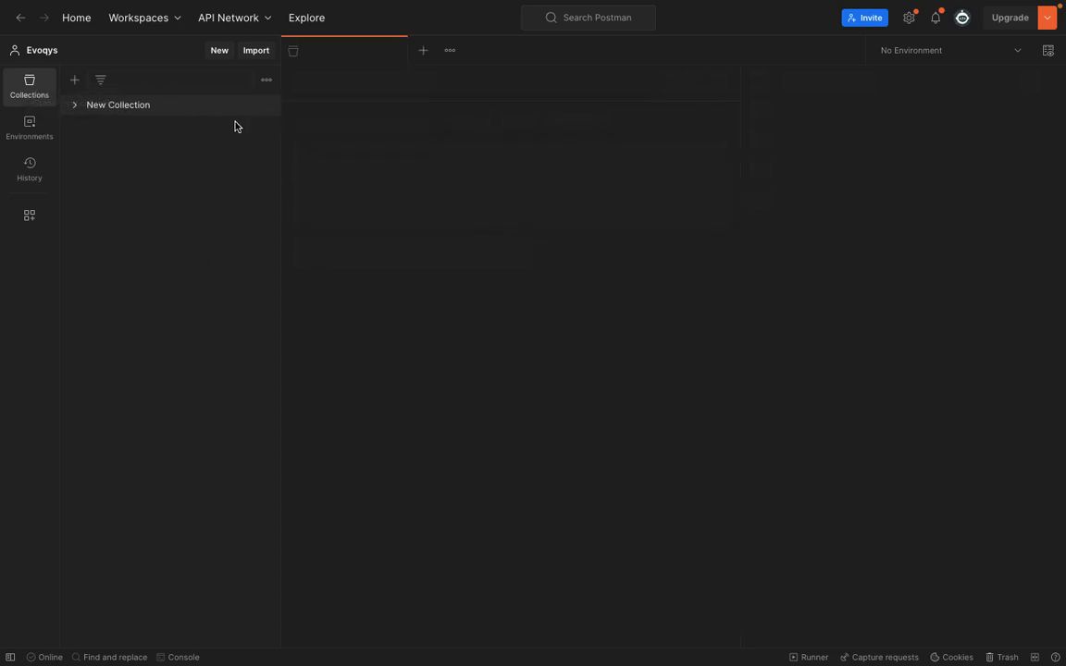
click(119, 105)
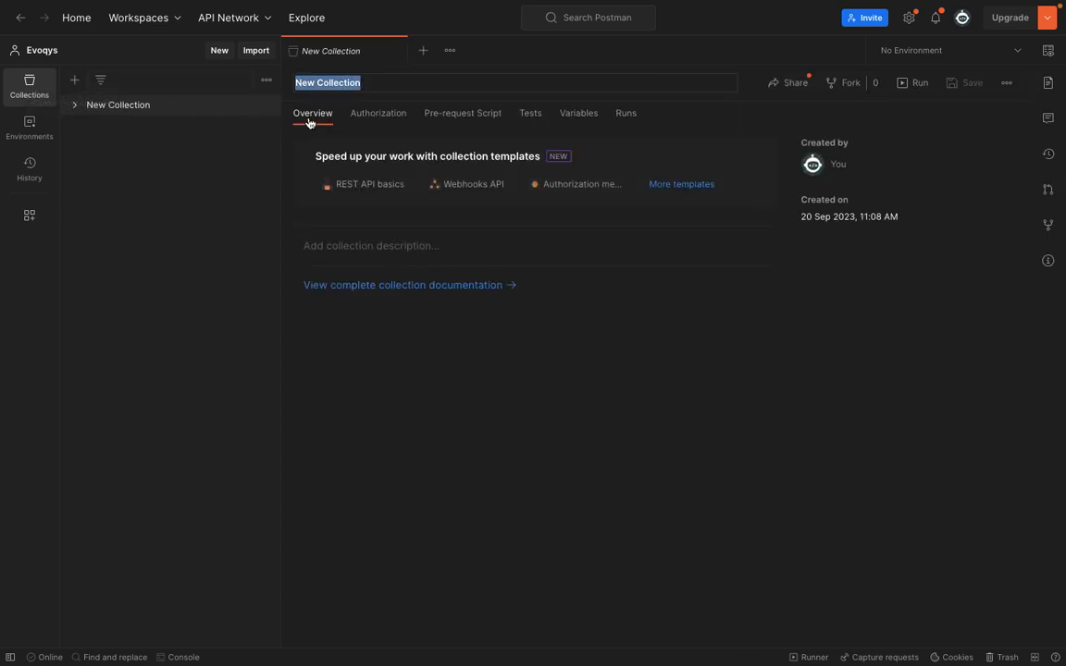
text(Ecommerce)
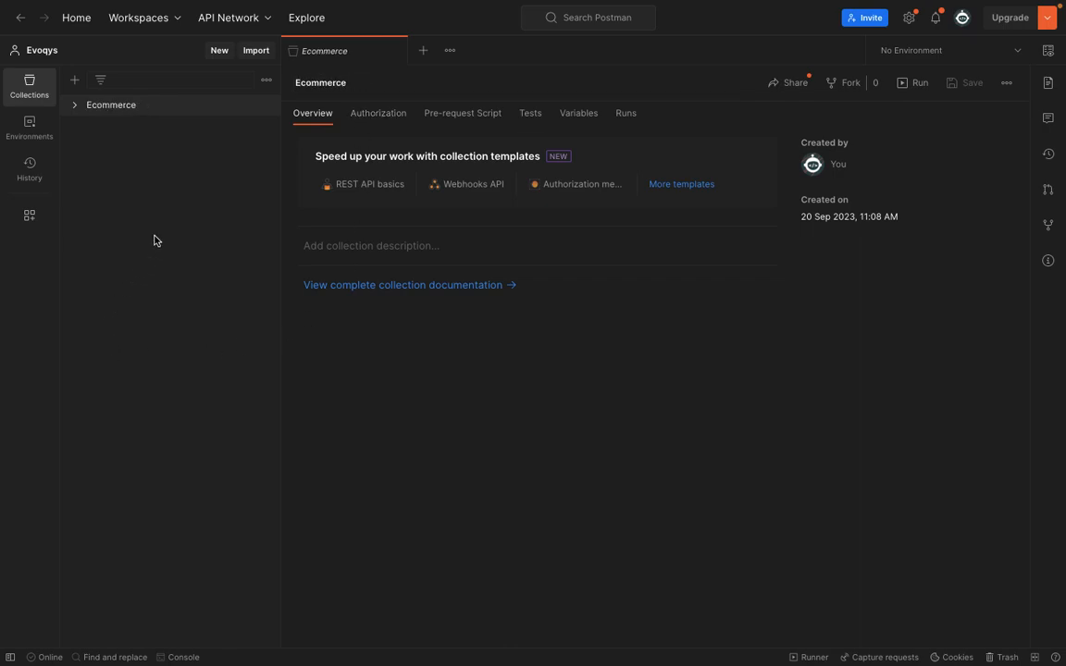
- Add an Auth folder inside the Ecommerce collection
click(74, 105)
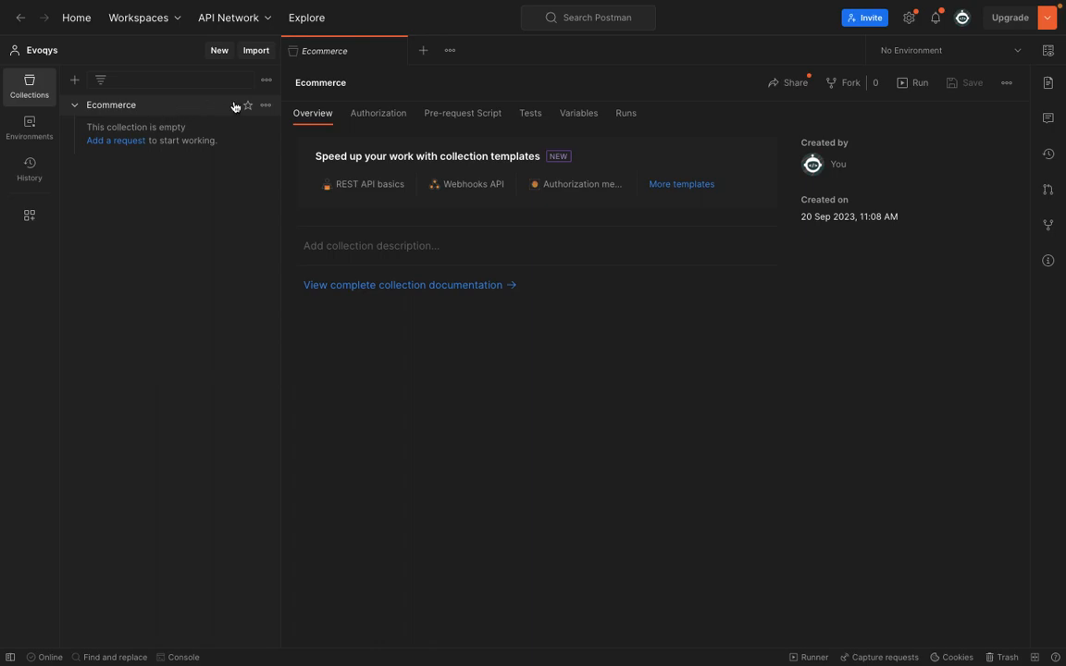
click(262, 105)
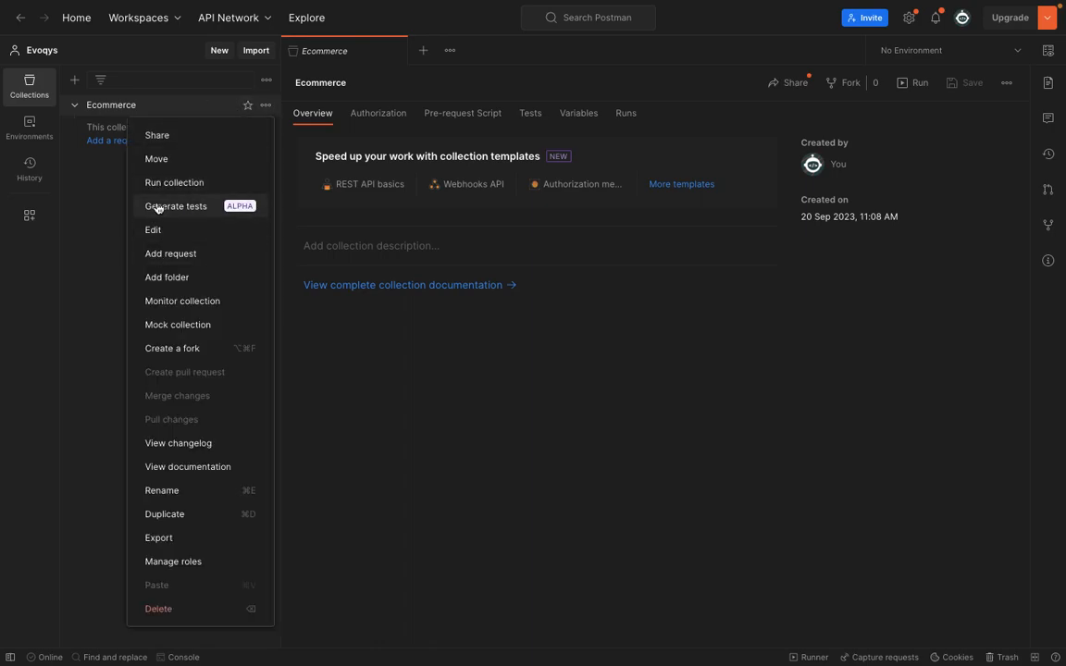
click(167, 276)
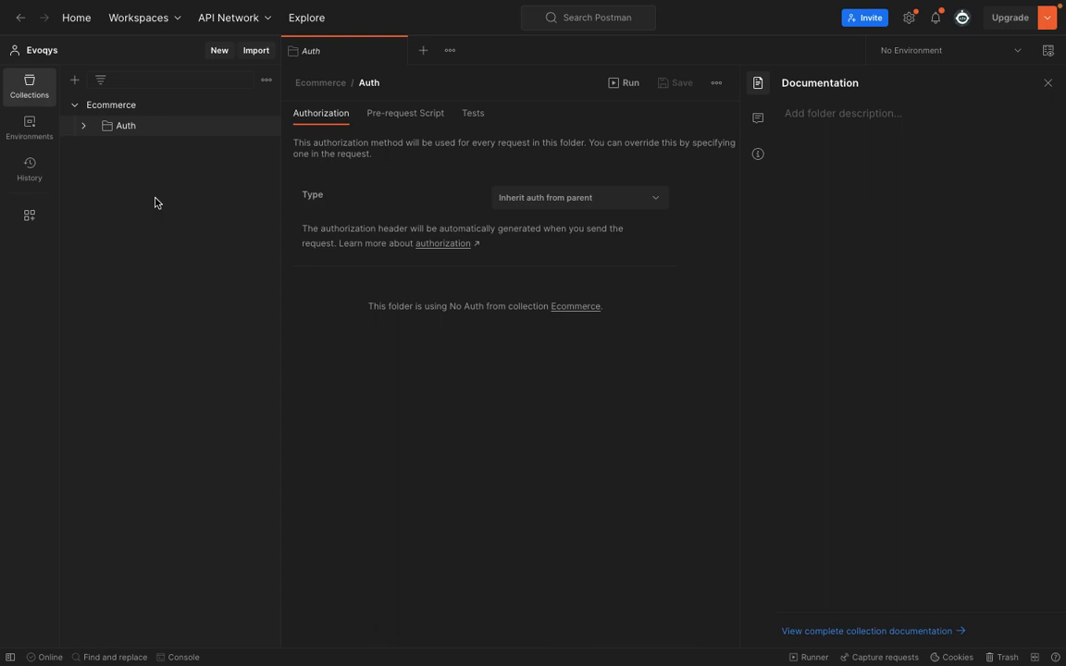
click(83, 125)
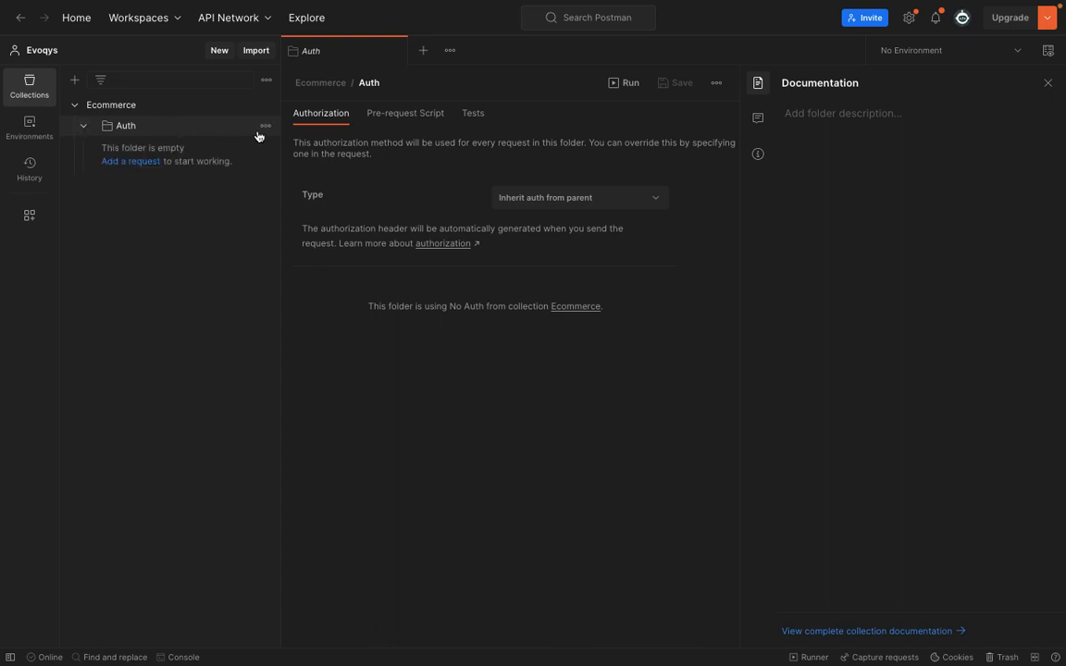
click(261, 125)
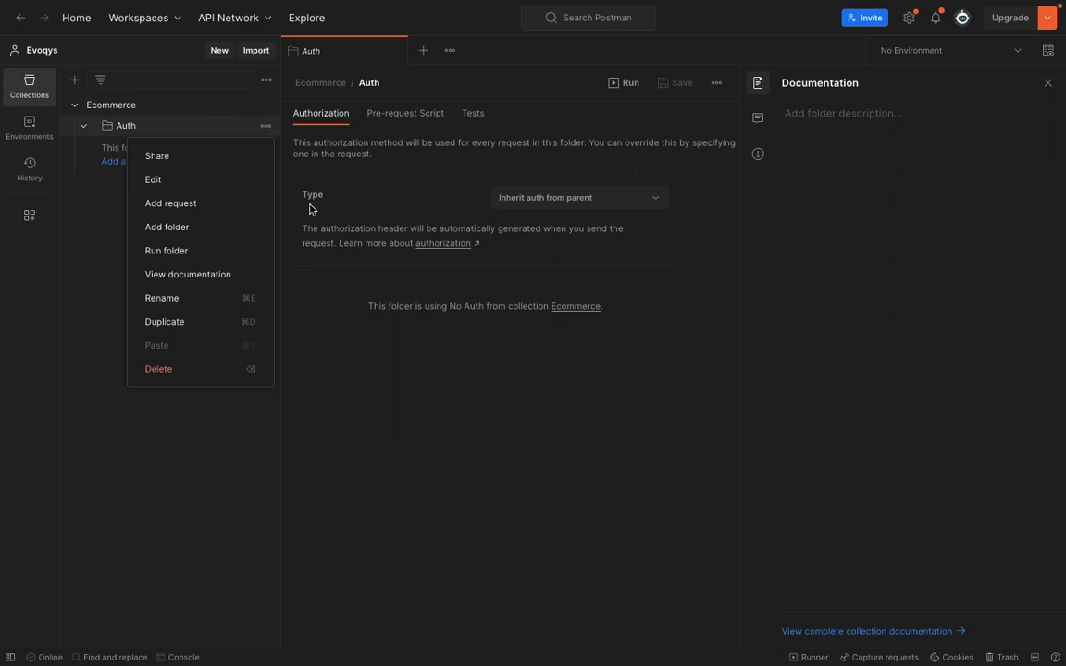
click(171, 203)
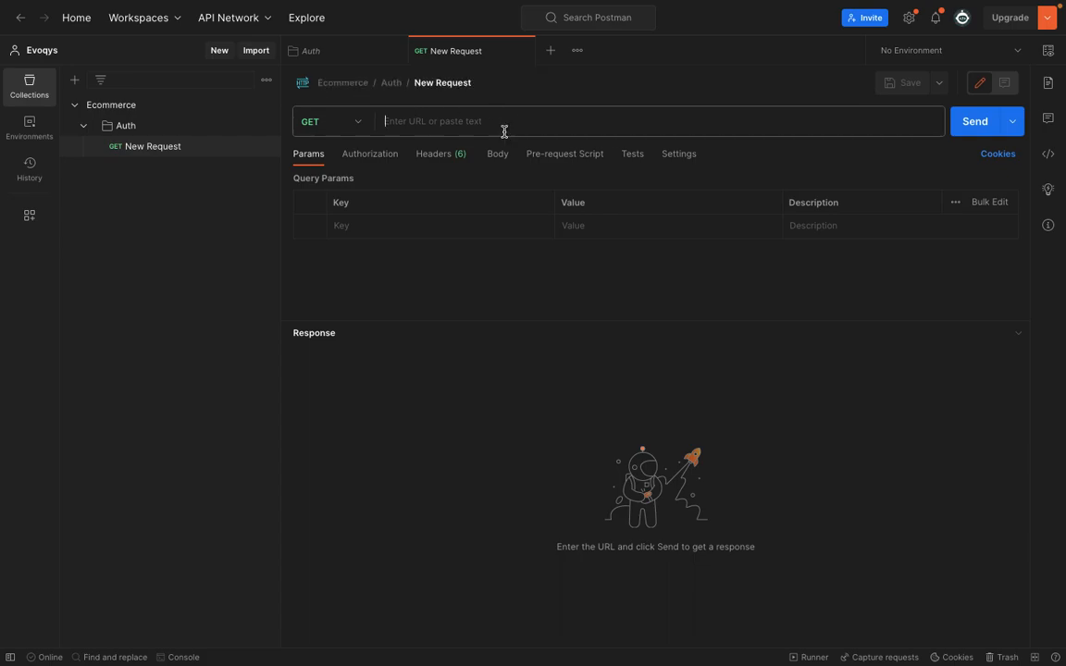
text(https://loca)
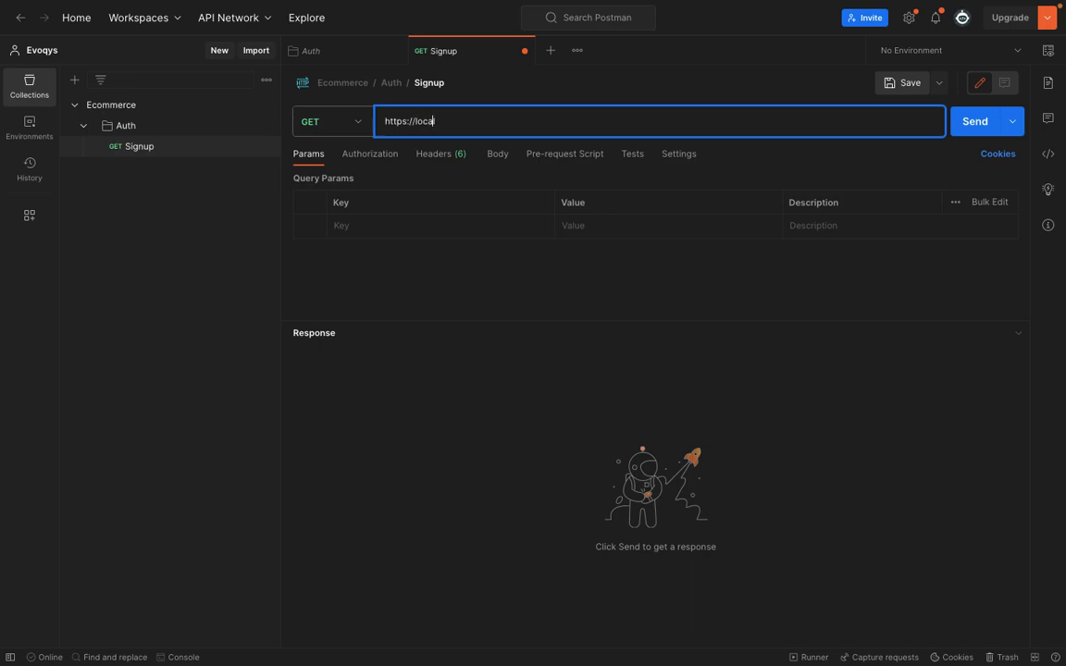
text(http://localhost:3000/ap)
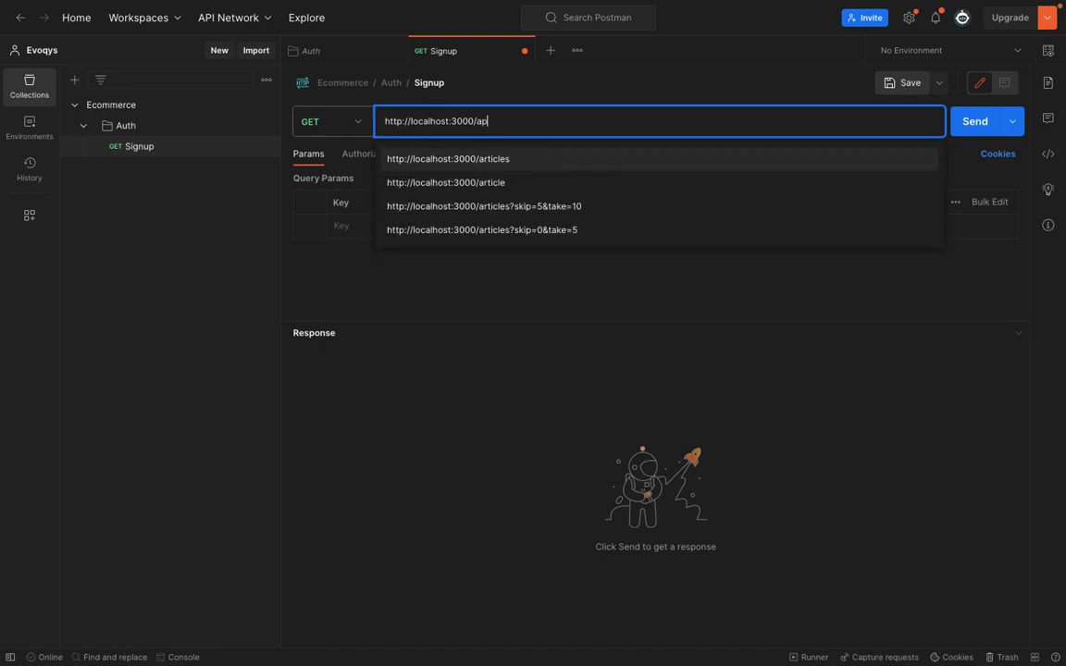
text(i/auth/)
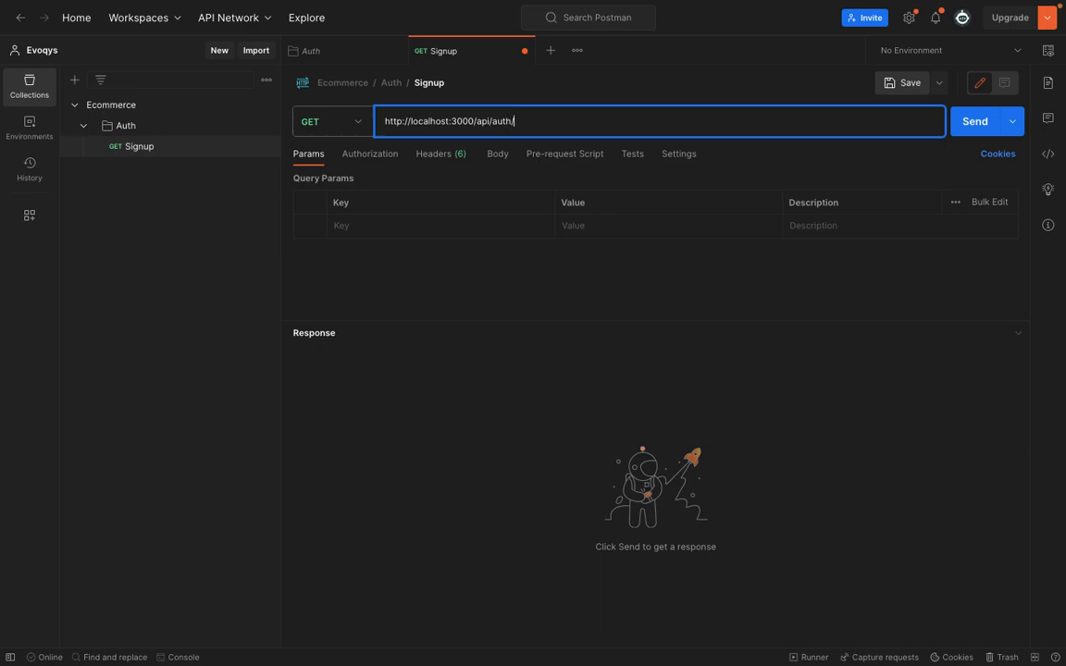
text(signup)
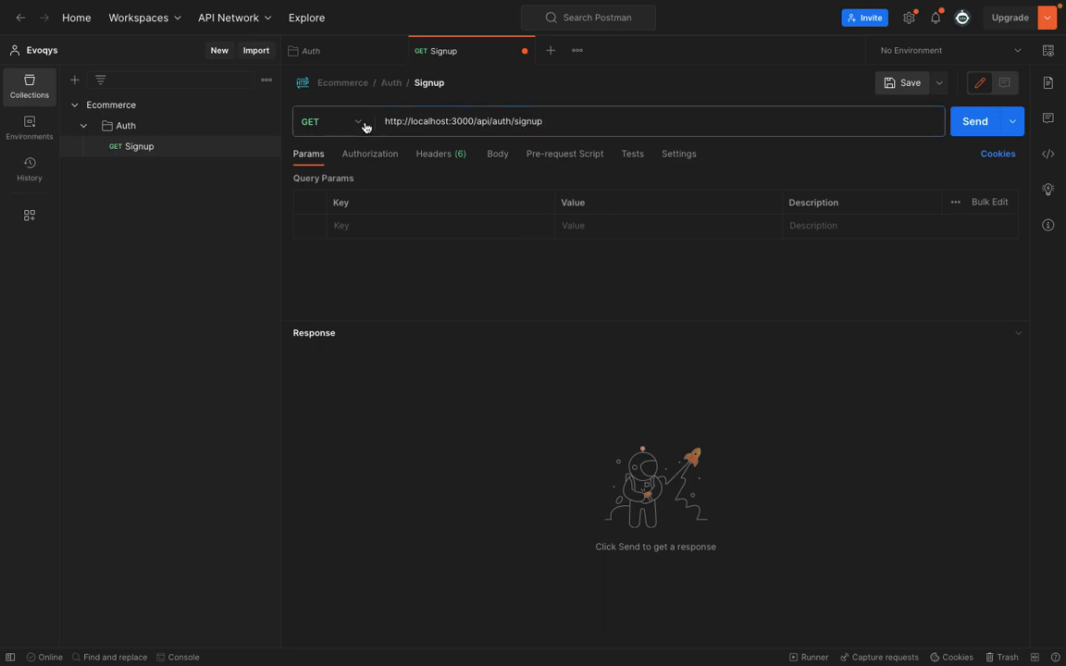
- Switch the Signup request to POST with a raw JSON body
click(331, 121)
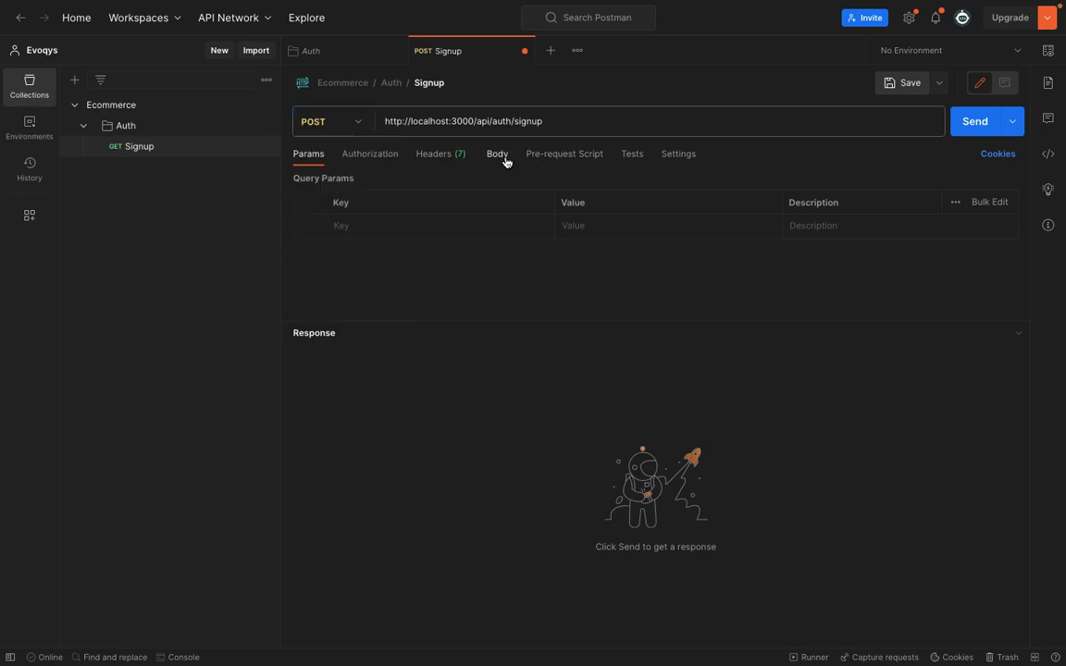
click(497, 154)
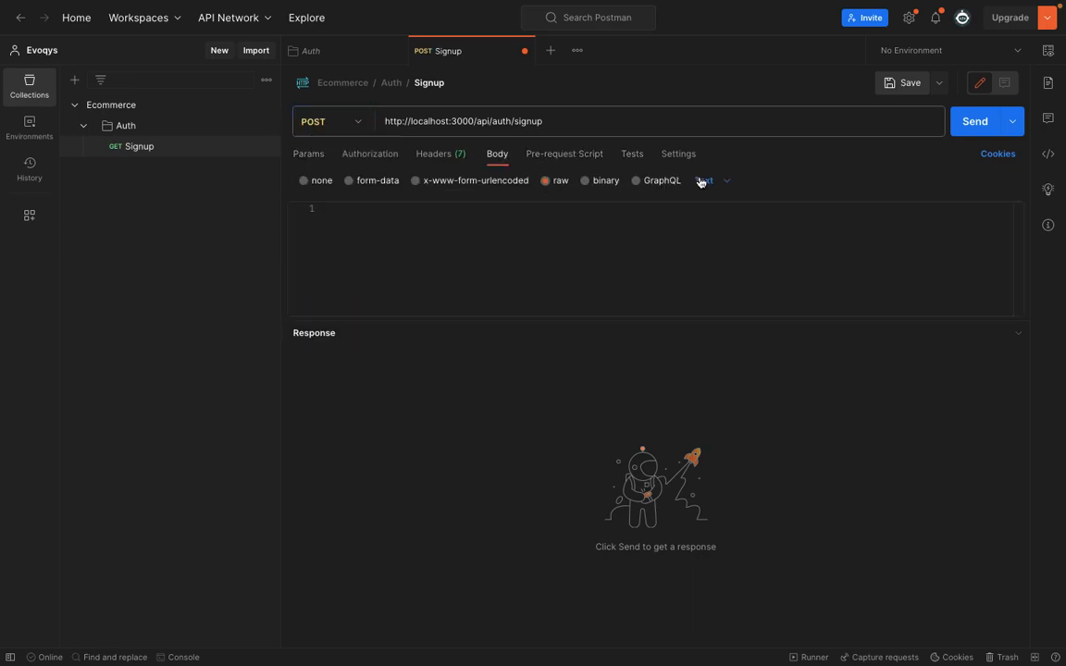
click(560, 181)
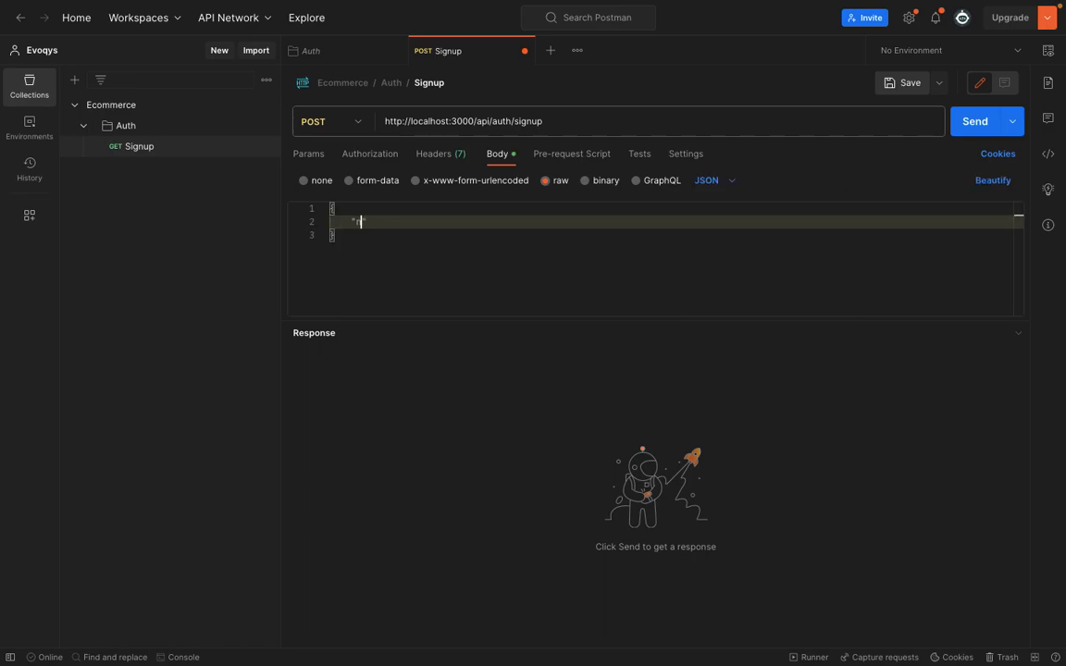
text("name")
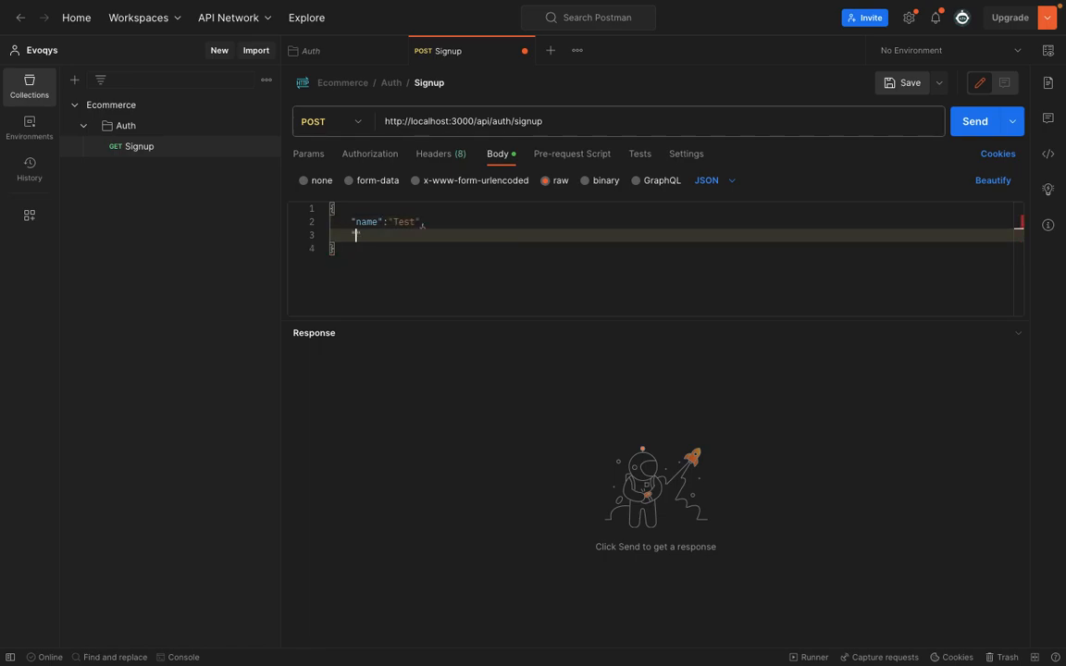
text("email":"test@gma)
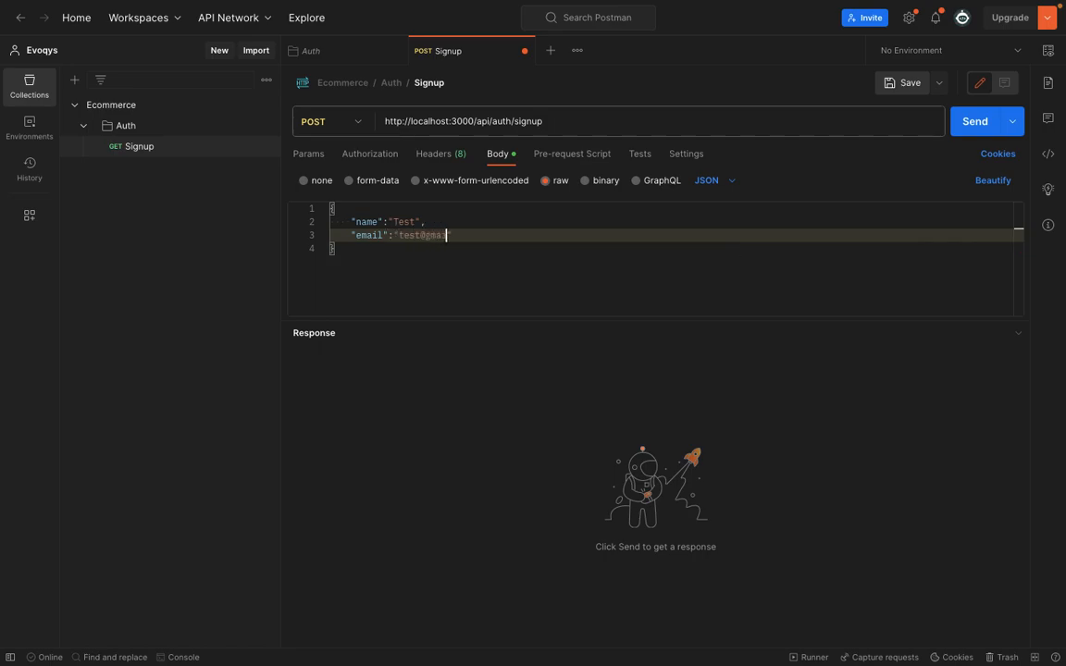
text(il.com",)
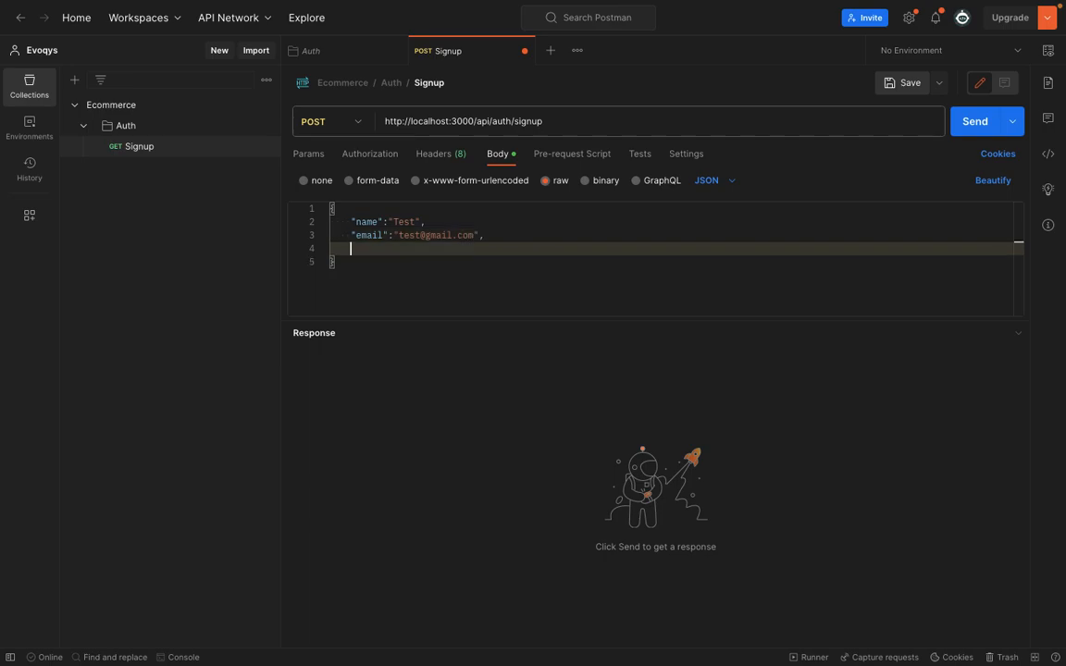
text("password")
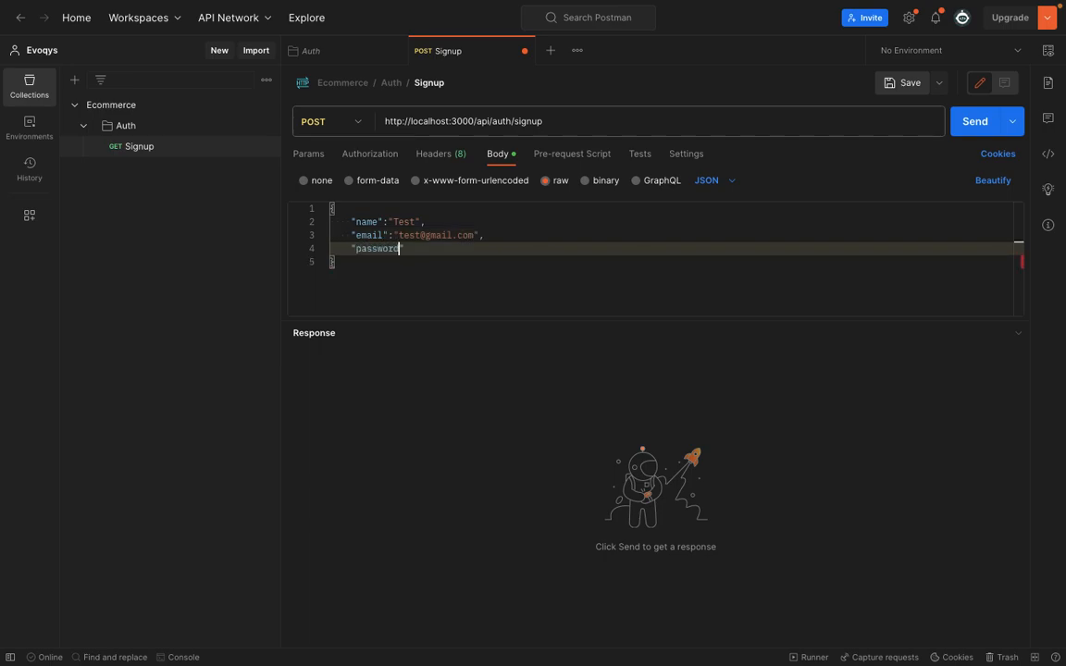
text(:"")
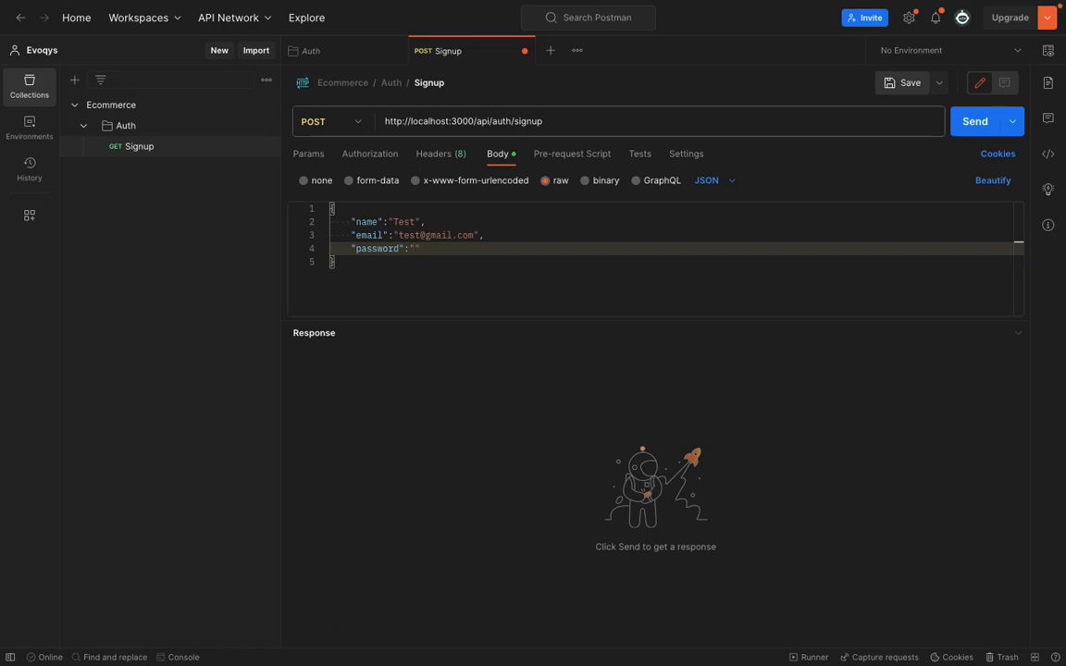
text(abc123)
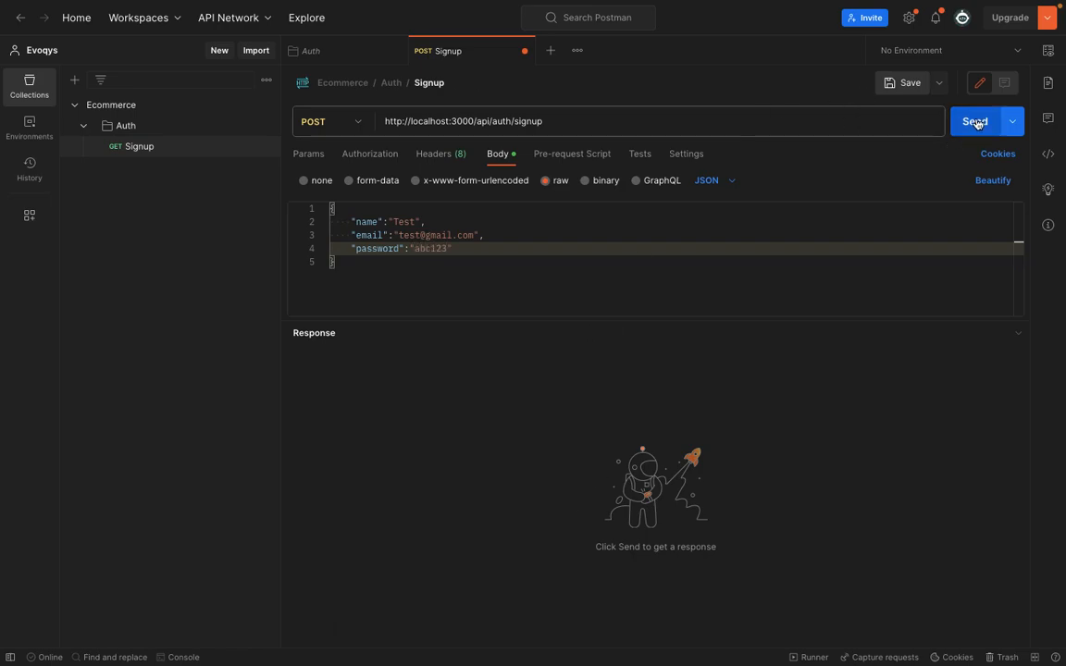
click(975, 122)
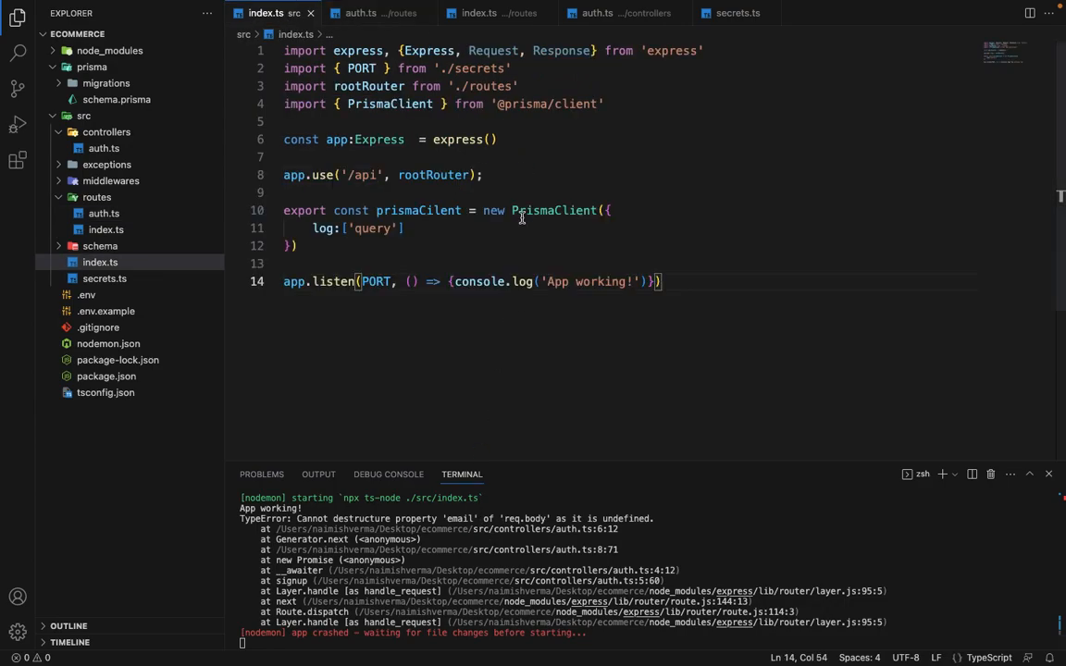
- Insert app.use(express.json()) right after the app creation in index.ts
key(Enter)
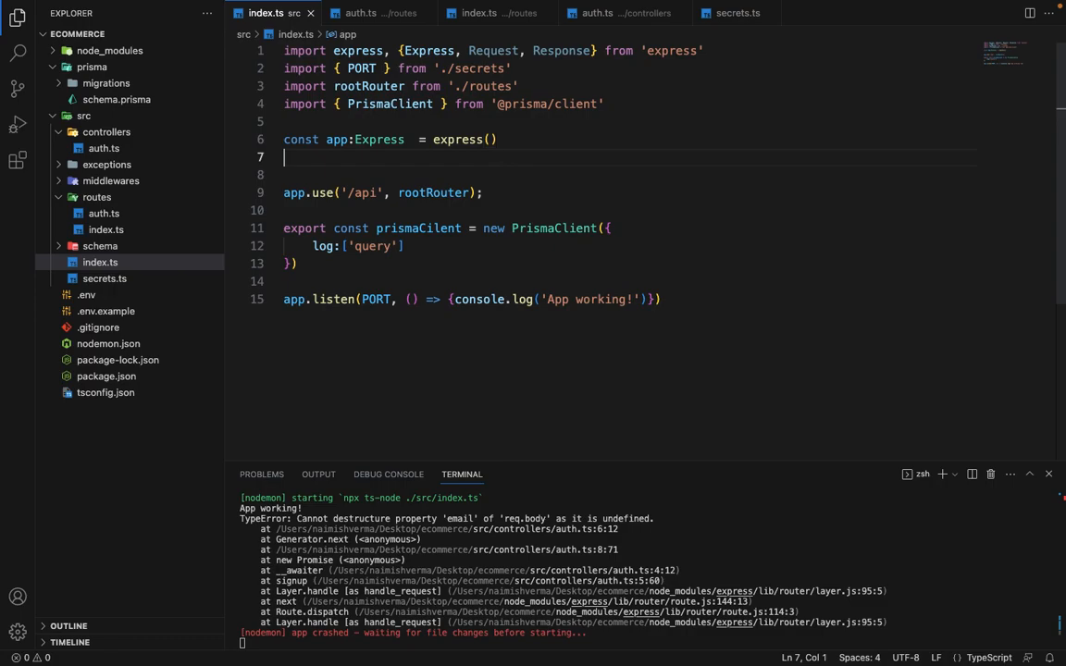
text(appendFile.)
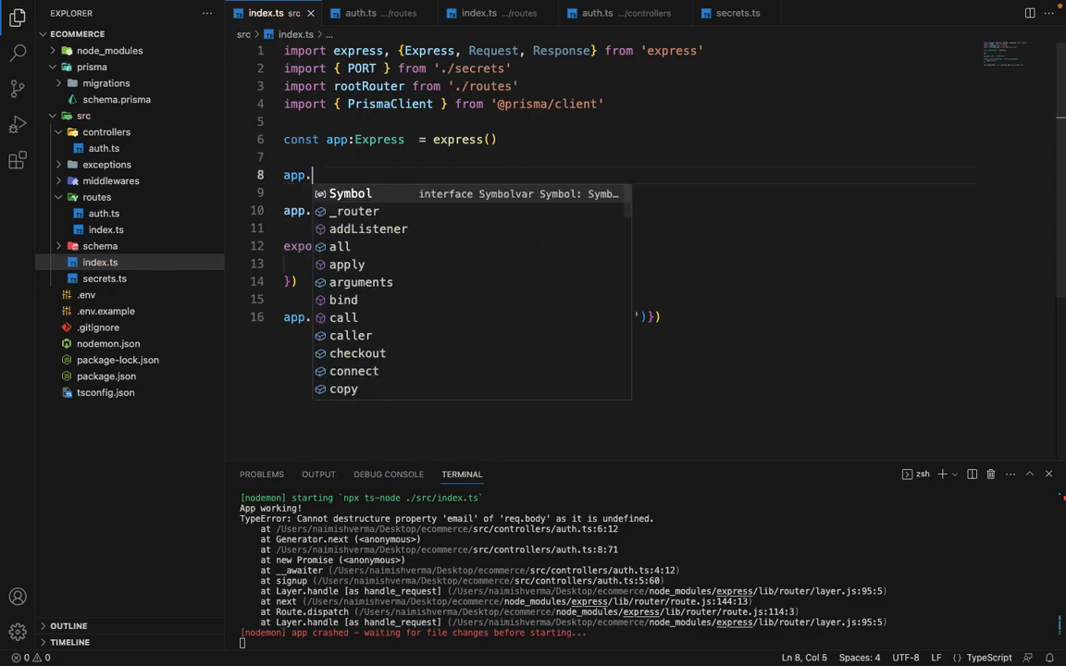
text(use)
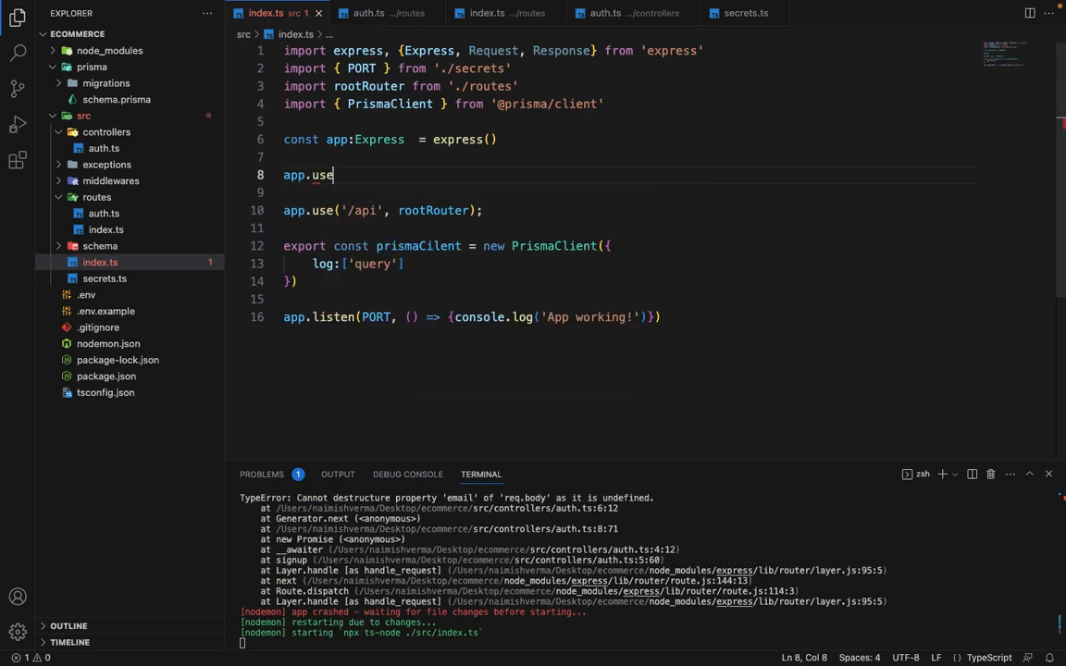
text((e)
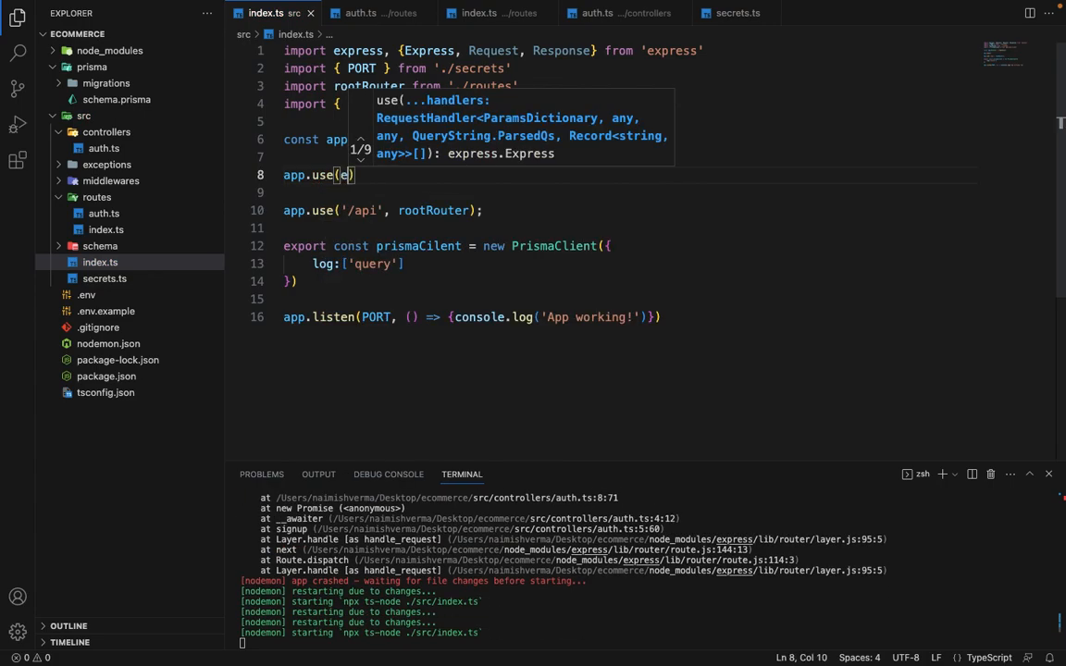
text(xpress.json()
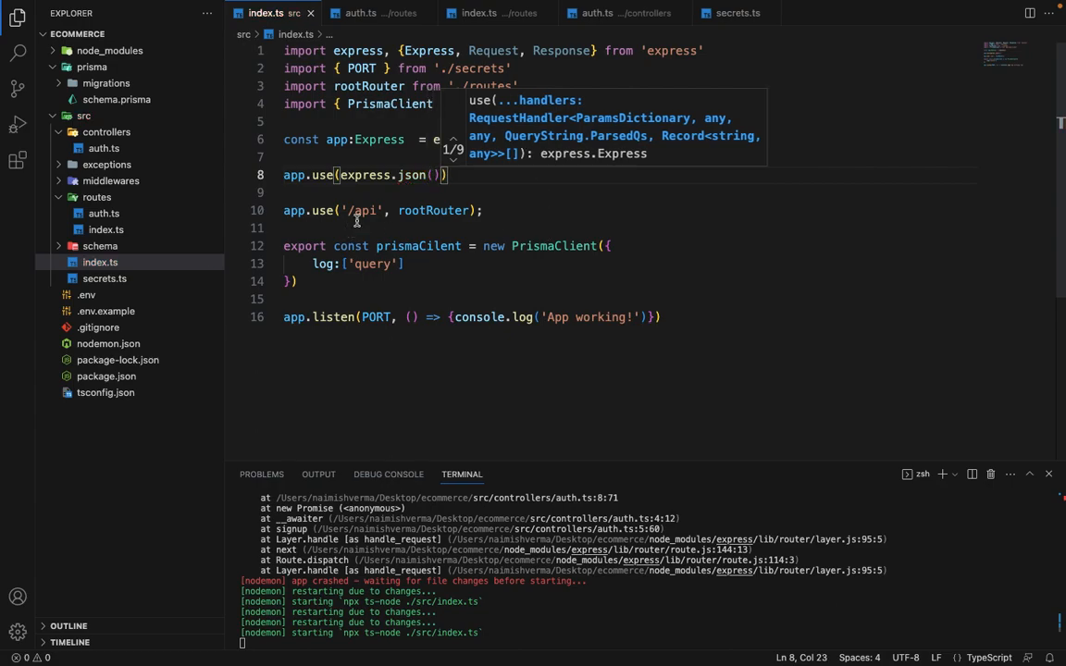
mouse_move(335, 317)
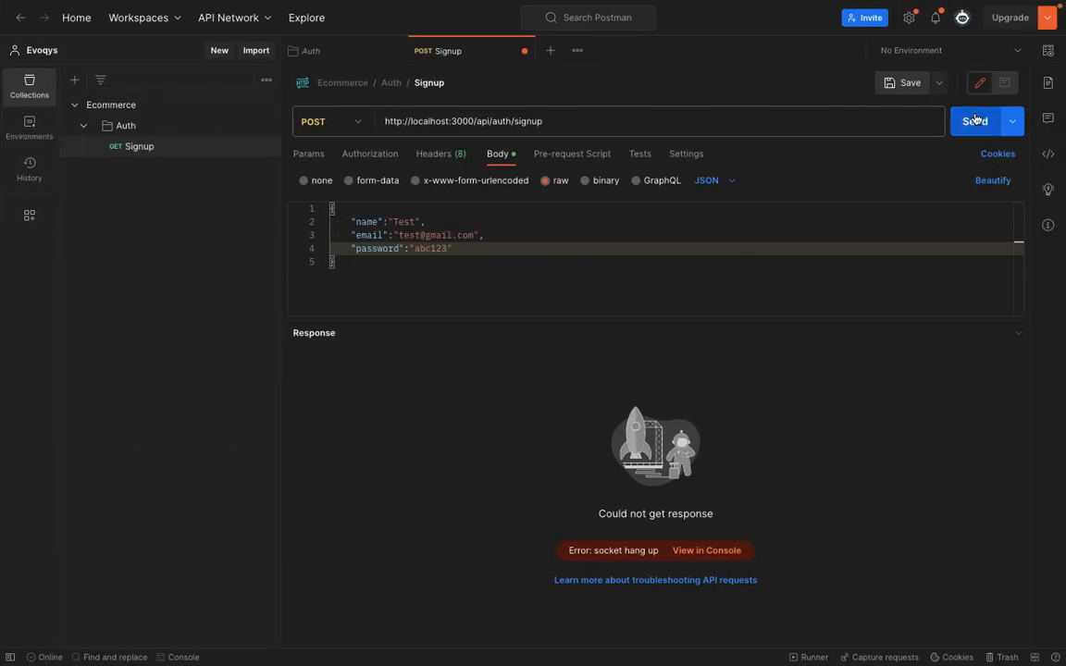
- Resend the Signup POST request, which returns a 'socket hang up' error
click(975, 121)
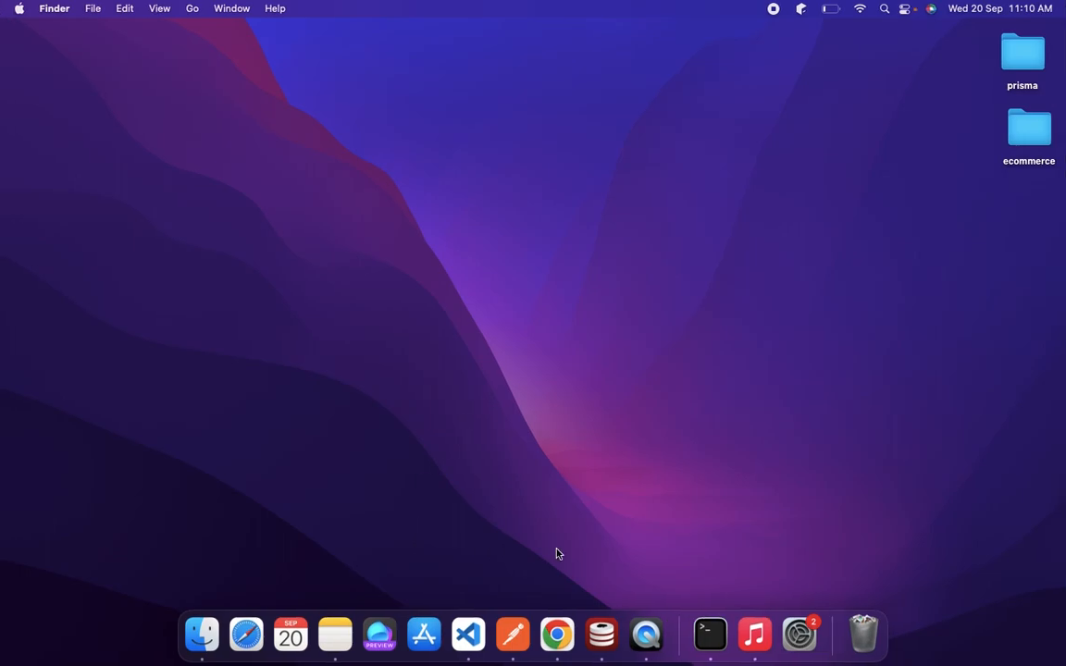
- Launch Sequel Ace and connect with host localhost, user root and password
click(600, 635)
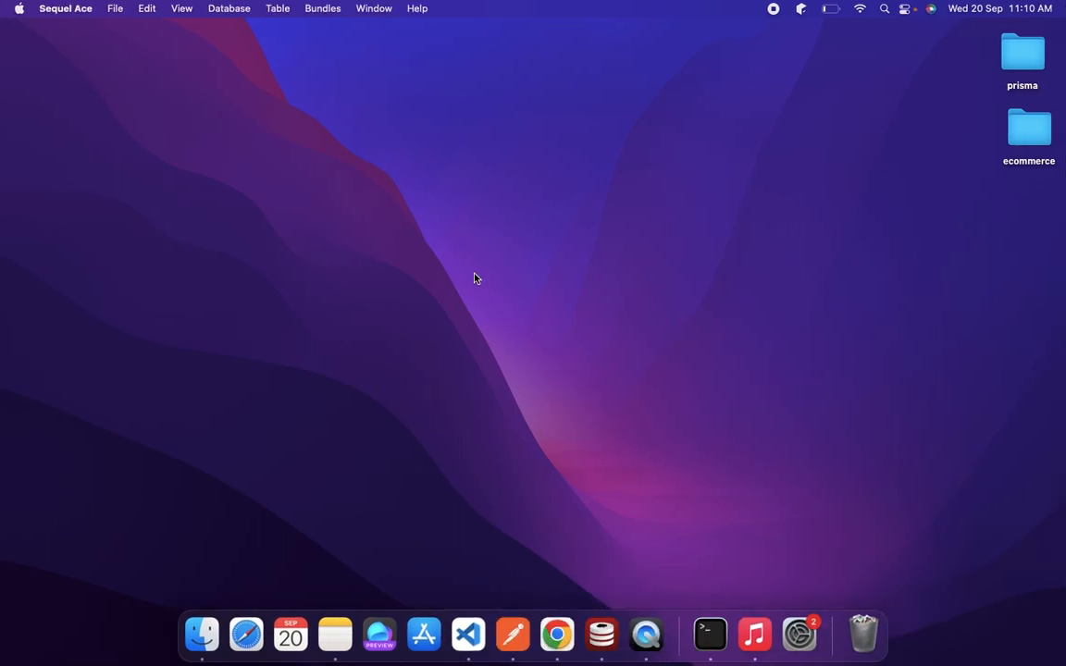
click(601, 635)
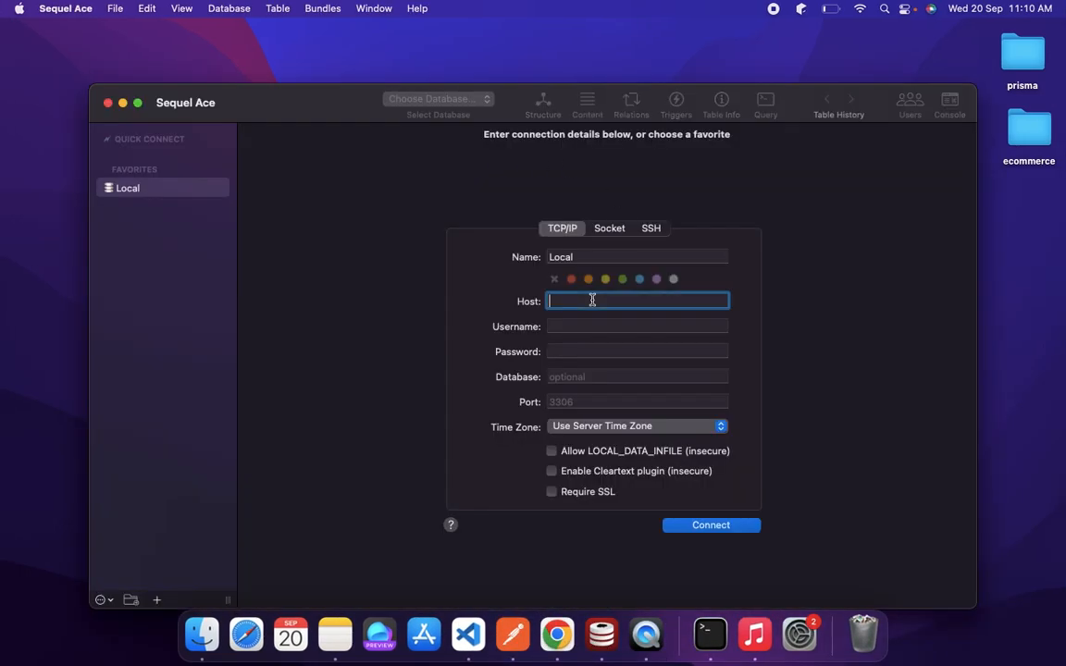
text(localhost)
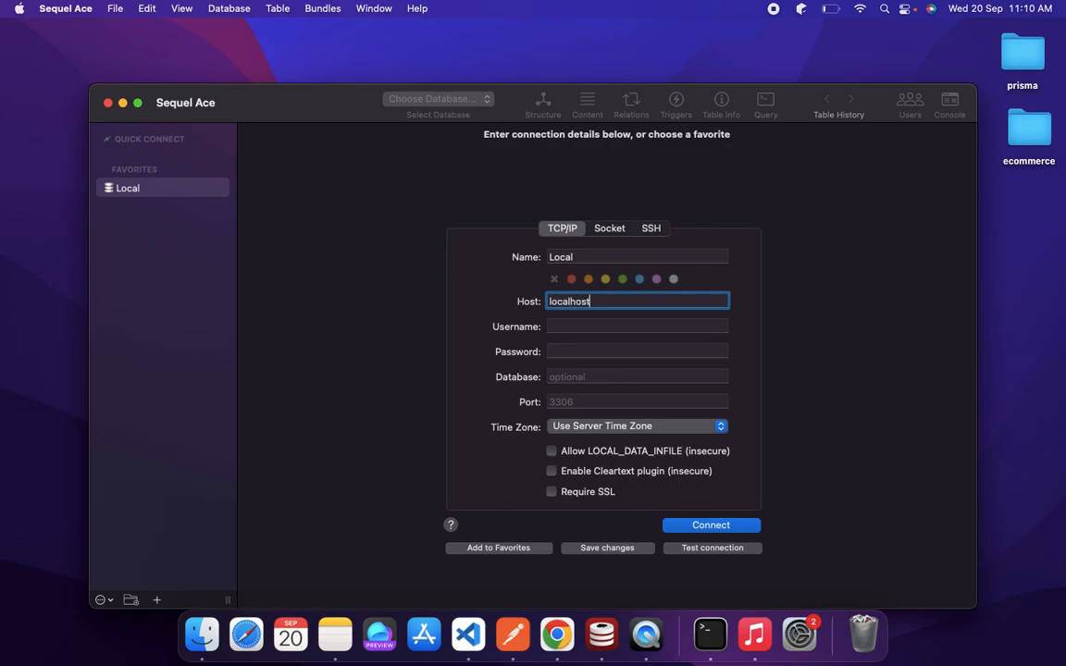
text(root)
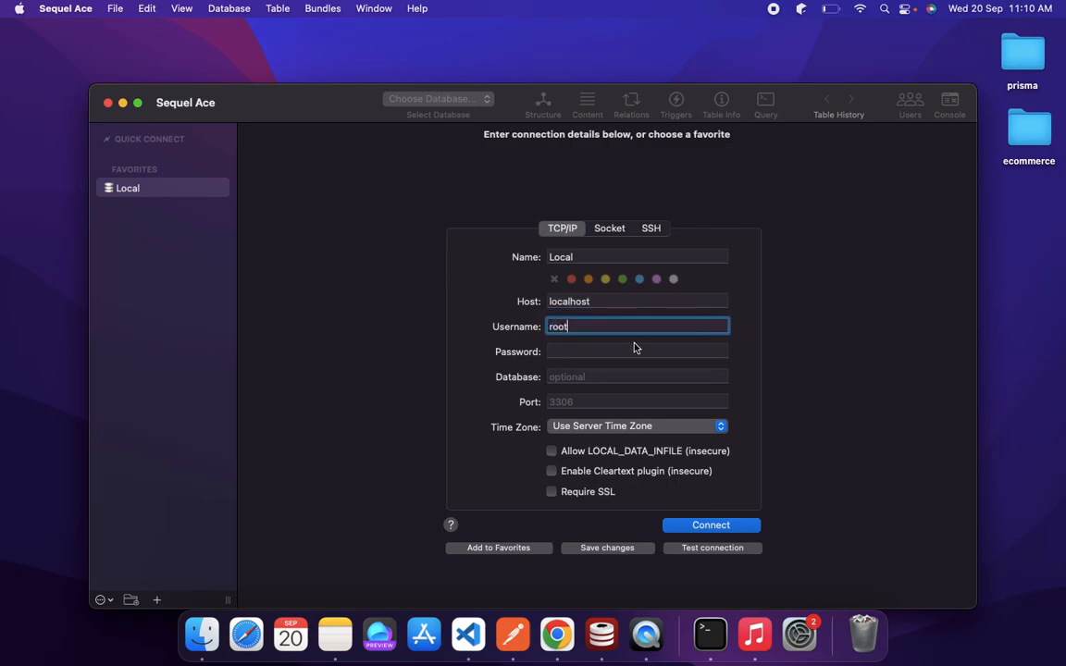
text(•••••)
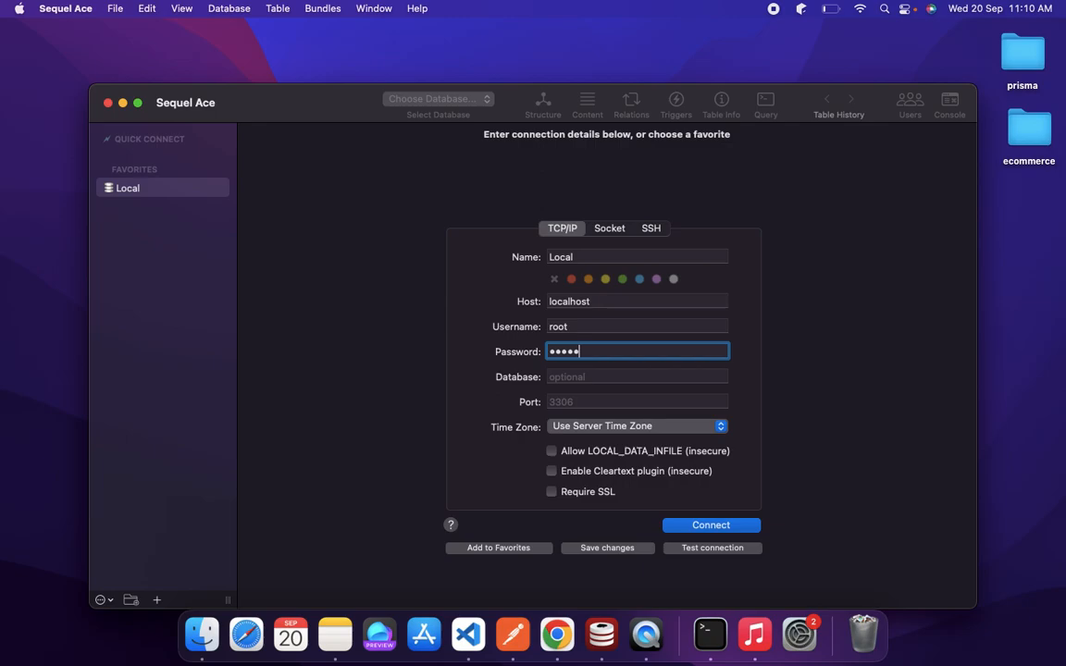
click(711, 524)
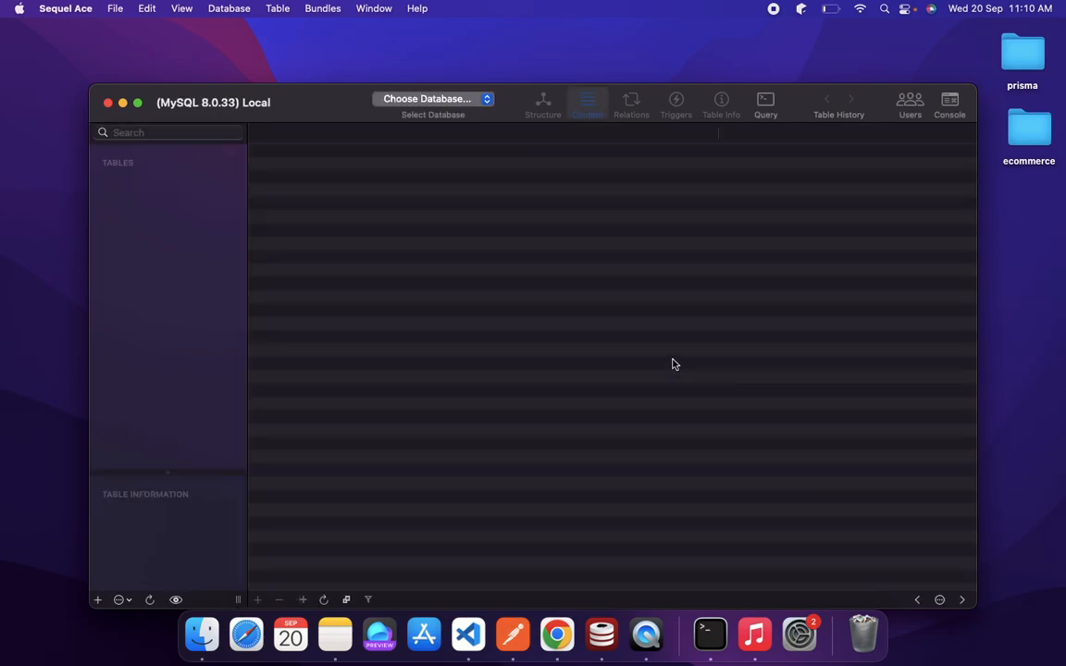
- Open the ecommerce database to see the Test user row with hashed password
click(433, 100)
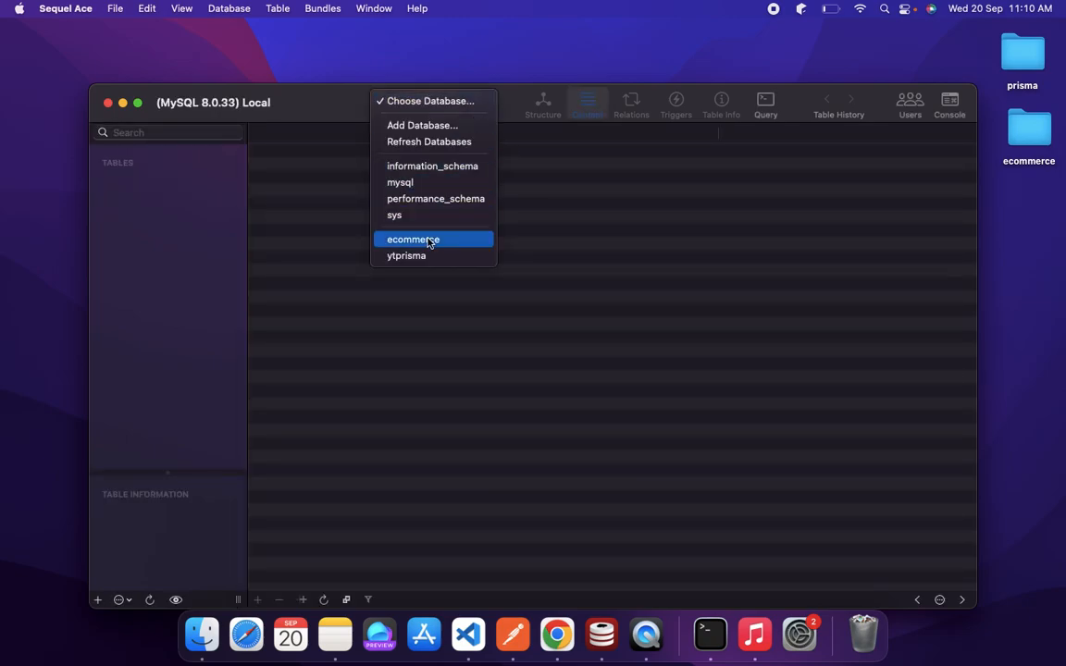
click(413, 239)
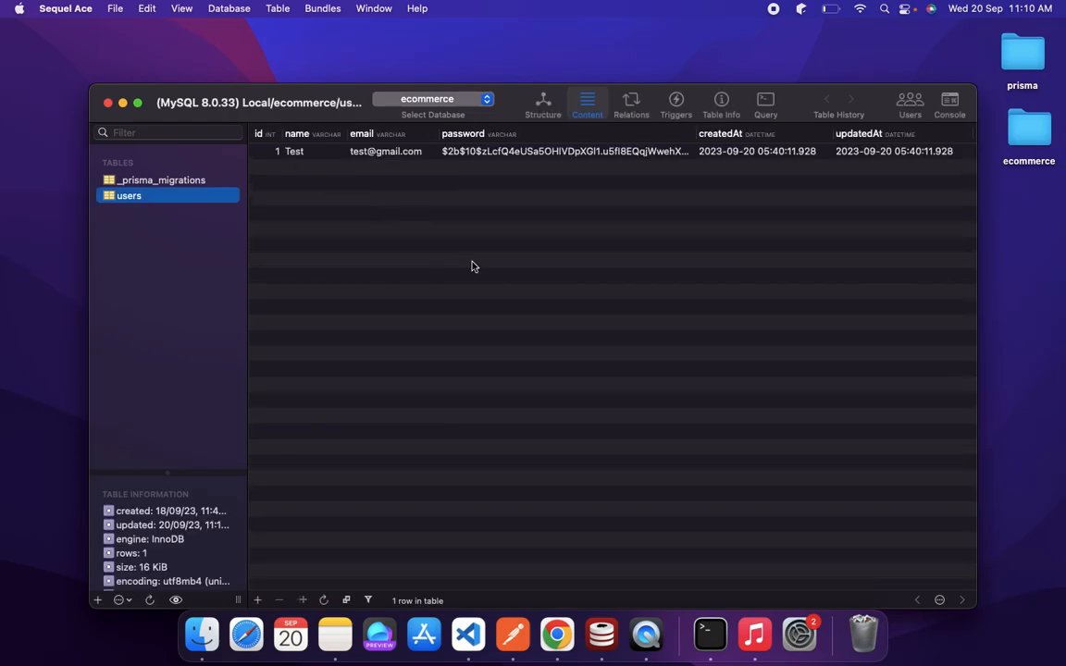
mouse_move(559, 183)
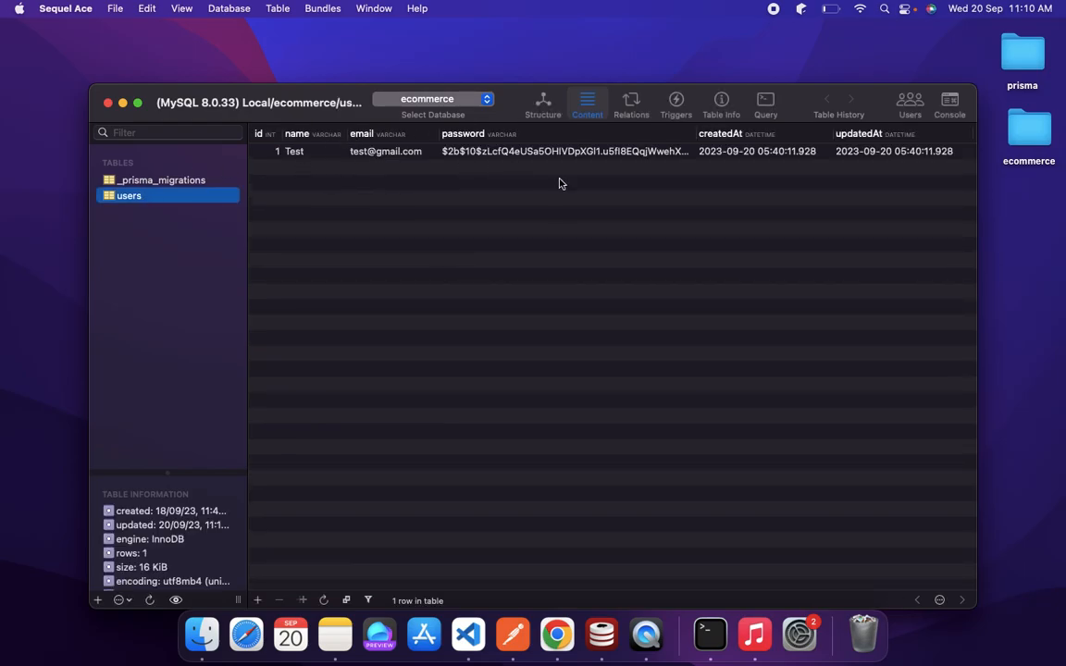
mouse_move(488, 163)
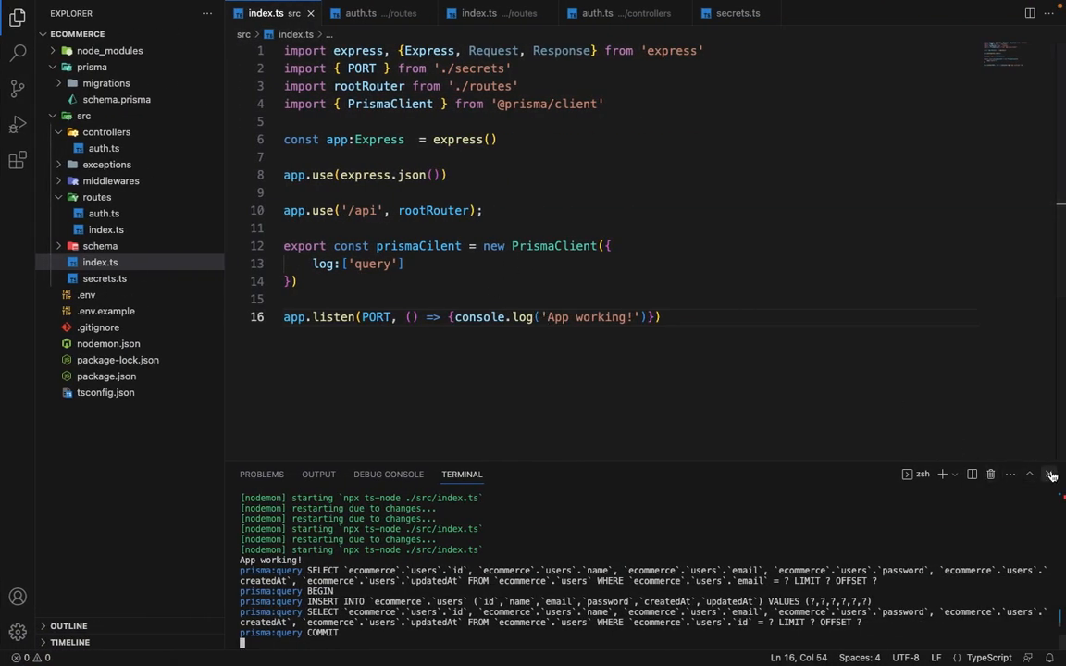
- Close the terminal panel whose log shows the user INSERT committed
click(1052, 474)
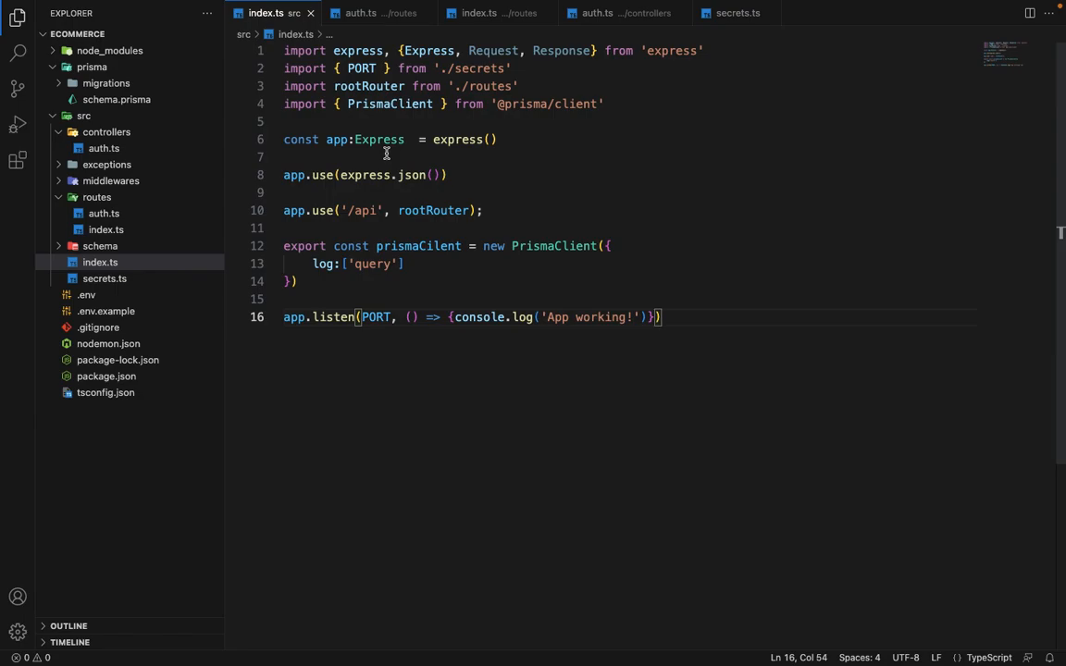
mouse_move(359, 68)
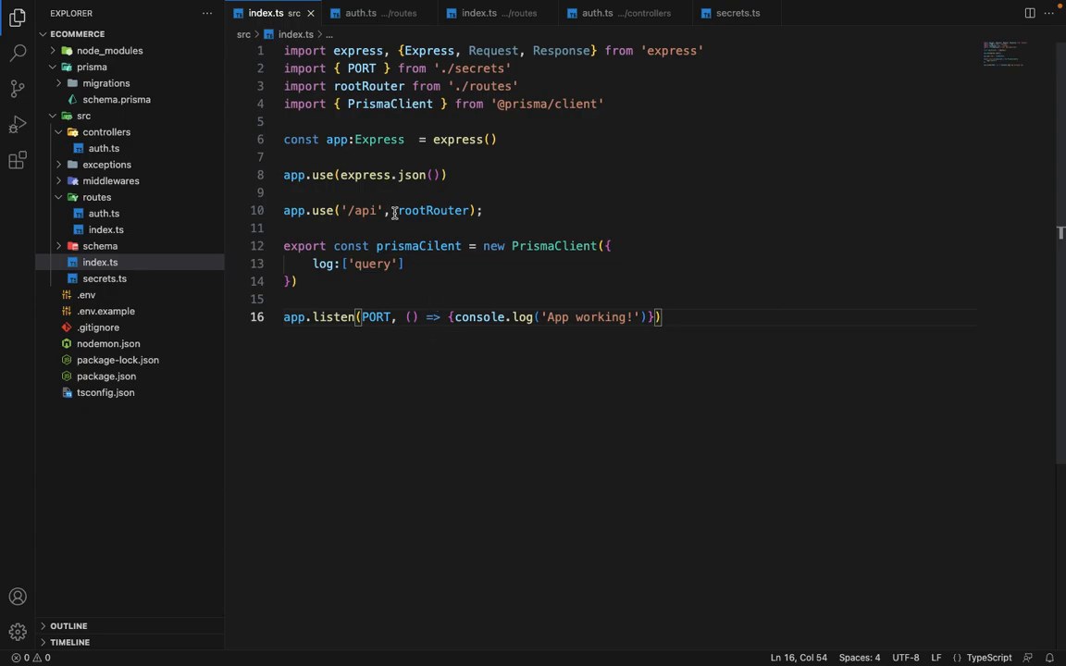
mouse_move(360, 13)
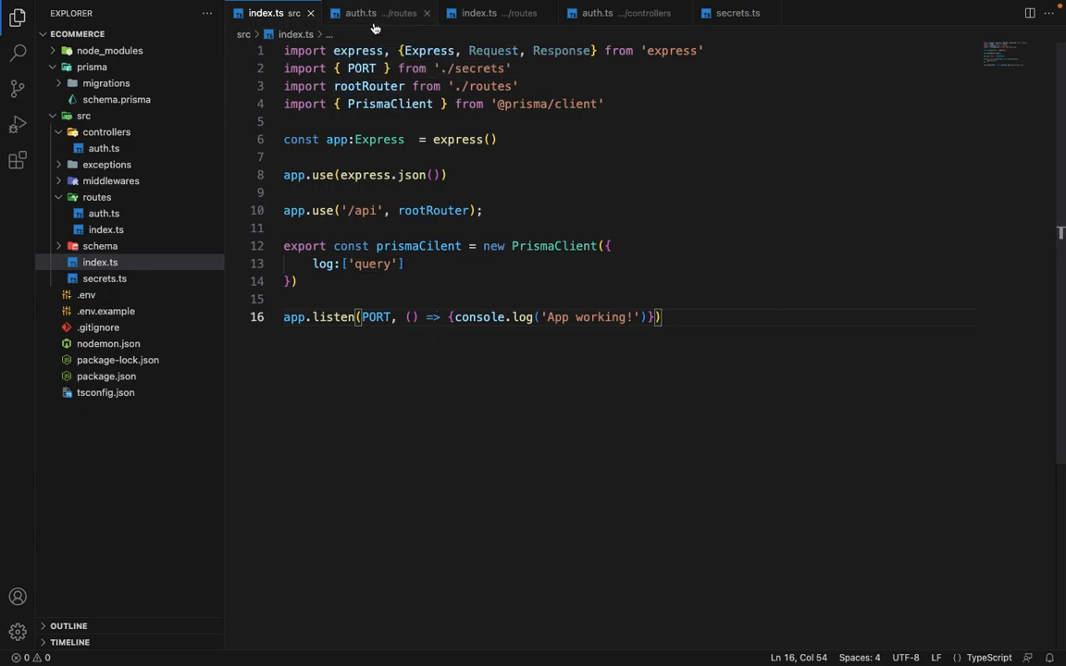
mouse_move(361, 13)
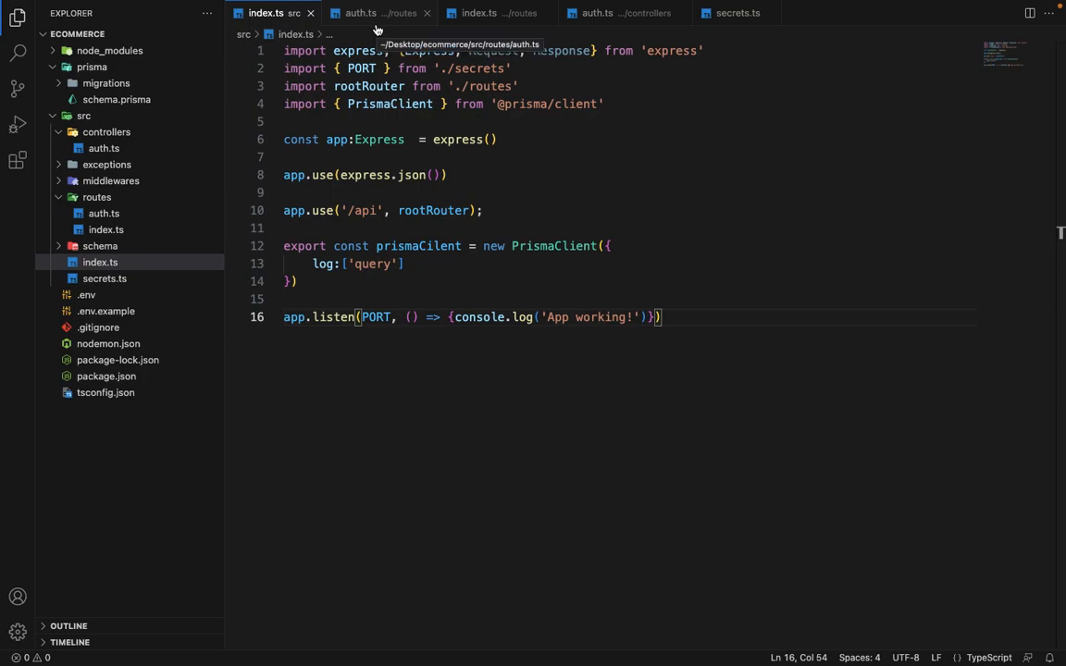